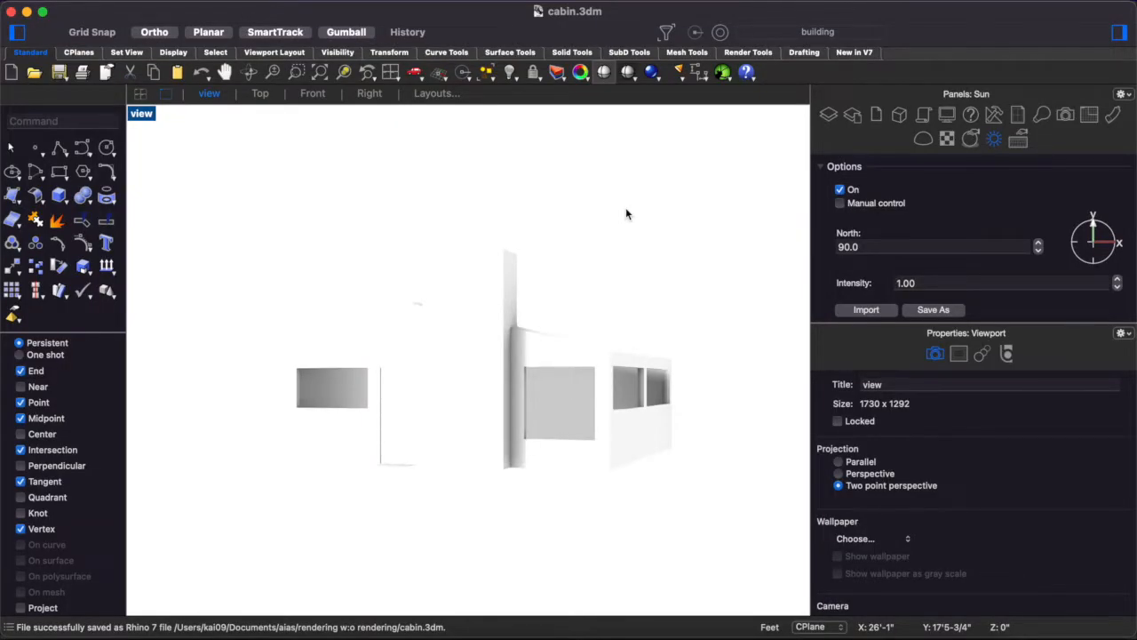
pyautogui.moveTo(545, 280)
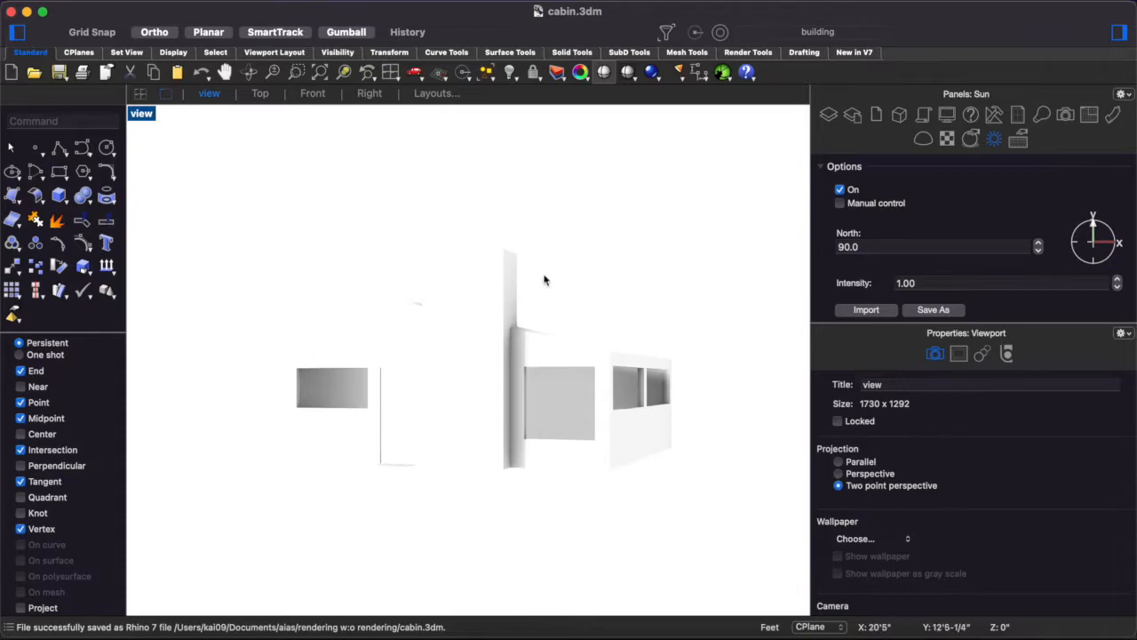
pyautogui.moveTo(712, 375)
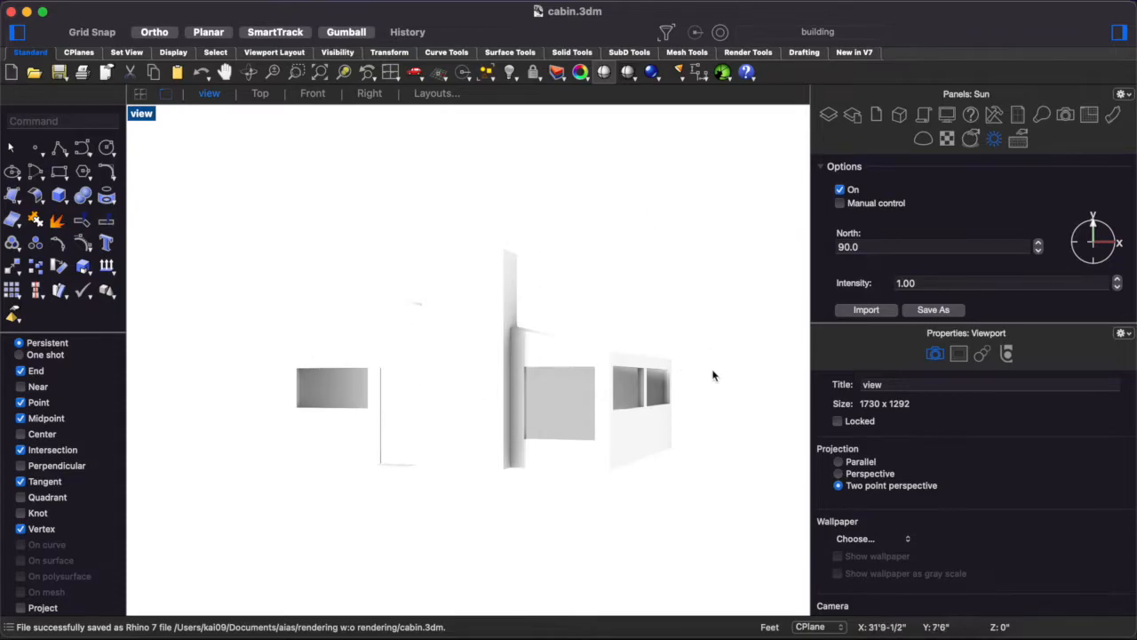
pyautogui.moveTo(550, 401)
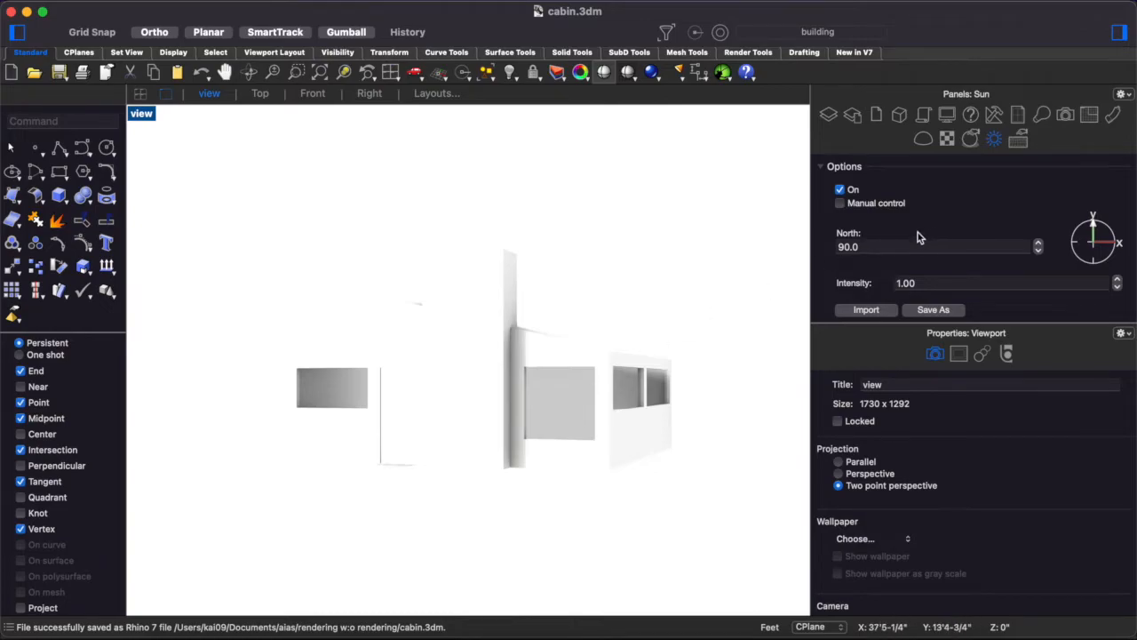
pyautogui.moveTo(646, 366)
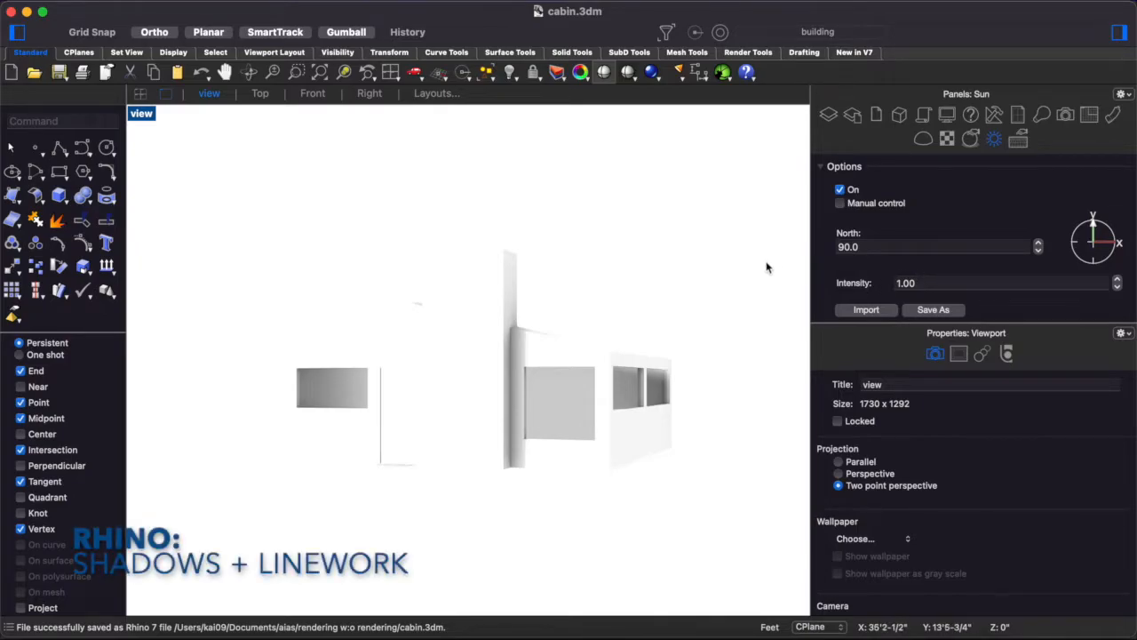
# - Change the Rhino Sun panel's intensity from 0.50 to 0.3
pyautogui.click(1001, 282)
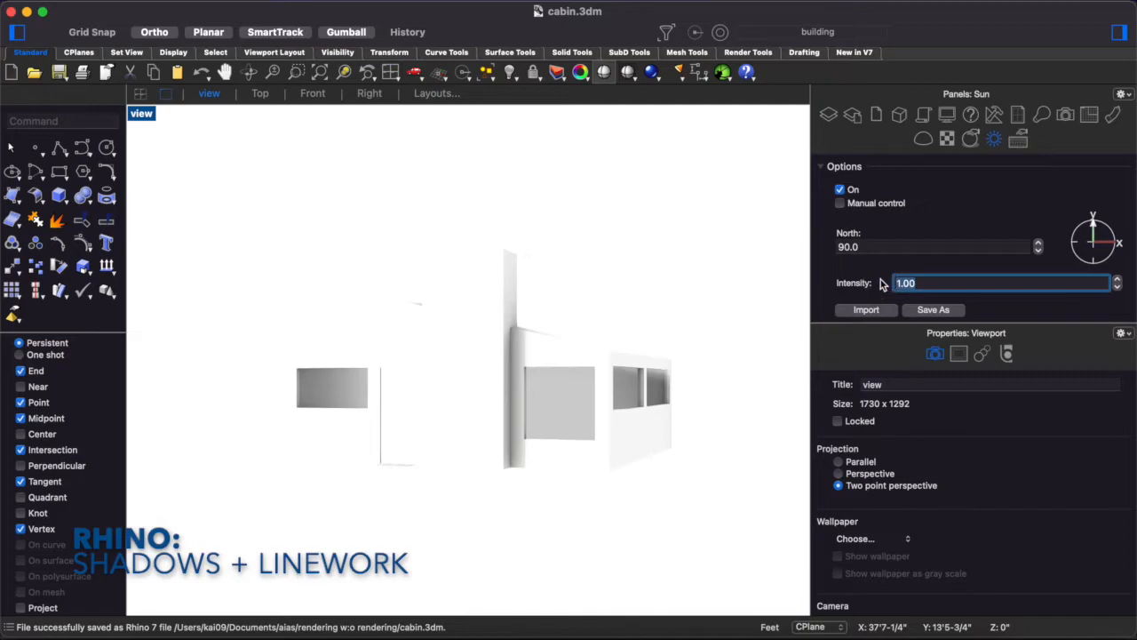
pyautogui.write('0.50')
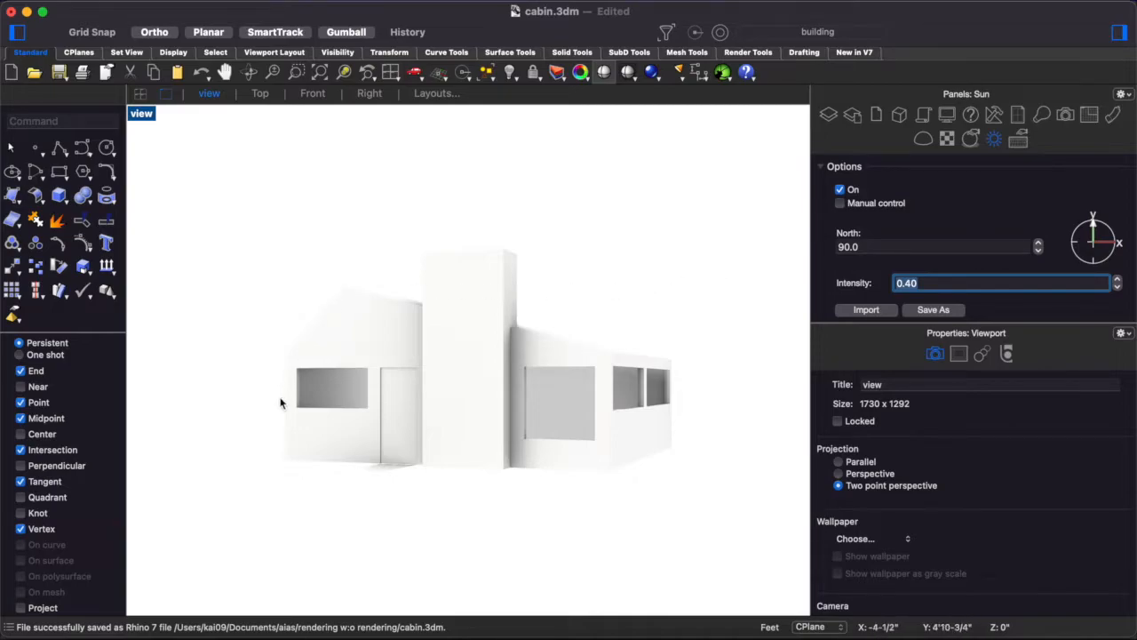
pyautogui.write('.3')
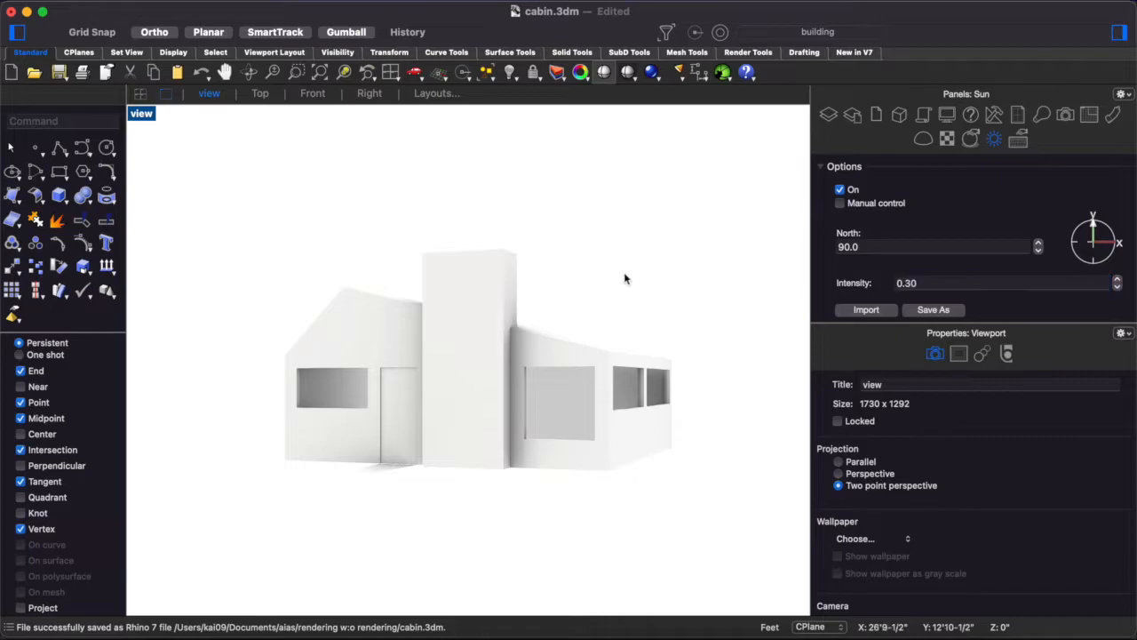
pyautogui.moveTo(302, 380)
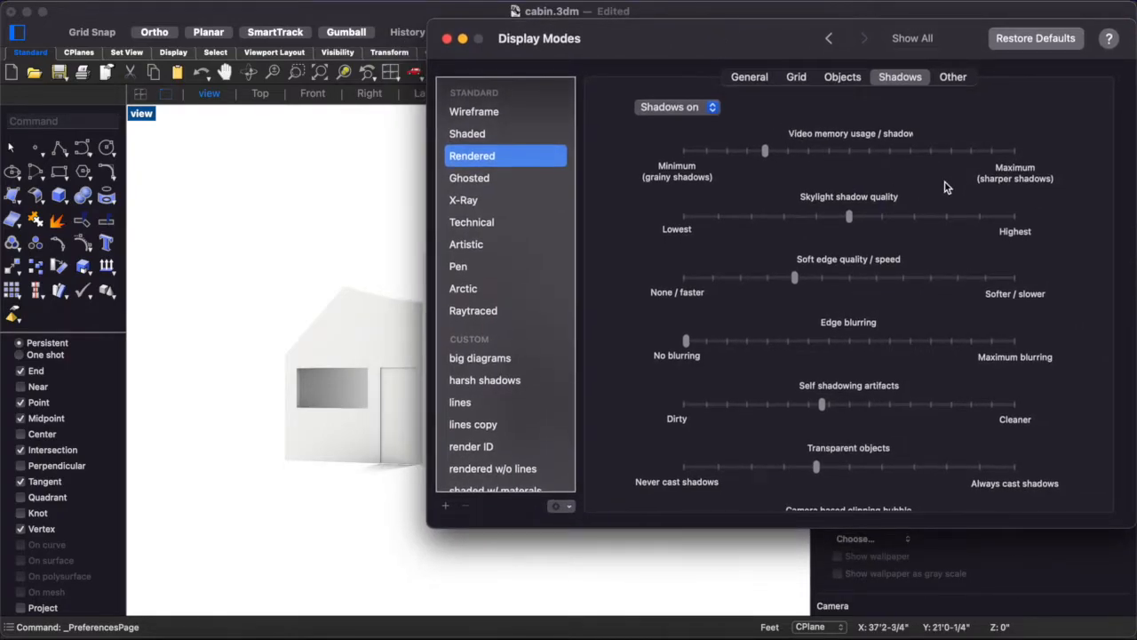
# - Try blue and then neutral grey shadow colours in the Rendered mode's Shadows settings
pyautogui.moveTo(849, 217); pyautogui.dragTo(946, 217)
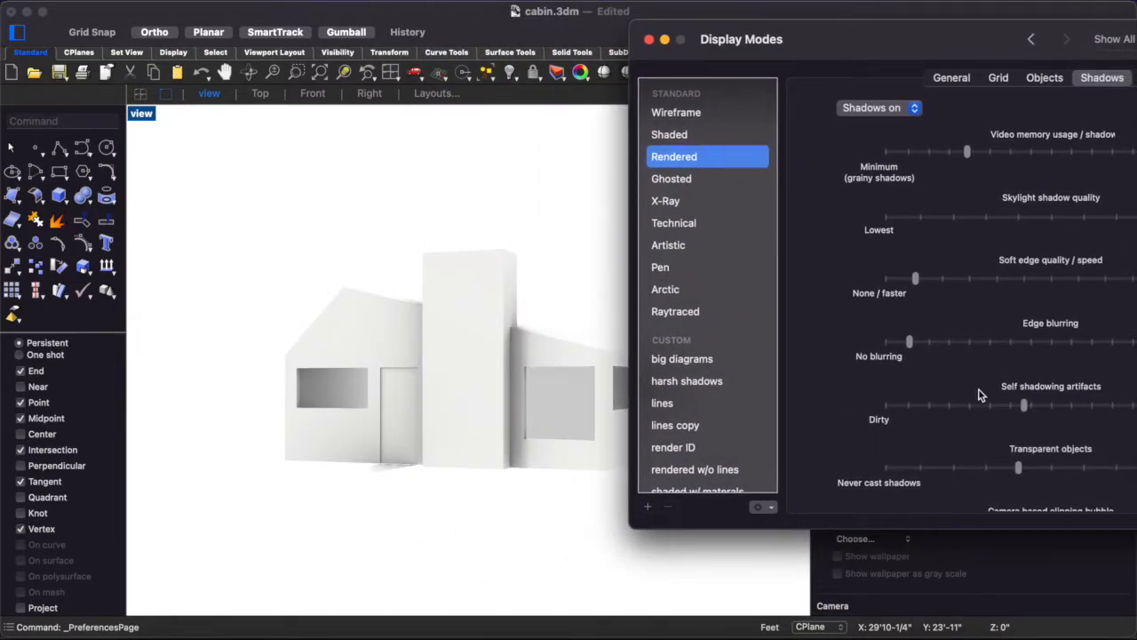
pyautogui.scroll(-3)
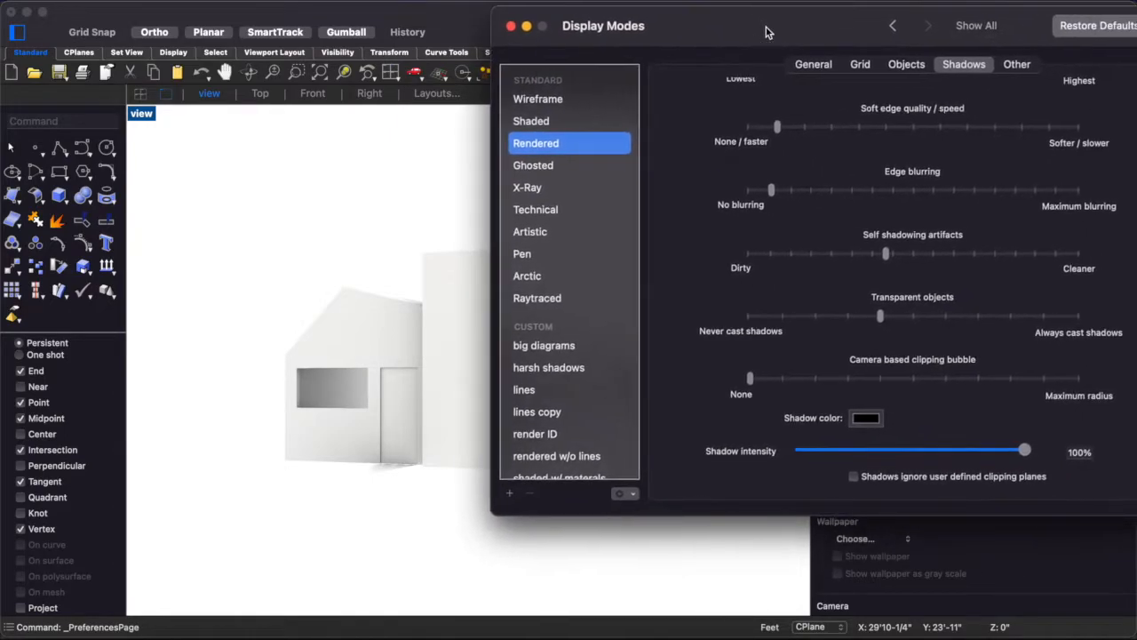
pyautogui.click(865, 418)
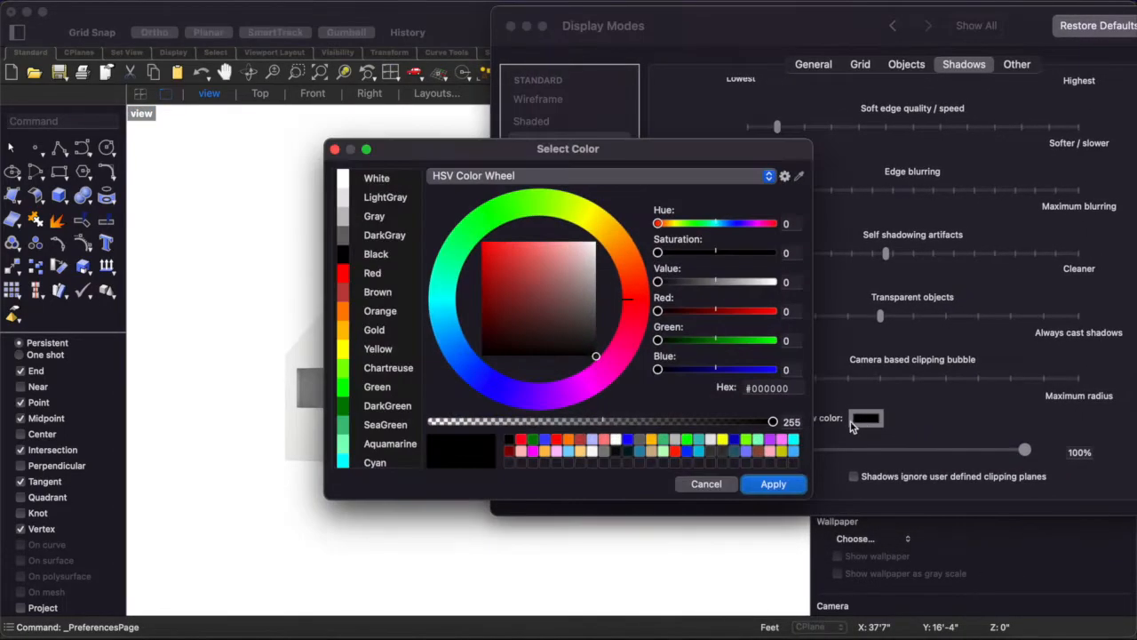
pyautogui.click(772, 483)
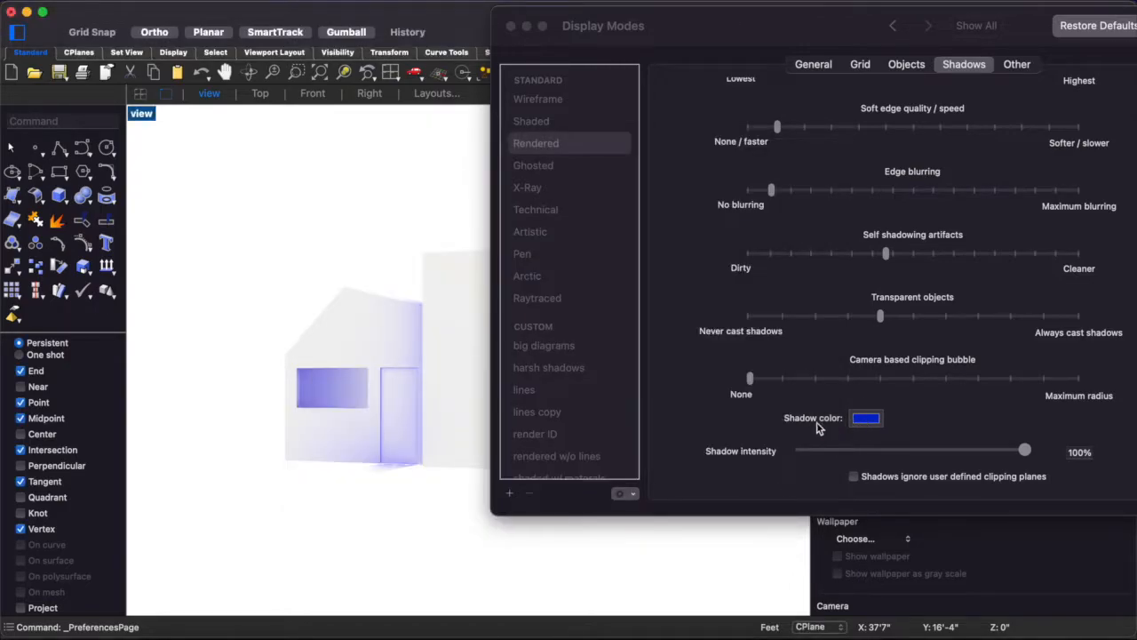
pyautogui.click(865, 418)
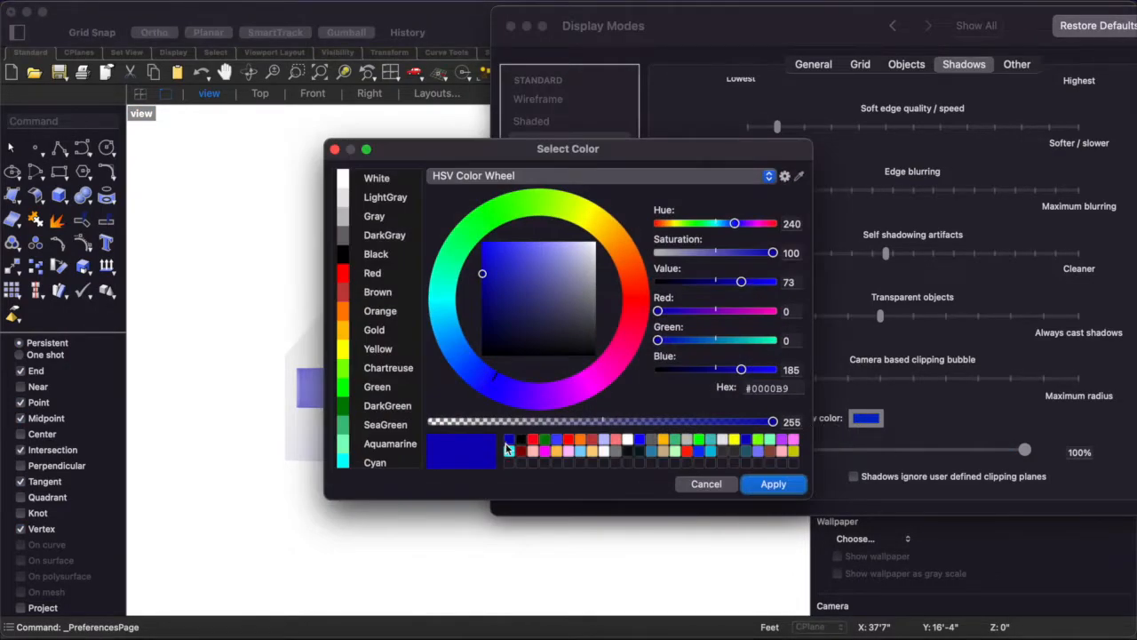
pyautogui.click(773, 483)
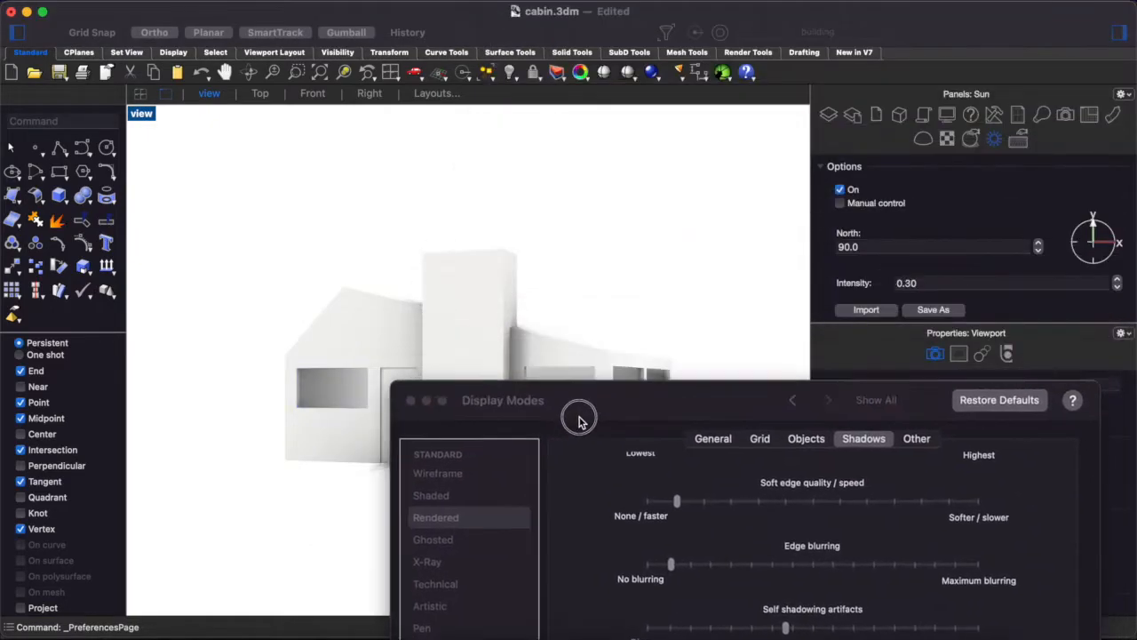
pyautogui.moveTo(580, 418); pyautogui.dragTo(651, 105)
pyautogui.write('ViewCaptureToFile')
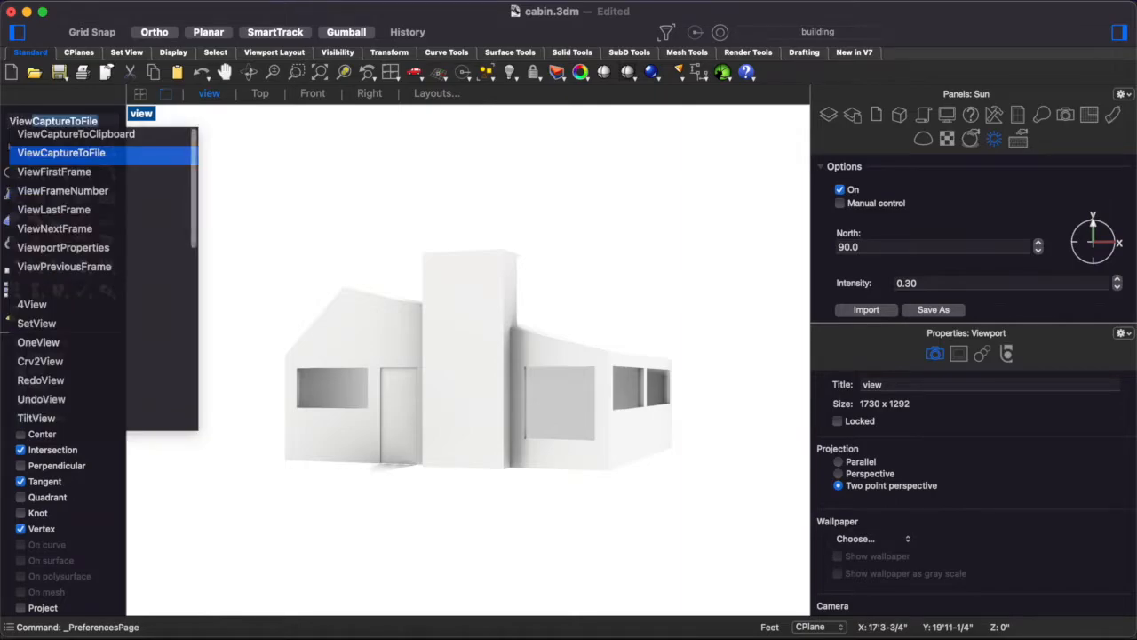
# - Capture the view to a scale-2, transparent-background PNG saved in the rendering folder
pyautogui.click(60, 152)
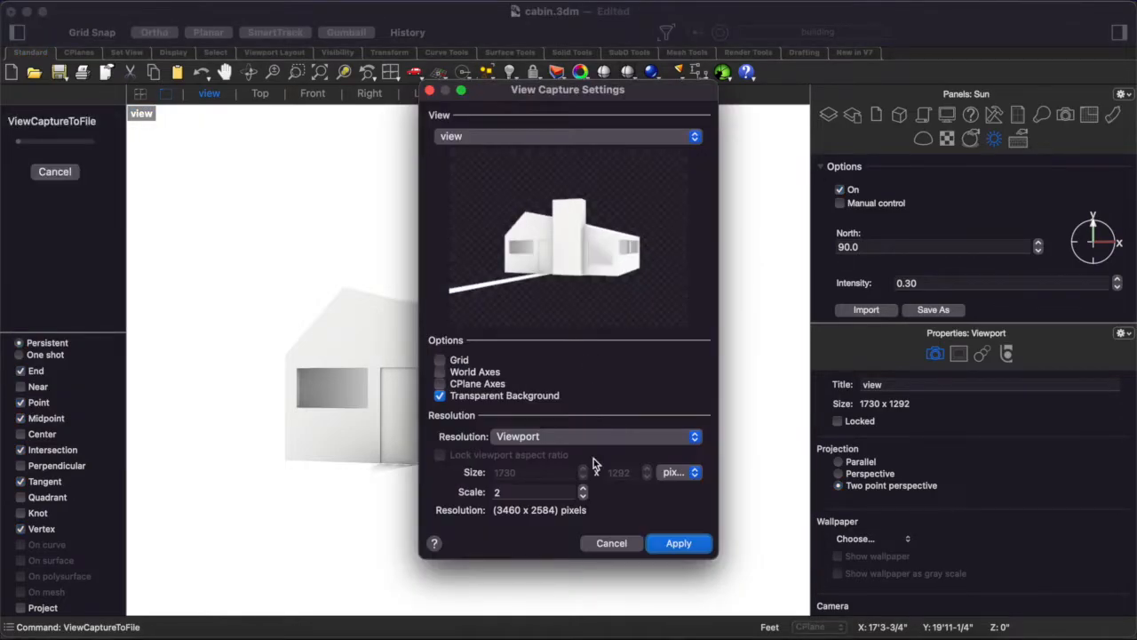
pyautogui.click(678, 542)
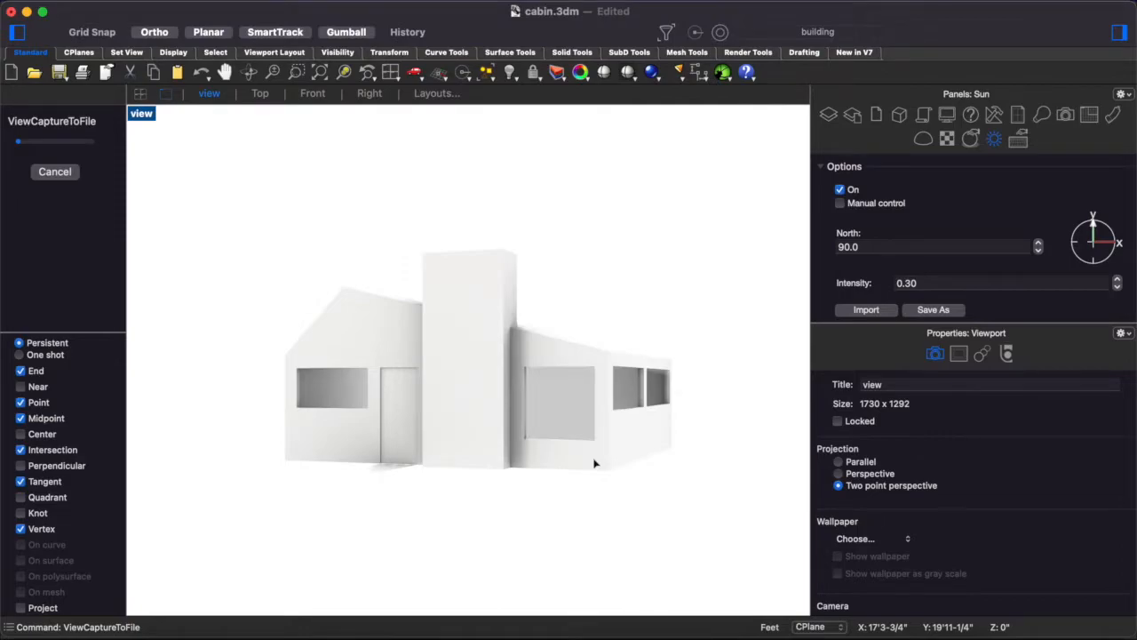
pyautogui.click(933, 309)
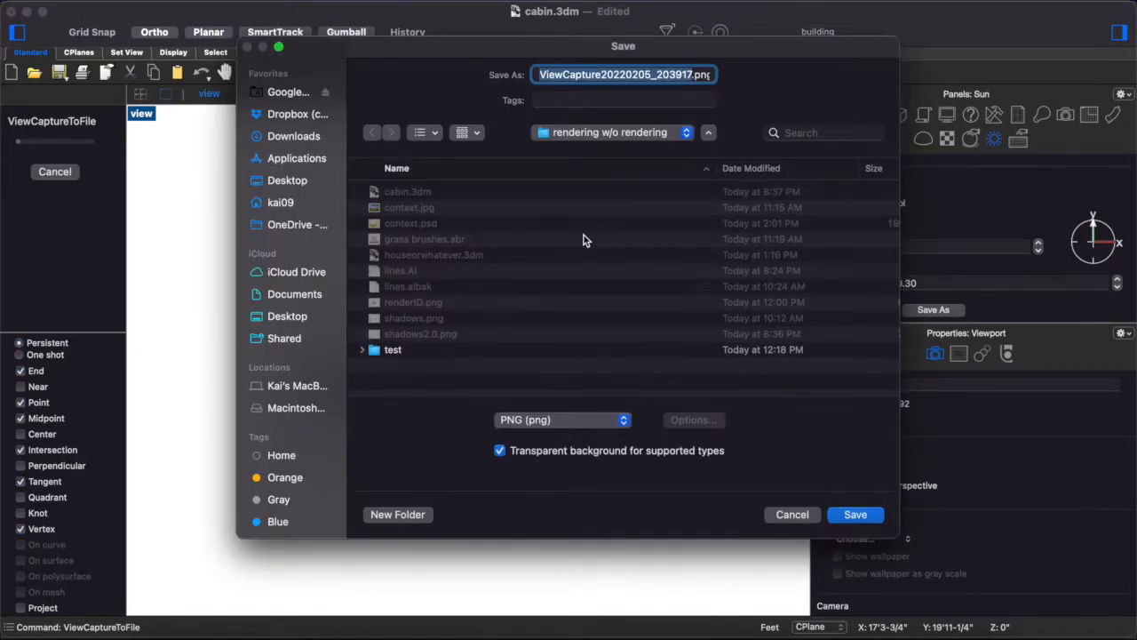
pyautogui.click(854, 513)
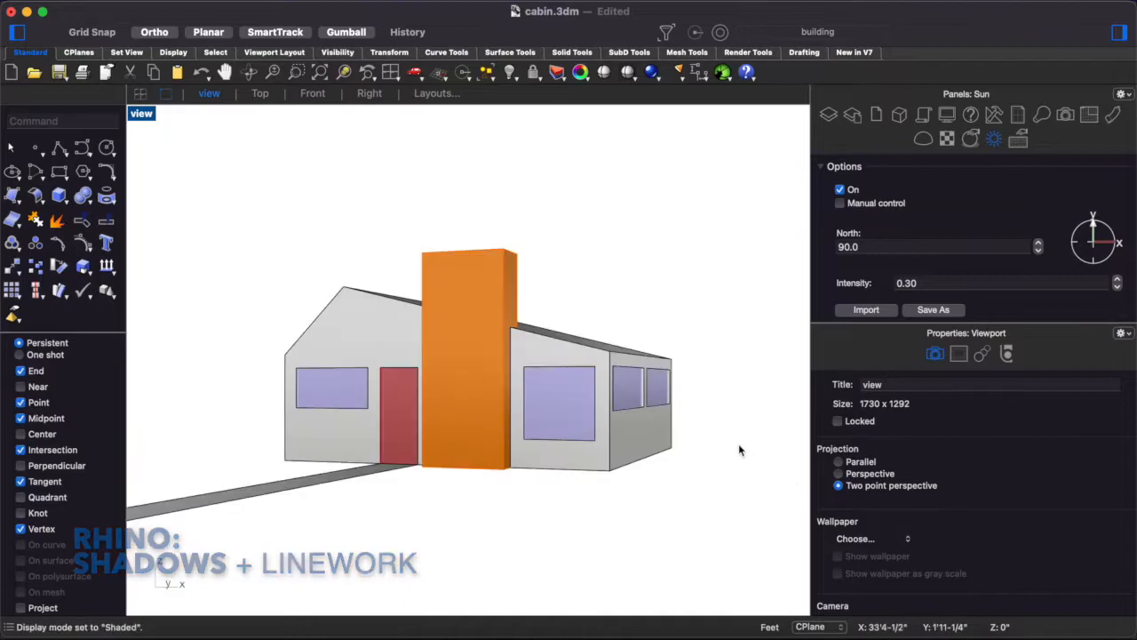
# - Make2D the entire cabin with View projection and export the resulting linework
pyautogui.moveTo(736, 184); pyautogui.dragTo(342, 433)
pyautogui.write('Make2D')
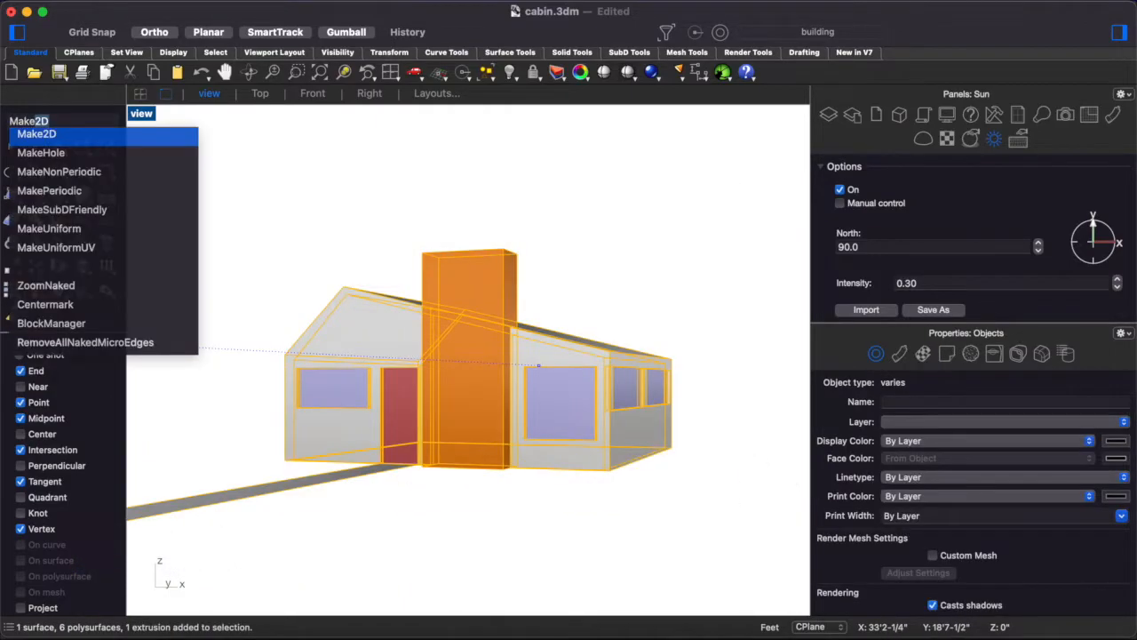
pyautogui.click(36, 134)
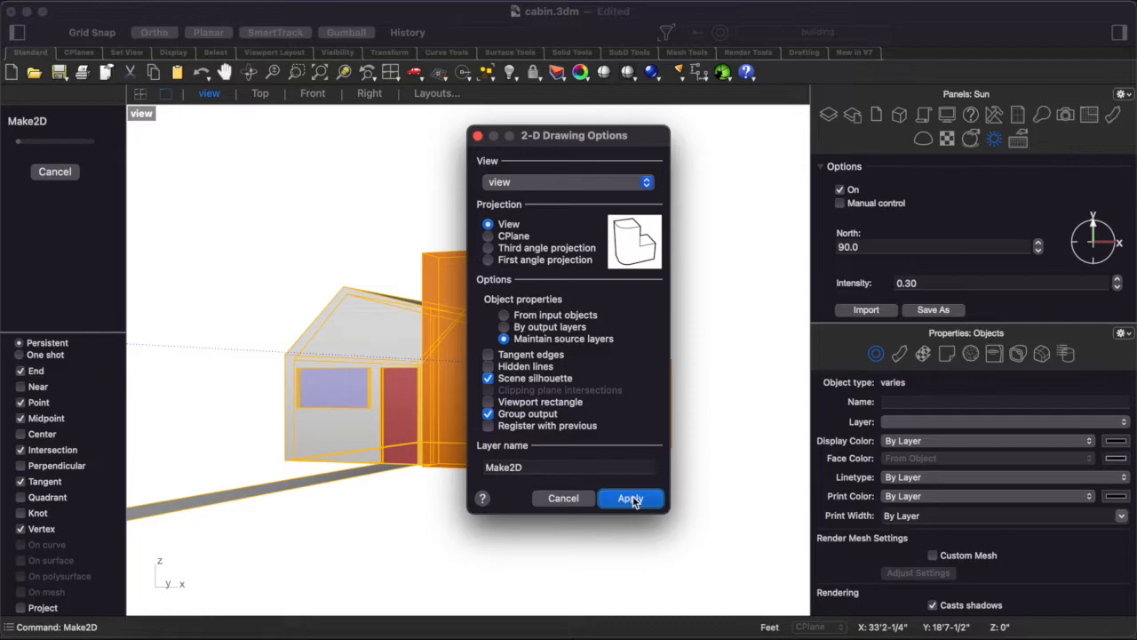
pyautogui.click(630, 498)
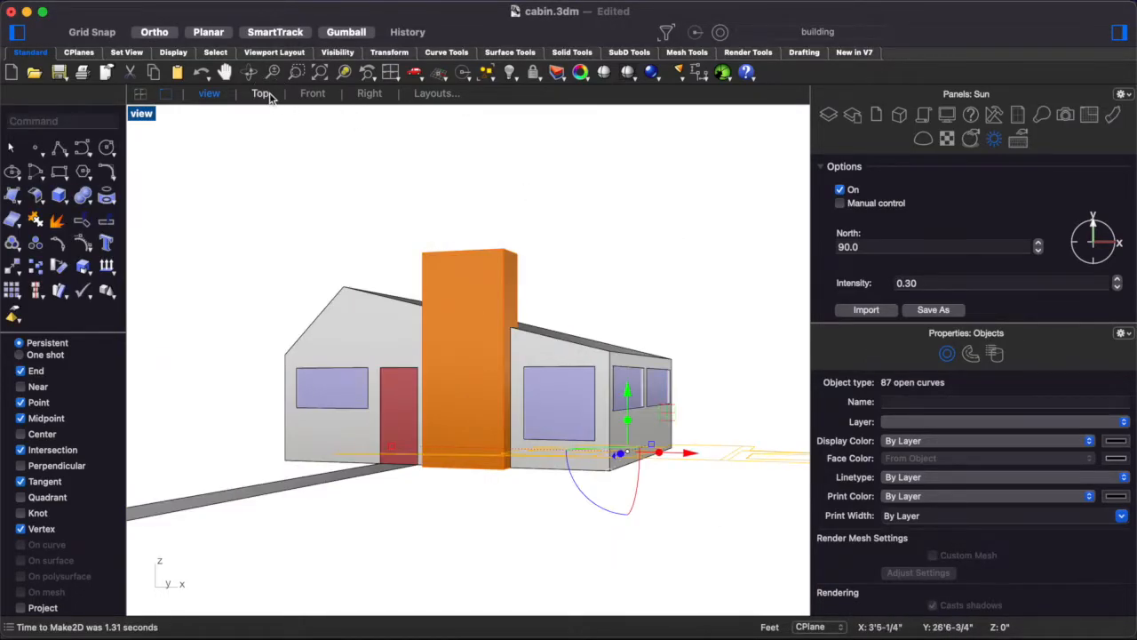
pyautogui.click(259, 94)
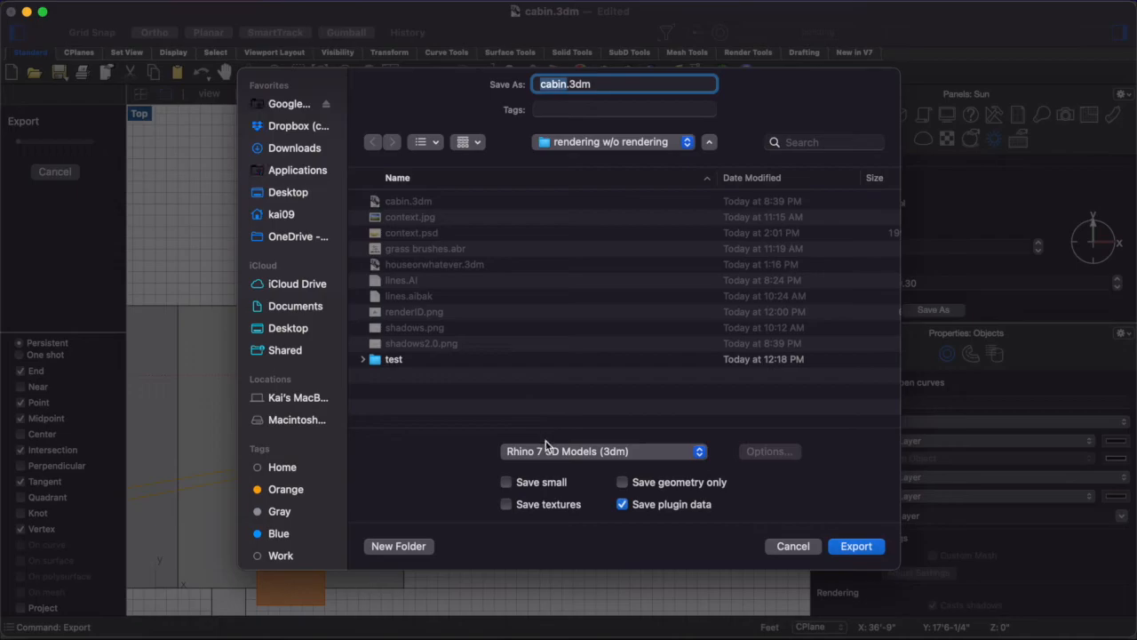
pyautogui.click(604, 450)
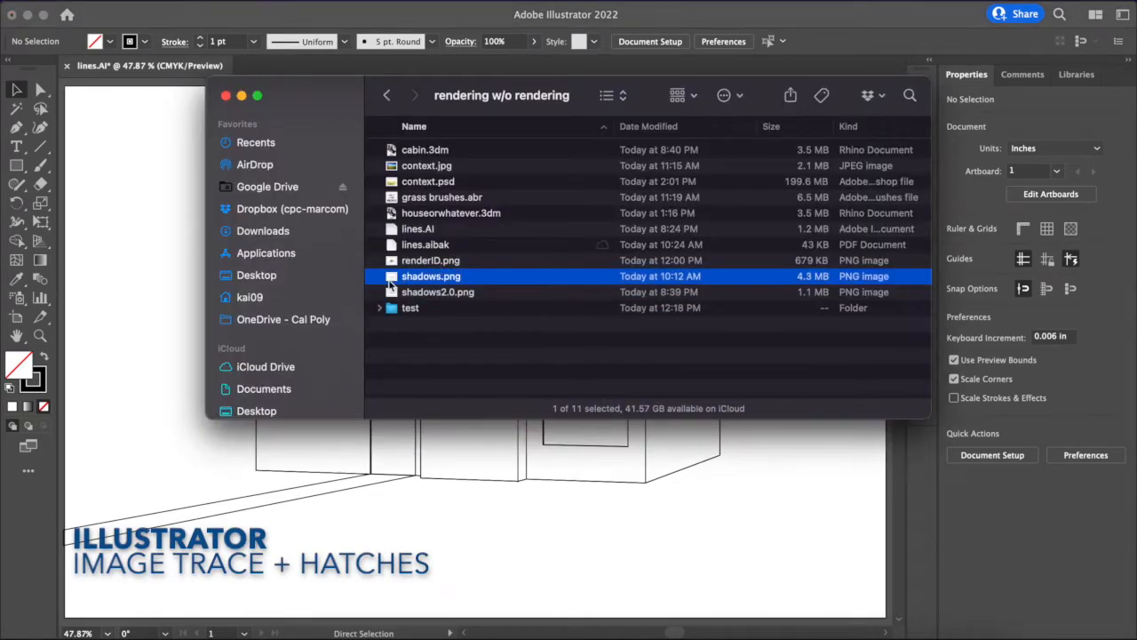
# - Place shadows2.0.png on the artboard and send it behind the cabin linework
pyautogui.click(438, 291)
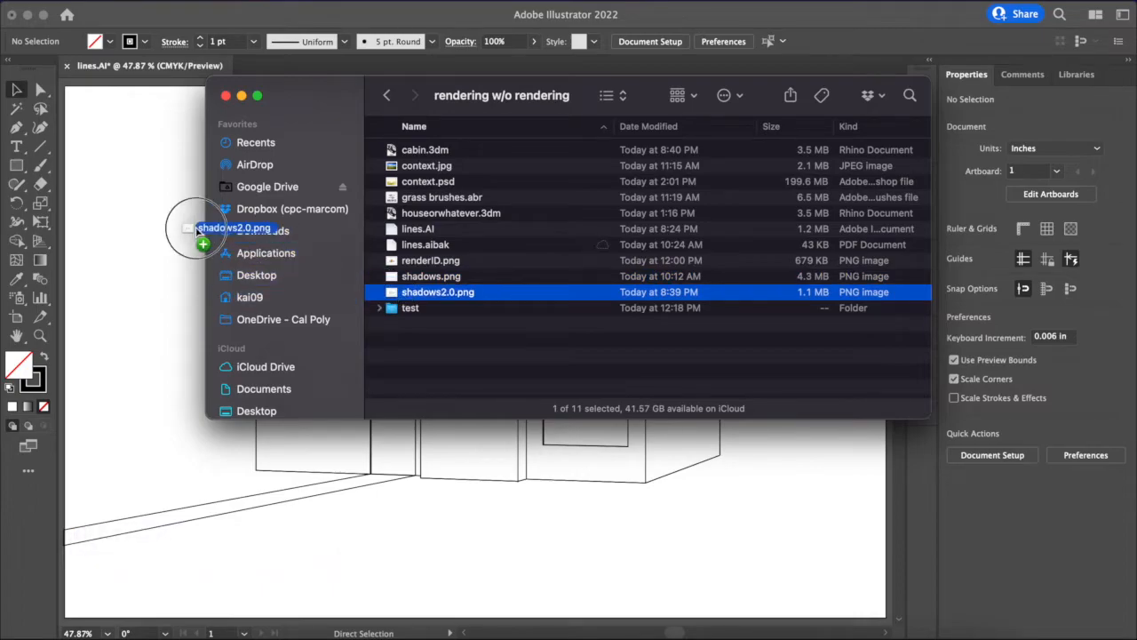
pyautogui.doubleClick(438, 292)
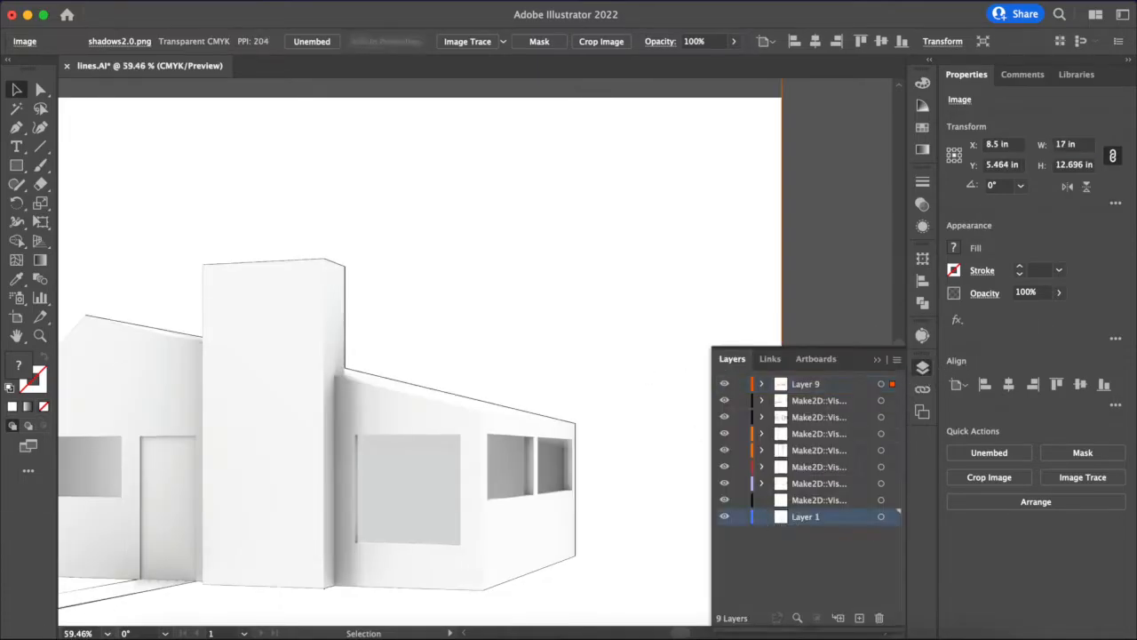
pyautogui.click(195, 30)
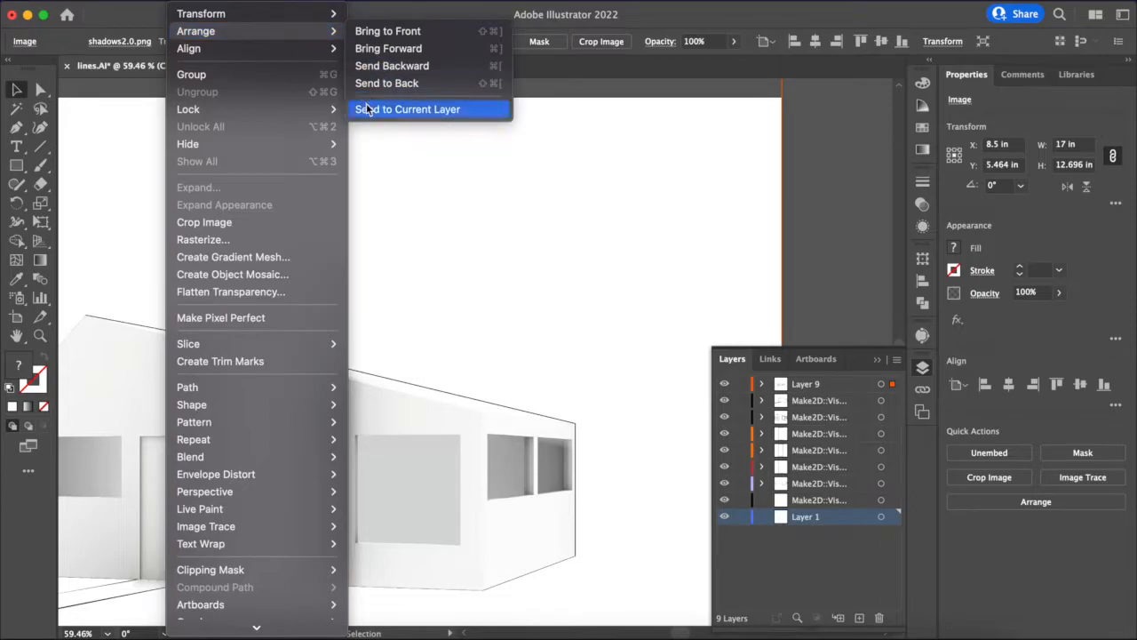
pyautogui.click(407, 108)
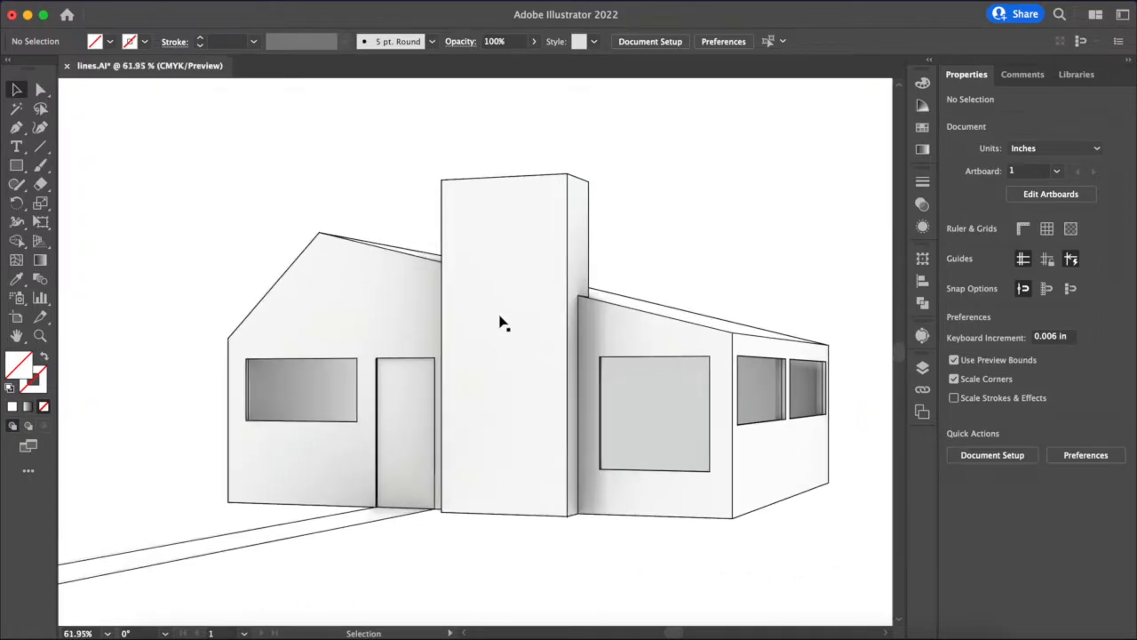
# - Select the placed shadows2.0.png image with the full artboard in view
pyautogui.click(655, 311)
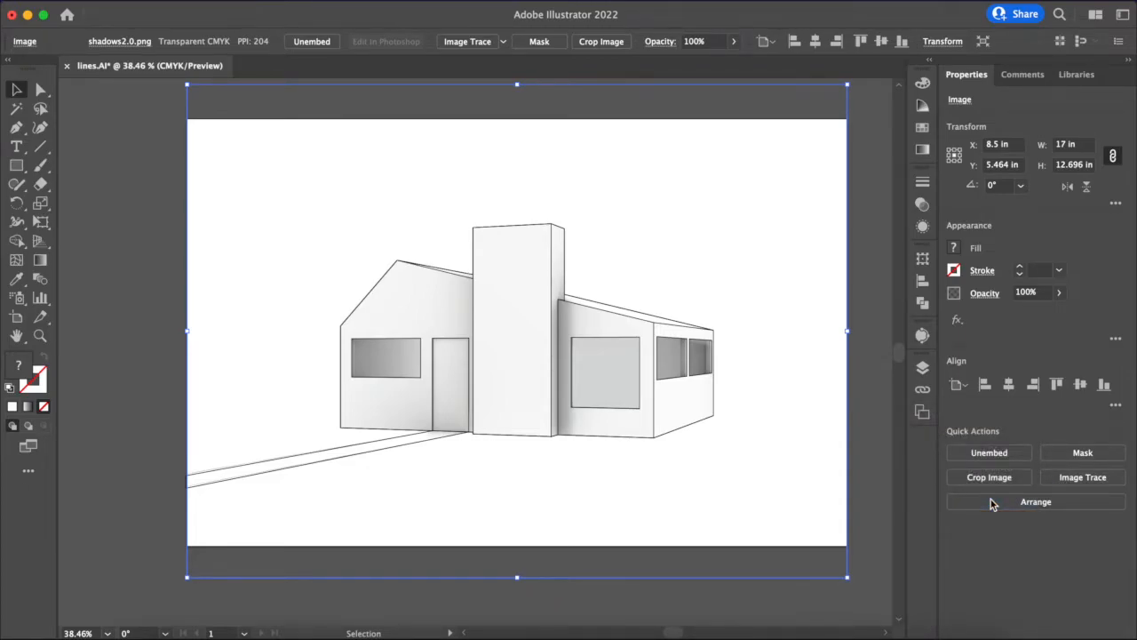
# - Image Trace the shadow render into vector shading and lock its layer
pyautogui.click(1083, 477)
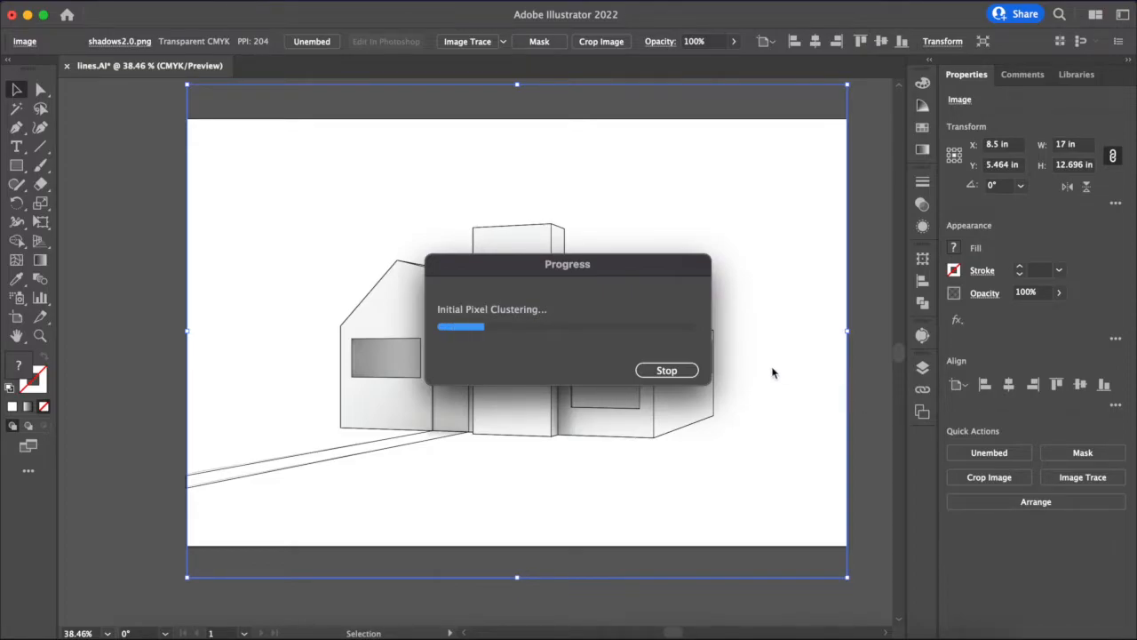
pyautogui.moveTo(567, 264); pyautogui.dragTo(271, 235)
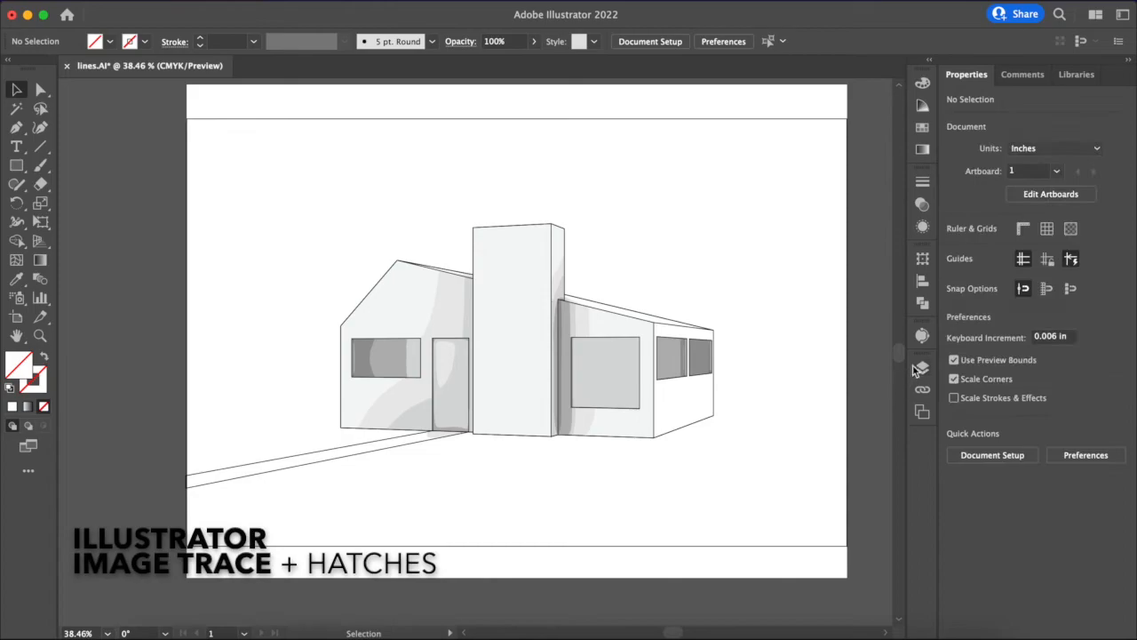
pyautogui.click(922, 367)
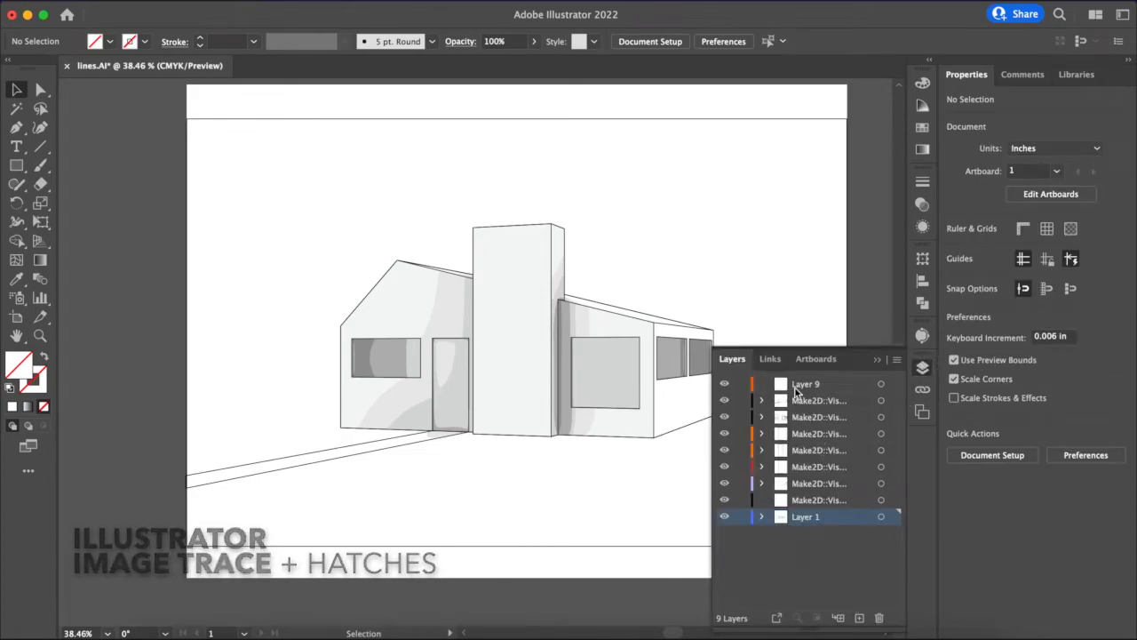
pyautogui.click(805, 384)
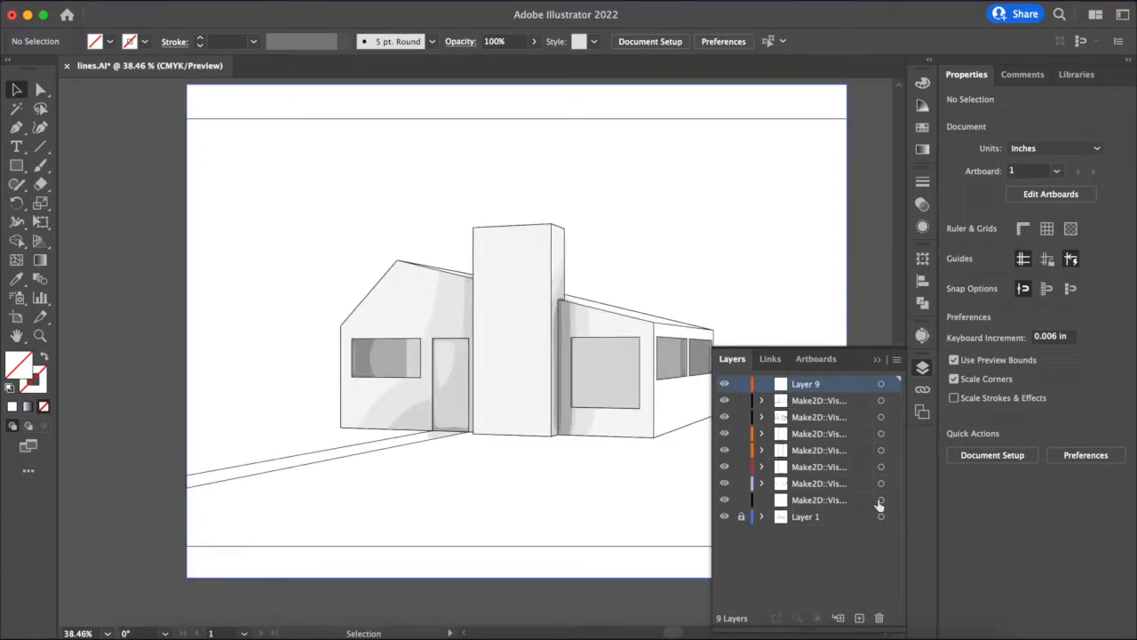
# - Hide the layers beneath the line drawing so only Layer 9's outlines show
pyautogui.click(818, 400)
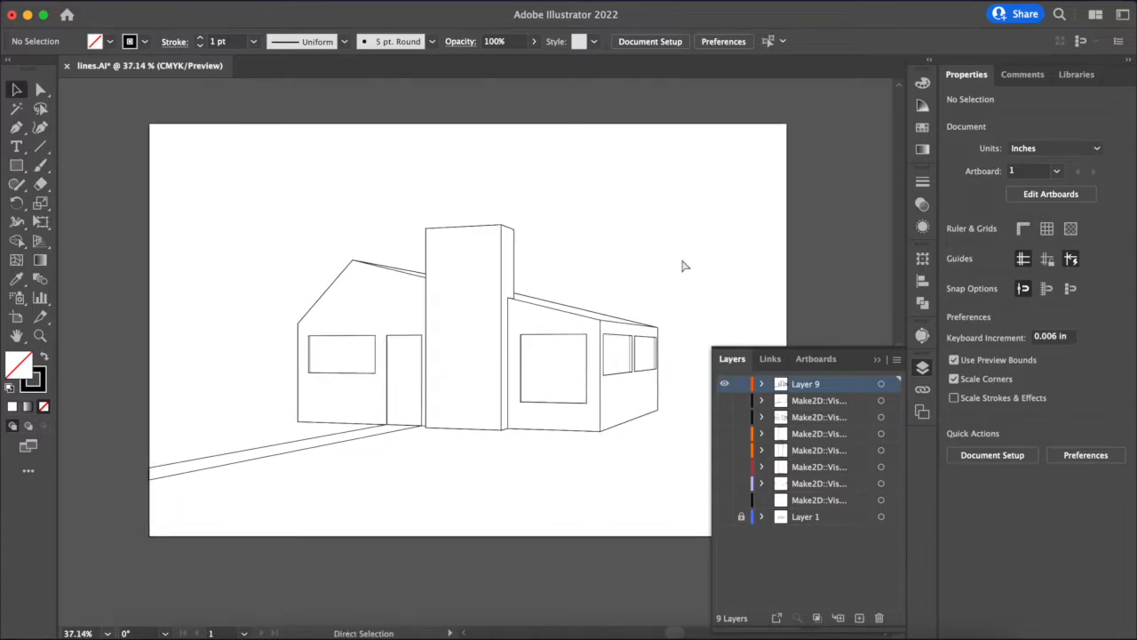
# - Select all the cabin outlines and make them a Live Paint group
pyautogui.press('cmd+a')
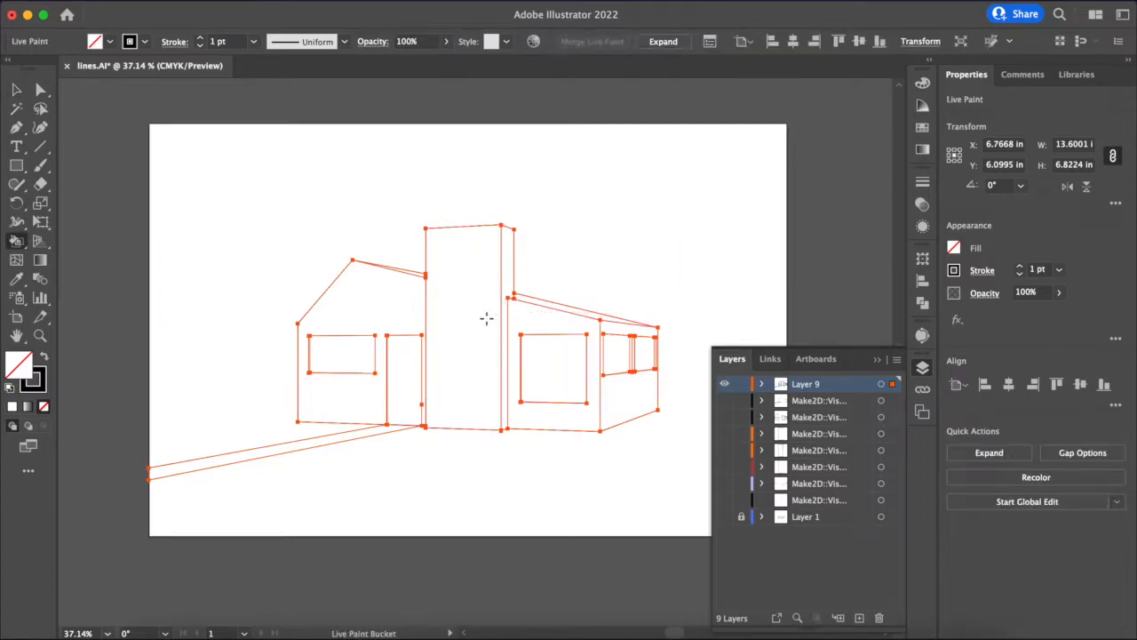
pyautogui.click(533, 407)
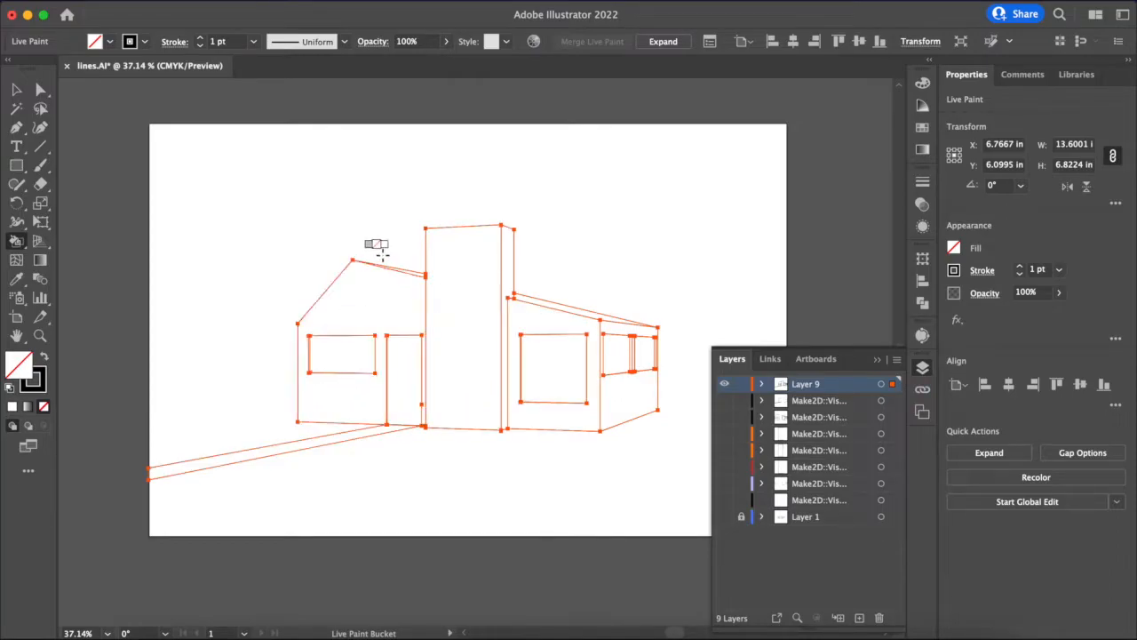
pyautogui.moveTo(898, 160)
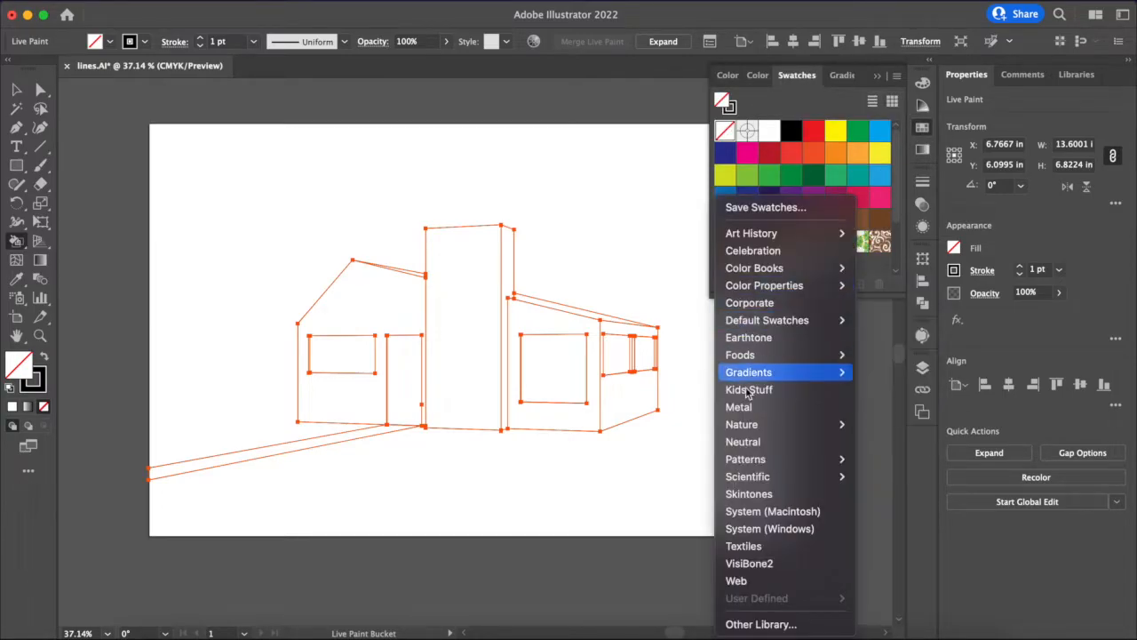
pyautogui.moveTo(742, 424)
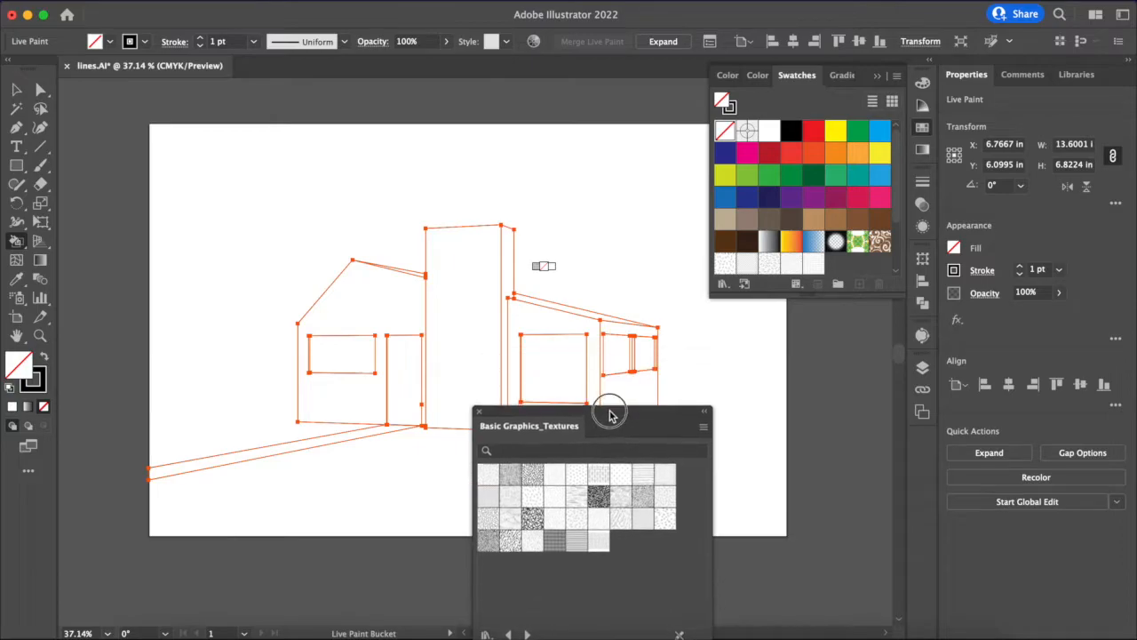
# - Move the Basic Graphics_Textures library panel off the cabin drawing
pyautogui.moveTo(529, 426); pyautogui.dragTo(609, 415)
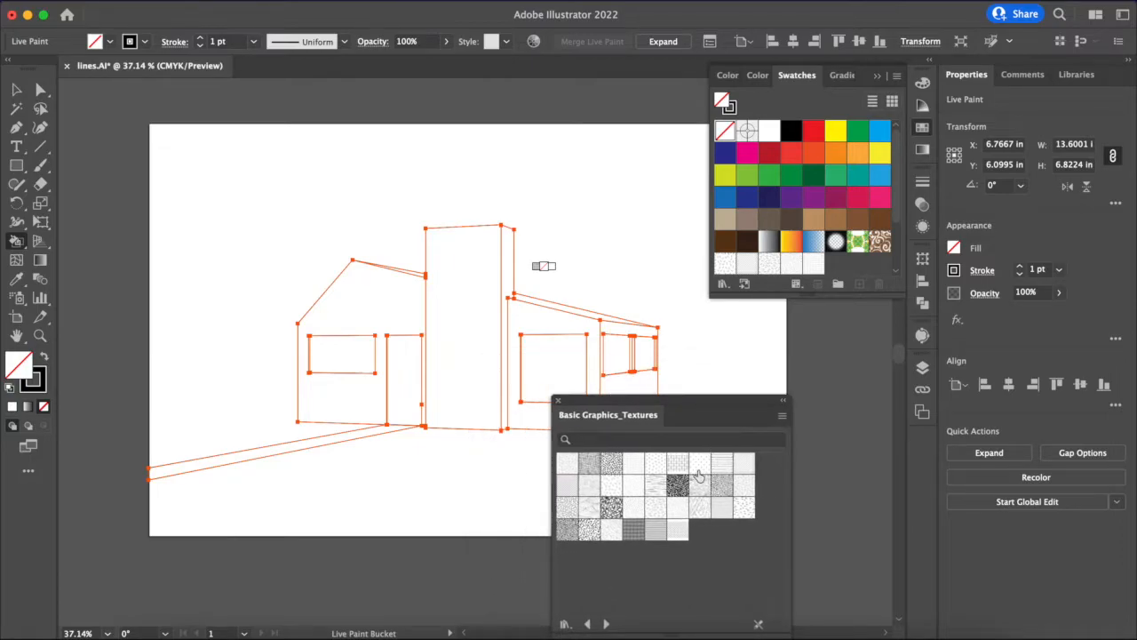
pyautogui.moveTo(588, 519)
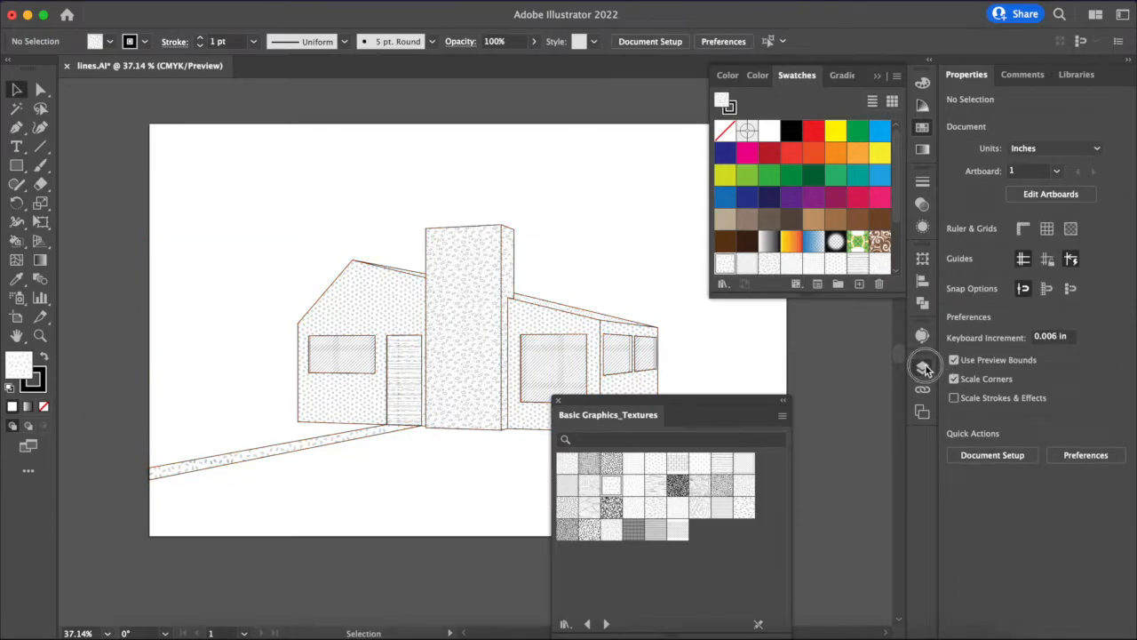
# - Reopen the Layers panel and switch to Trim View to crop the drawing to the artboard
pyautogui.click(922, 368)
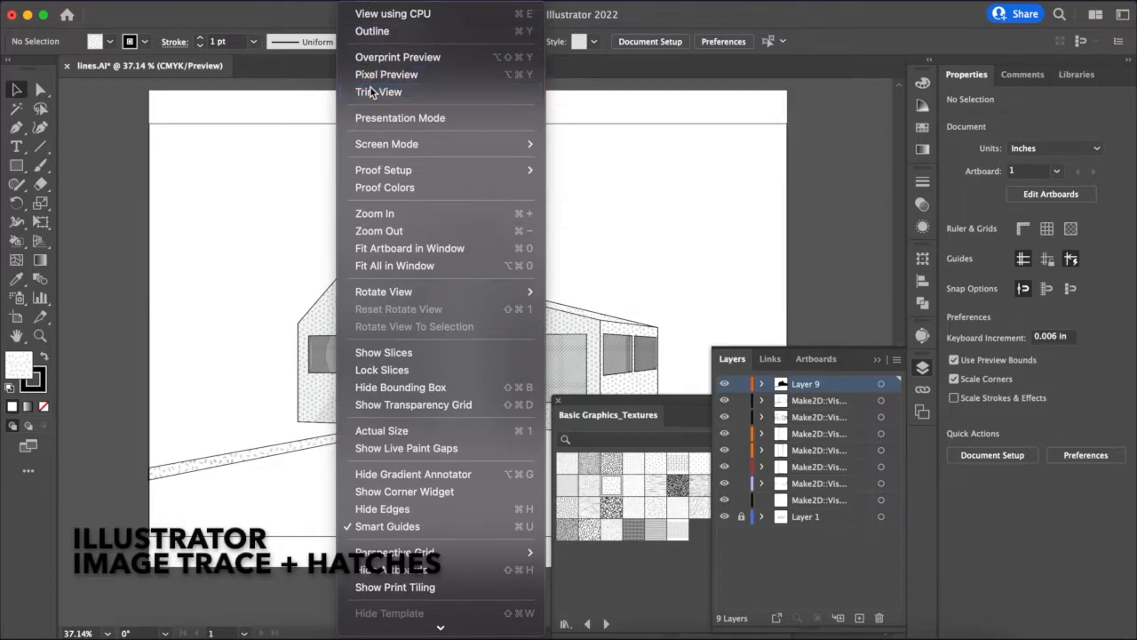
pyautogui.click(379, 92)
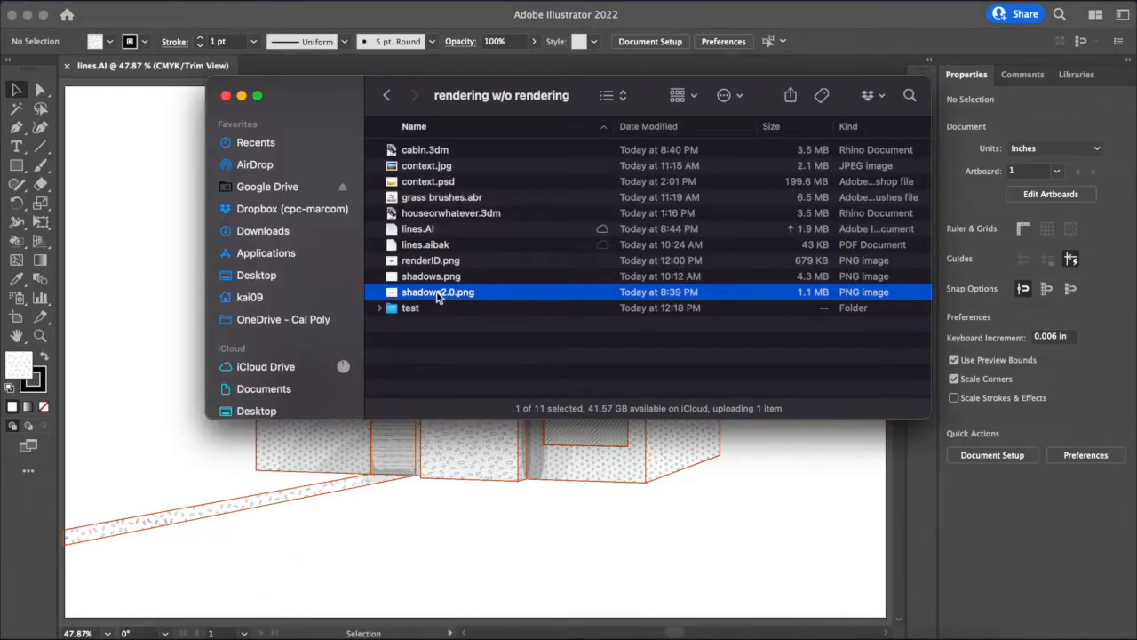
# - Open shadows2.0.png from Finder with Adobe Photoshop 2022
pyautogui.rightClick(437, 292)
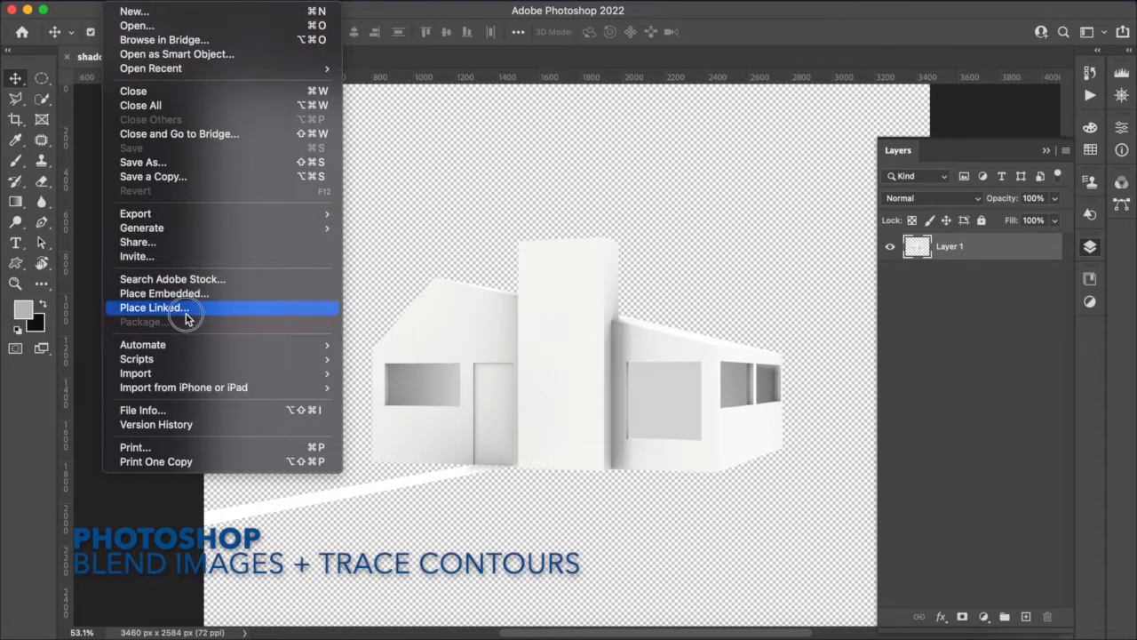
# - Place lines.AI as a linked layer above the shadow render and set its blending options
pyautogui.click(154, 307)
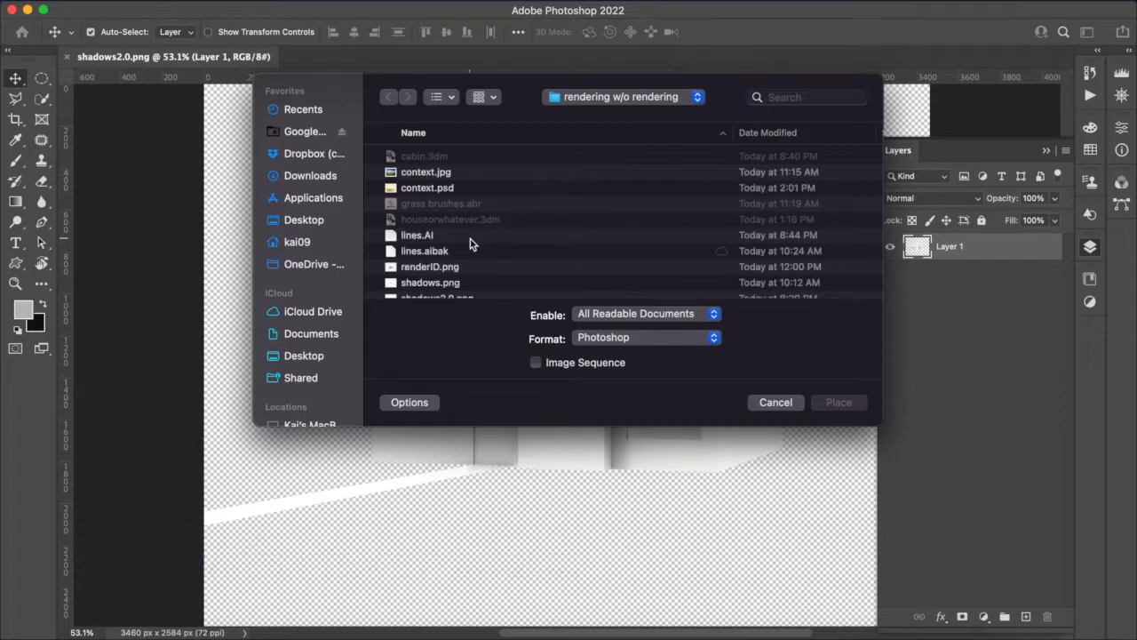
pyautogui.click(417, 234)
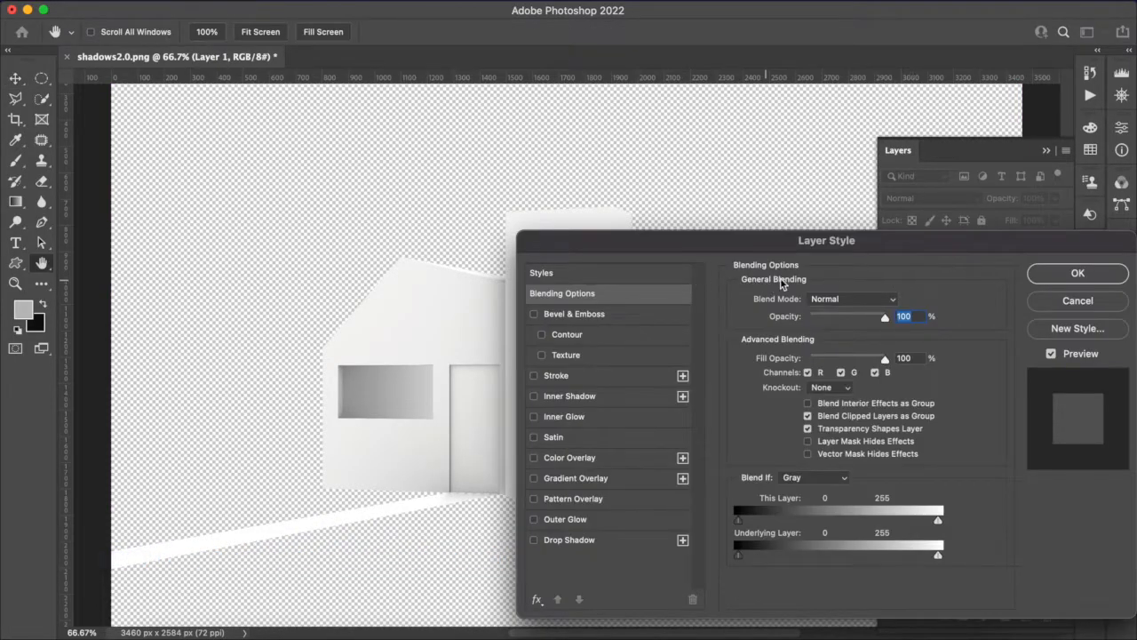
pyautogui.click(1078, 273)
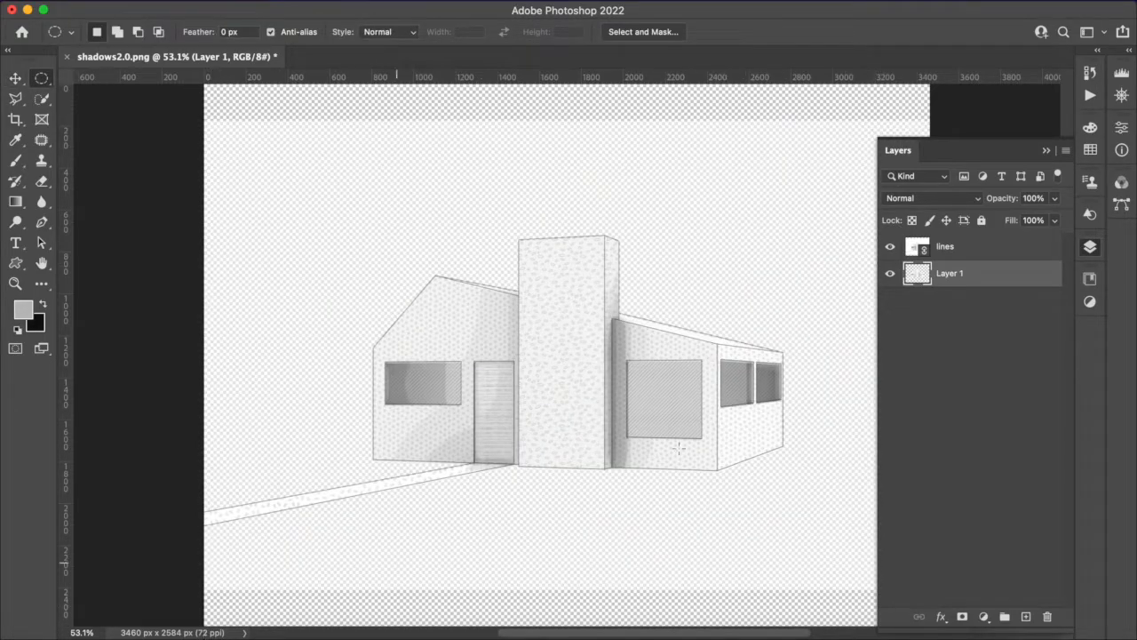
pyautogui.click(969, 246)
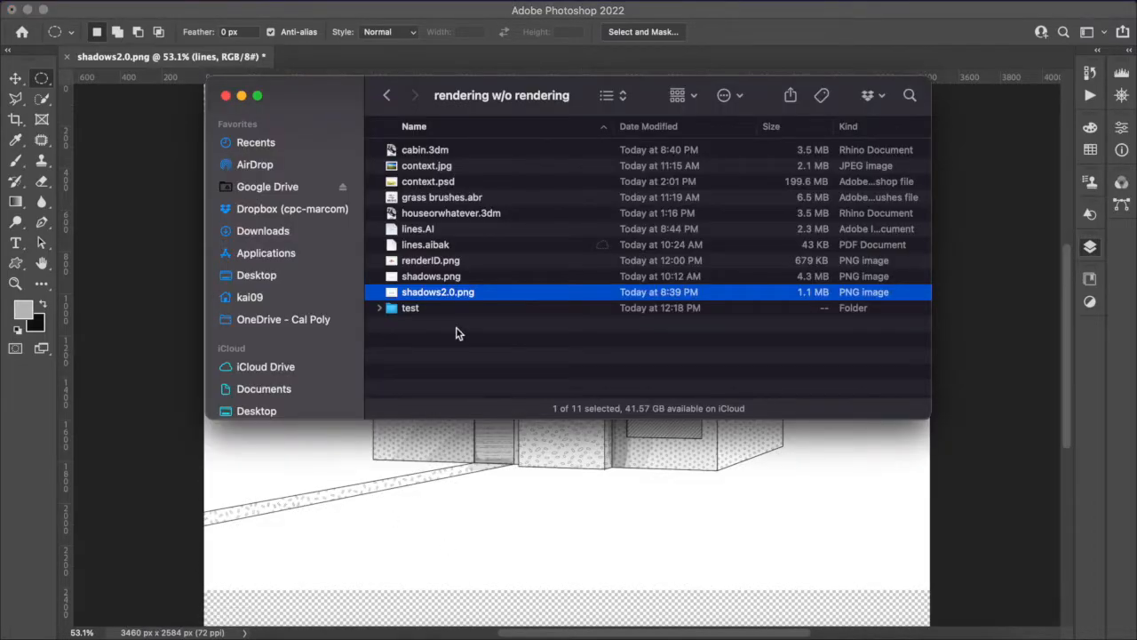
# - Drag context.jpg from Finder onto the Photoshop canvas as a new layer
pyautogui.moveTo(427, 165); pyautogui.dragTo(435, 498)
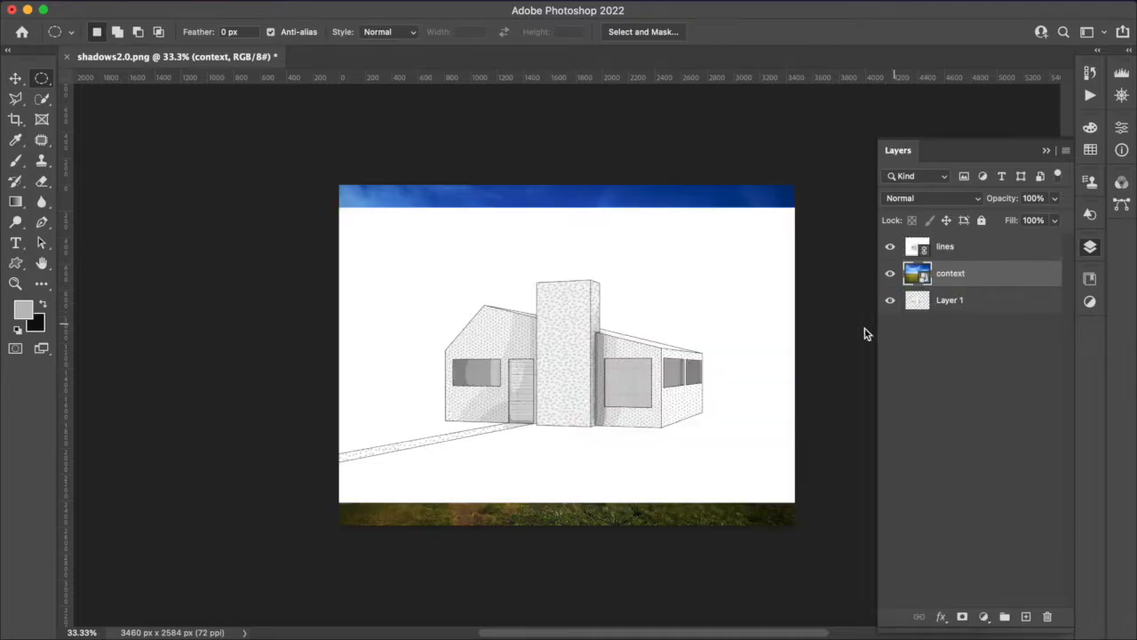
# - Load the cabin outline as a selection, expand it by 2 pixels, and mask the lines layer
pyautogui.click(950, 300)
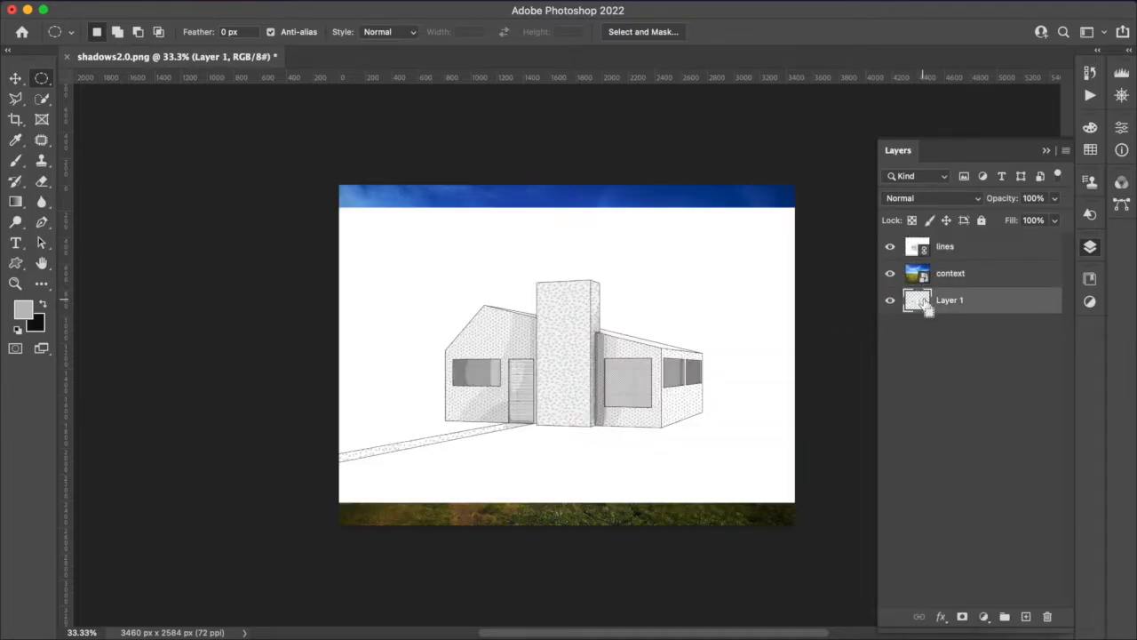
pyautogui.moveTo(918, 300)
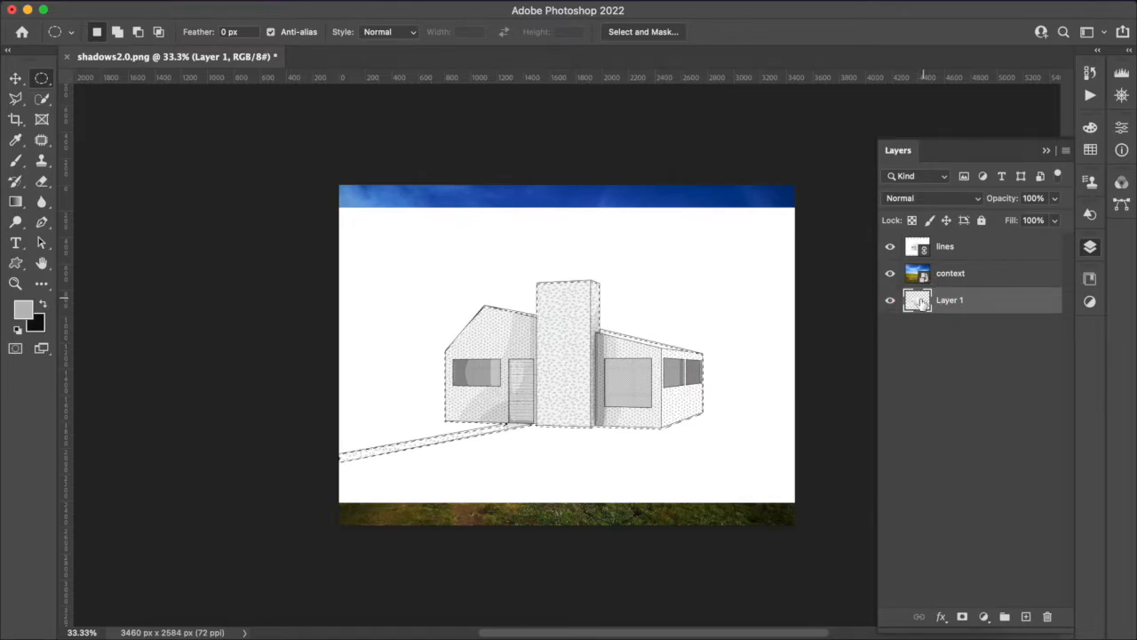
pyautogui.click(951, 246)
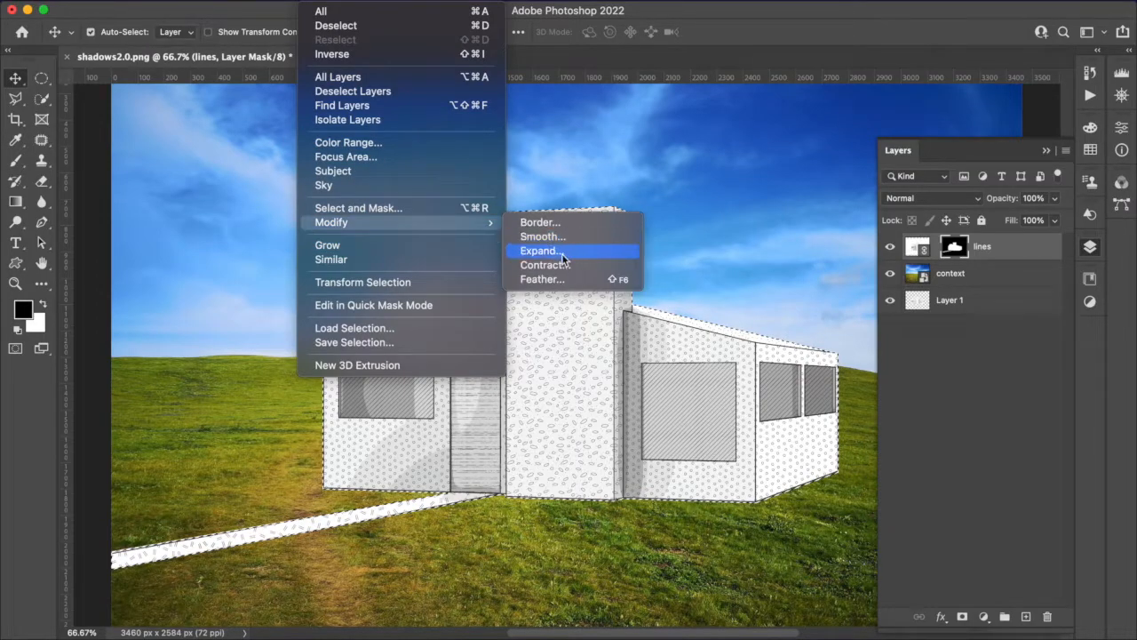
pyautogui.click(539, 249)
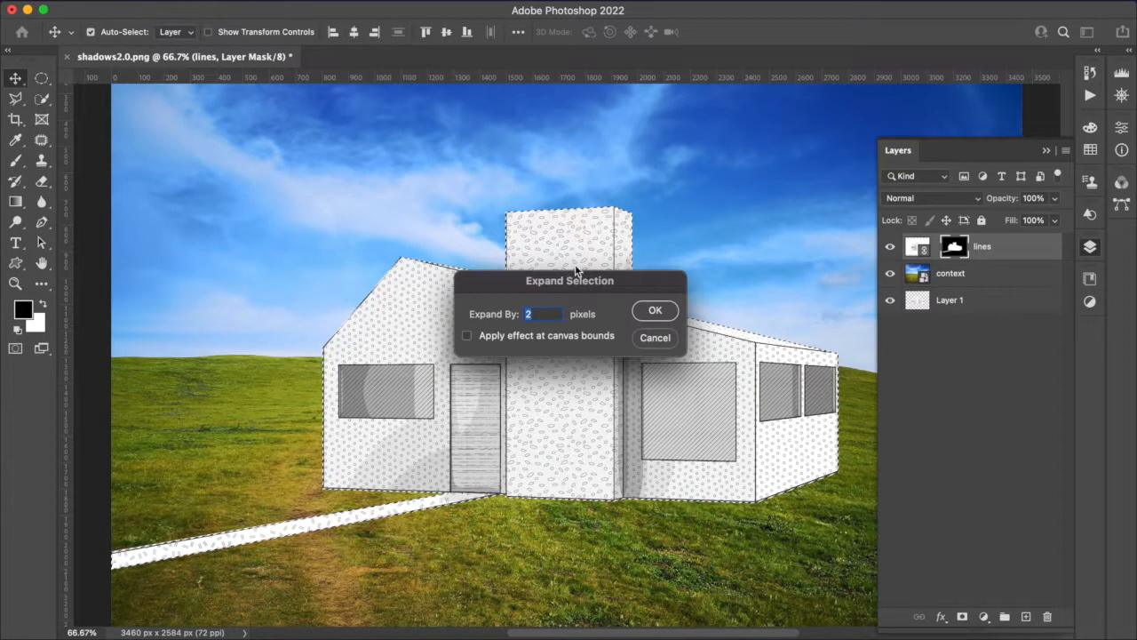
pyautogui.click(655, 310)
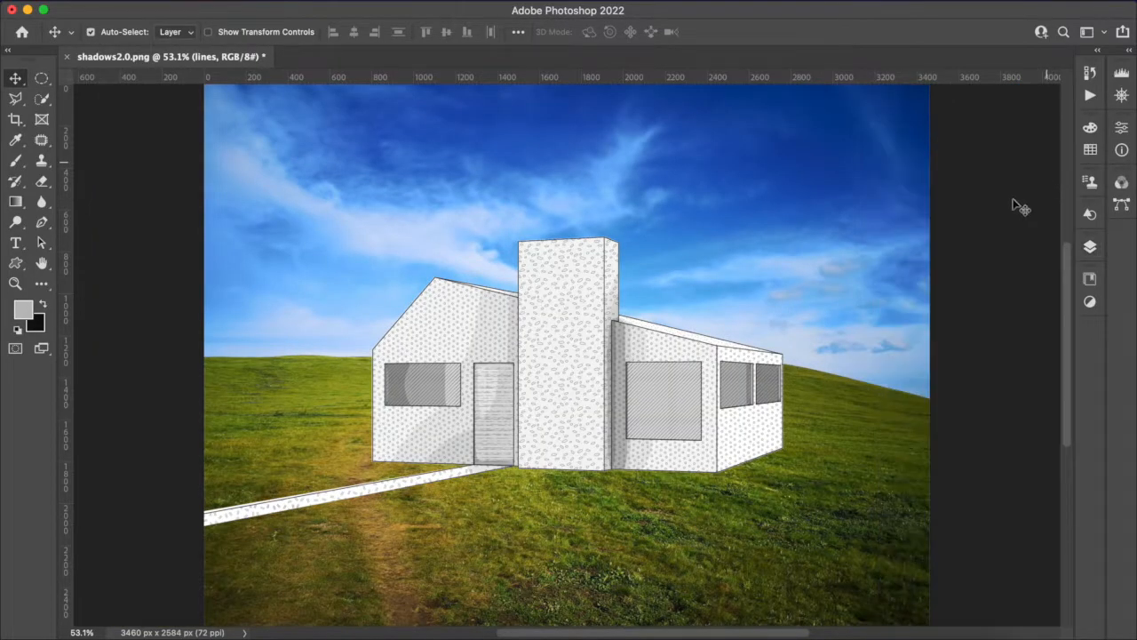
# - Paint black grass-brush strokes on the lines layer mask along the cabin's base
pyautogui.click(1090, 247)
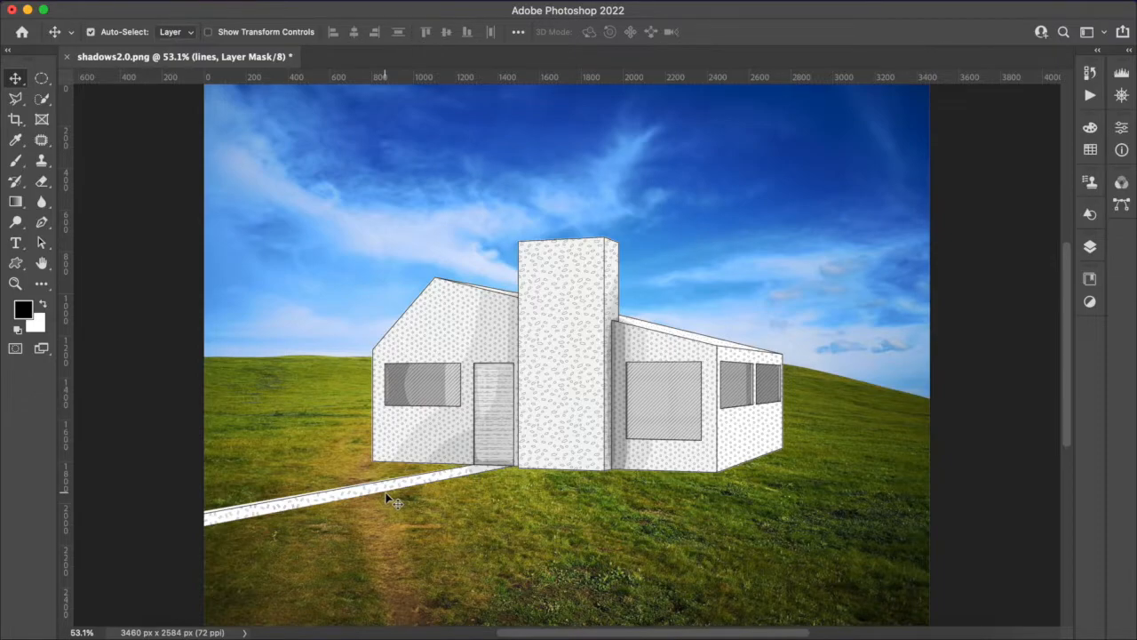
pyautogui.moveTo(1053, 226)
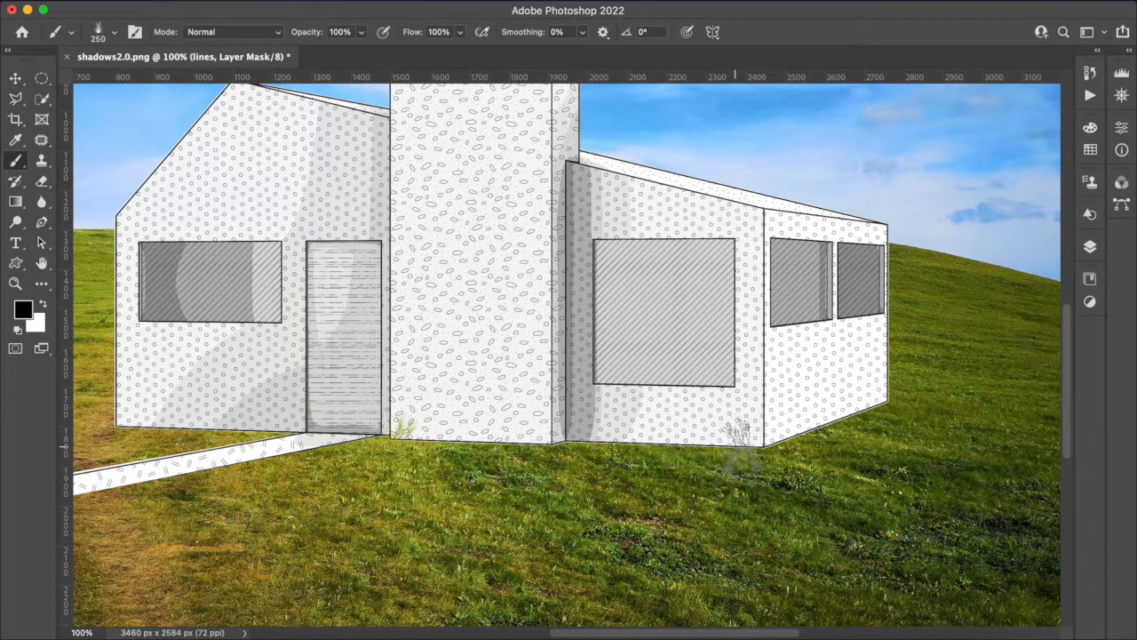
pyautogui.click(760, 449)
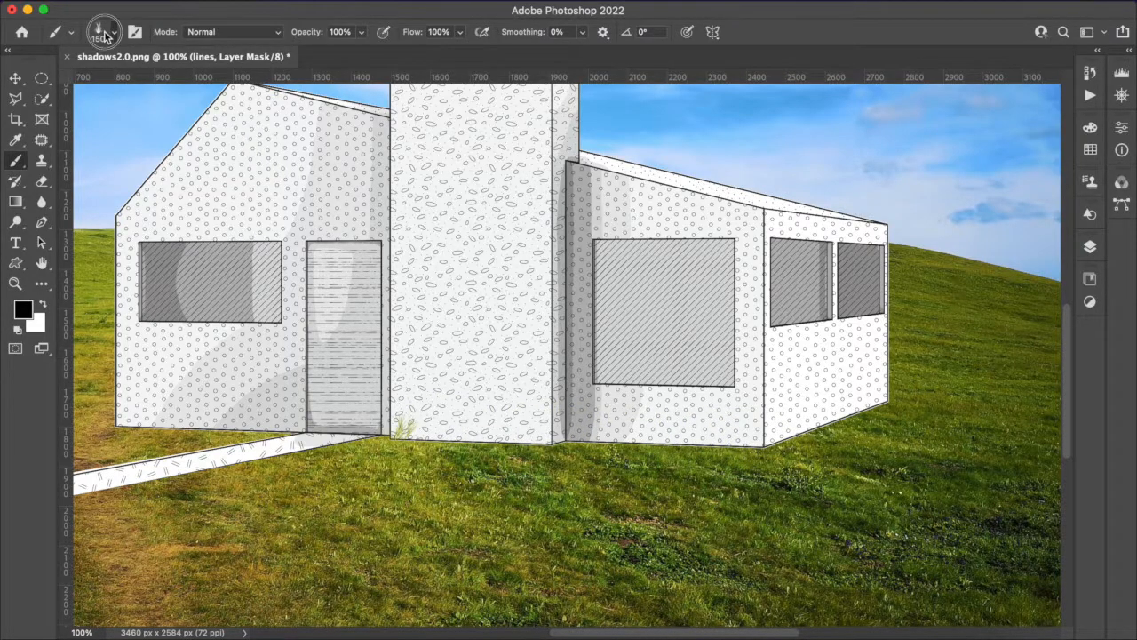
pyautogui.click(100, 31)
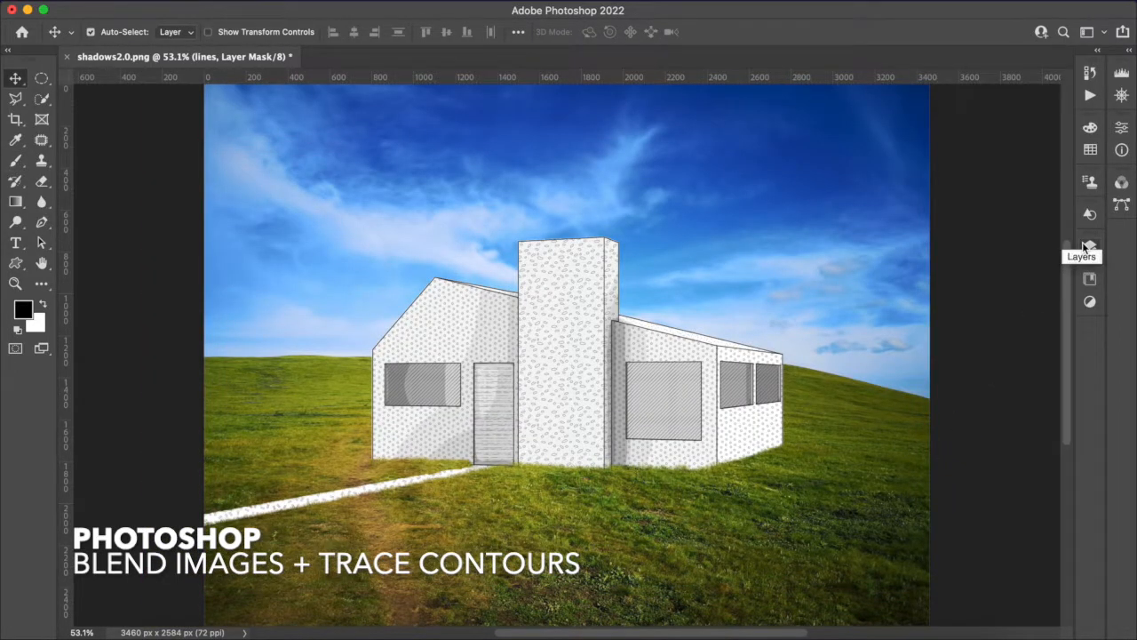
# - Desaturate the context photo with Hue/Saturation, setting Saturation to -100
pyautogui.click(1090, 246)
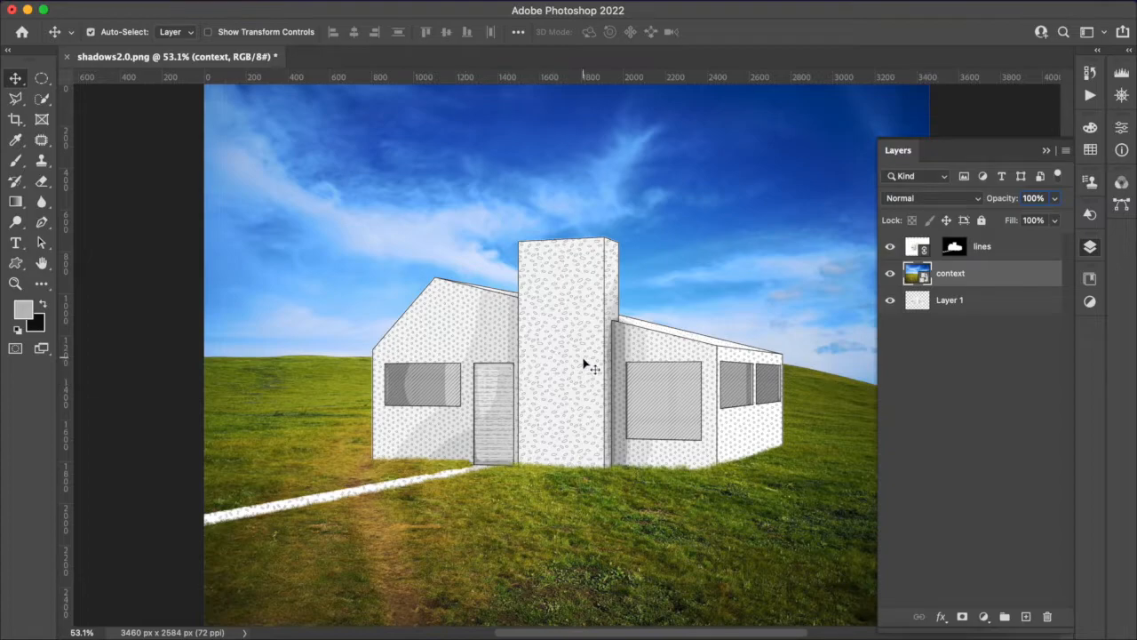
pyautogui.press('cmd+u')
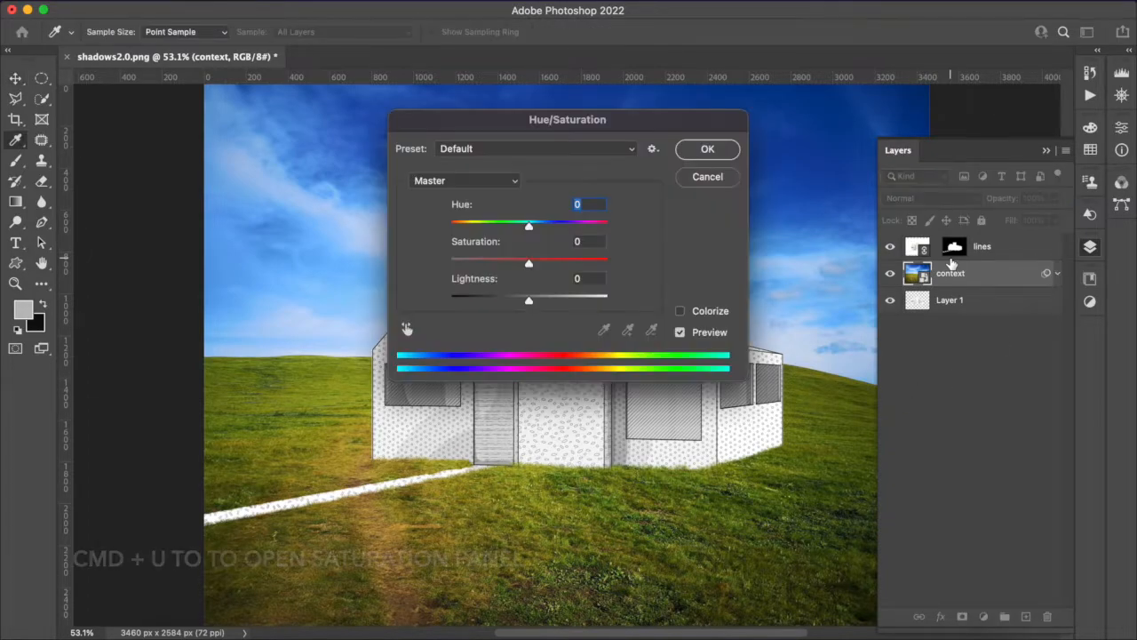
pyautogui.moveTo(529, 262); pyautogui.dragTo(450, 262)
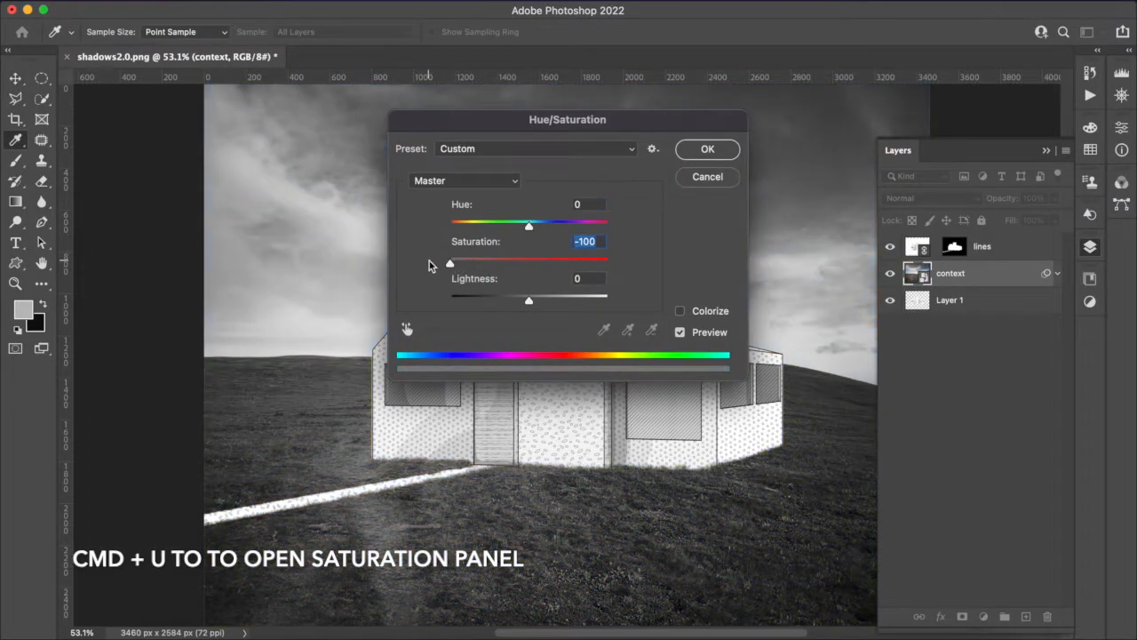
pyautogui.click(708, 149)
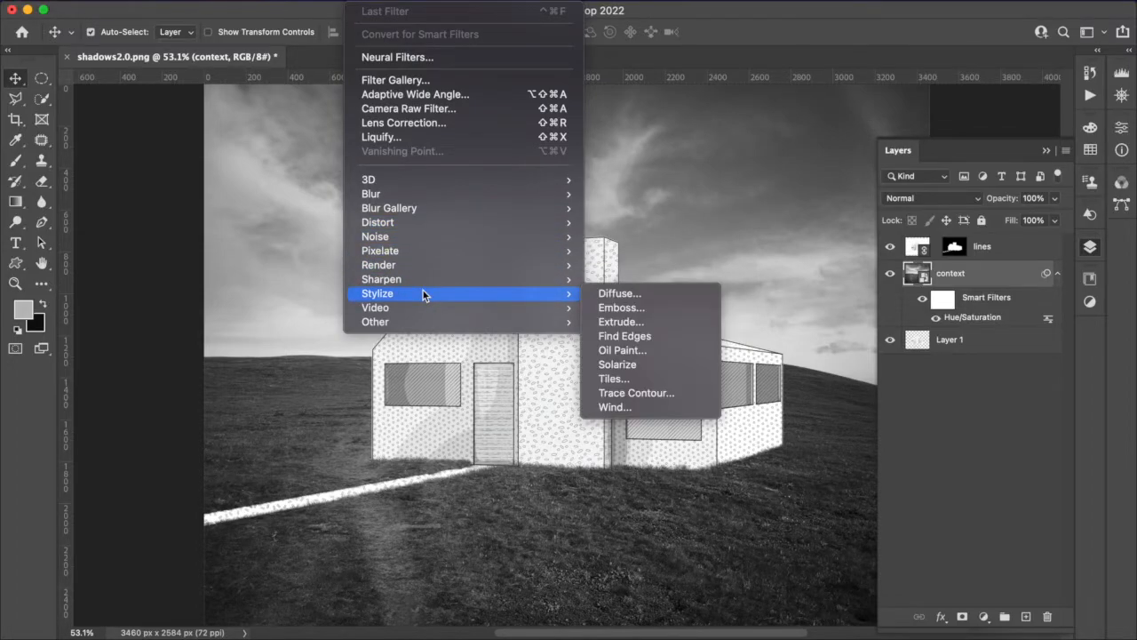
# - Apply a Trace Contour filter to the landscape photo at Level 64
pyautogui.click(636, 392)
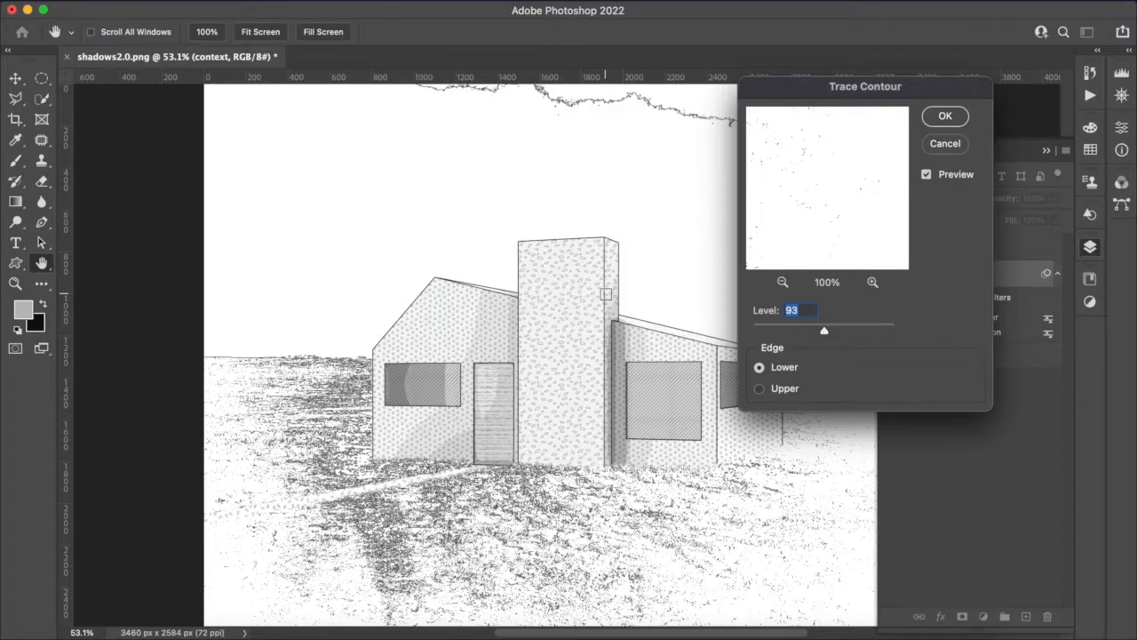
pyautogui.moveTo(823, 329); pyautogui.dragTo(817, 334)
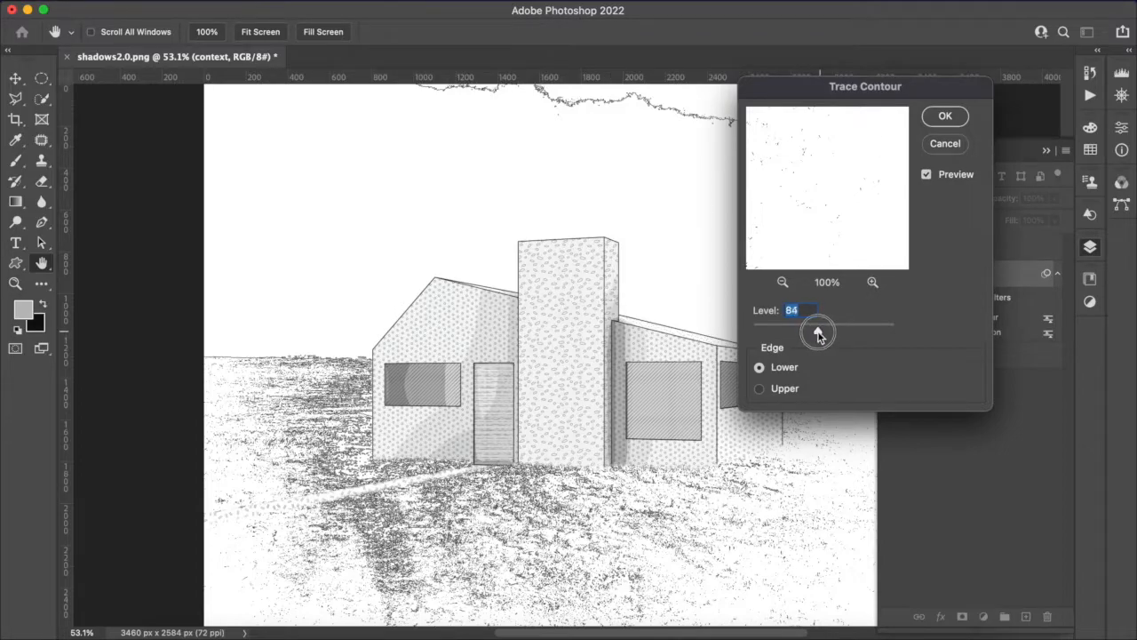
pyautogui.moveTo(817, 333); pyautogui.dragTo(795, 333)
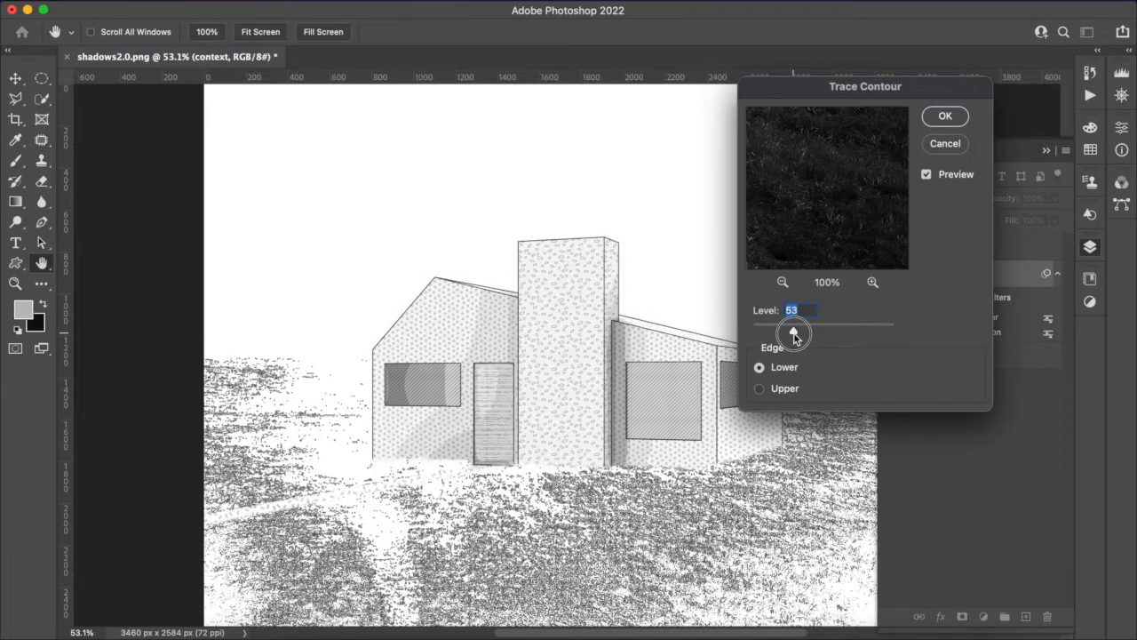
pyautogui.moveTo(792, 333); pyautogui.dragTo(806, 333)
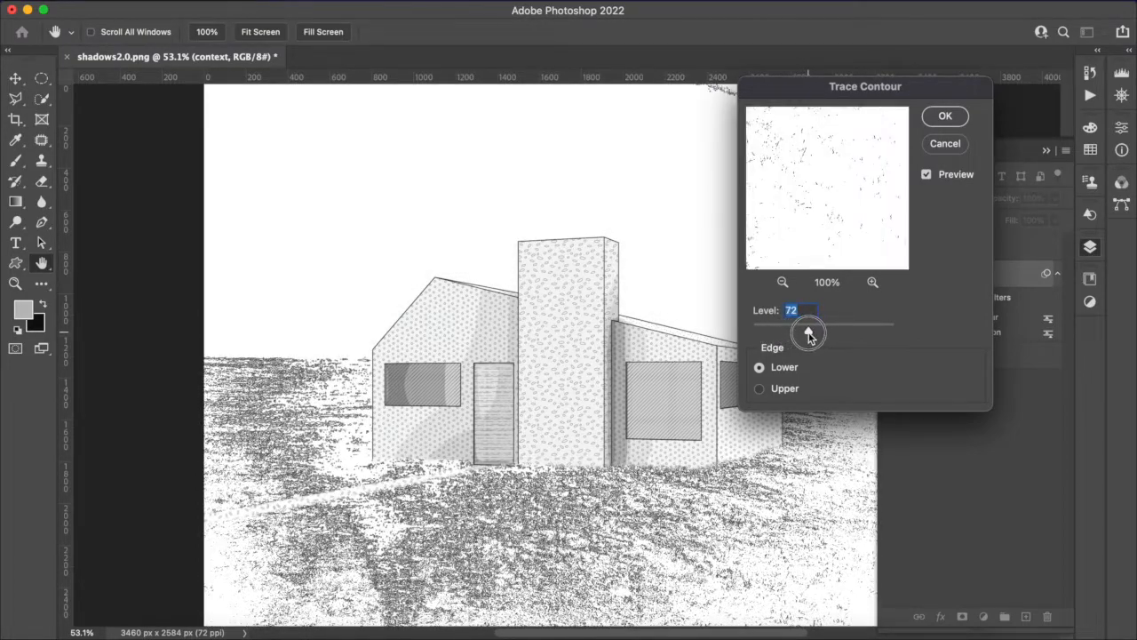
pyautogui.moveTo(807, 333); pyautogui.dragTo(821, 333)
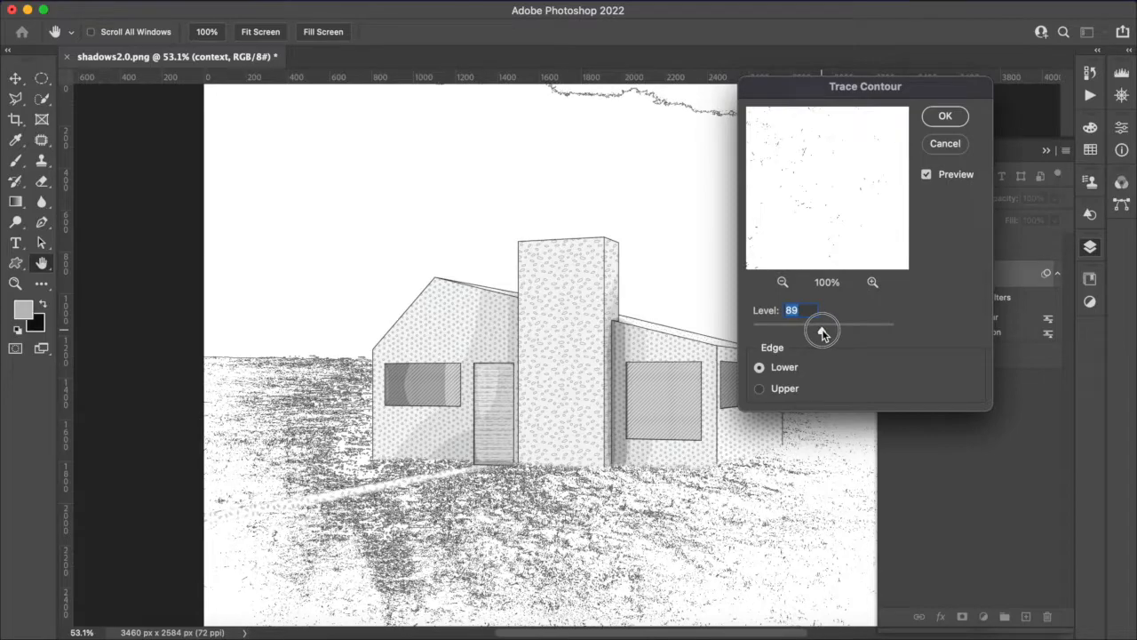
pyautogui.moveTo(818, 328); pyautogui.dragTo(824, 329)
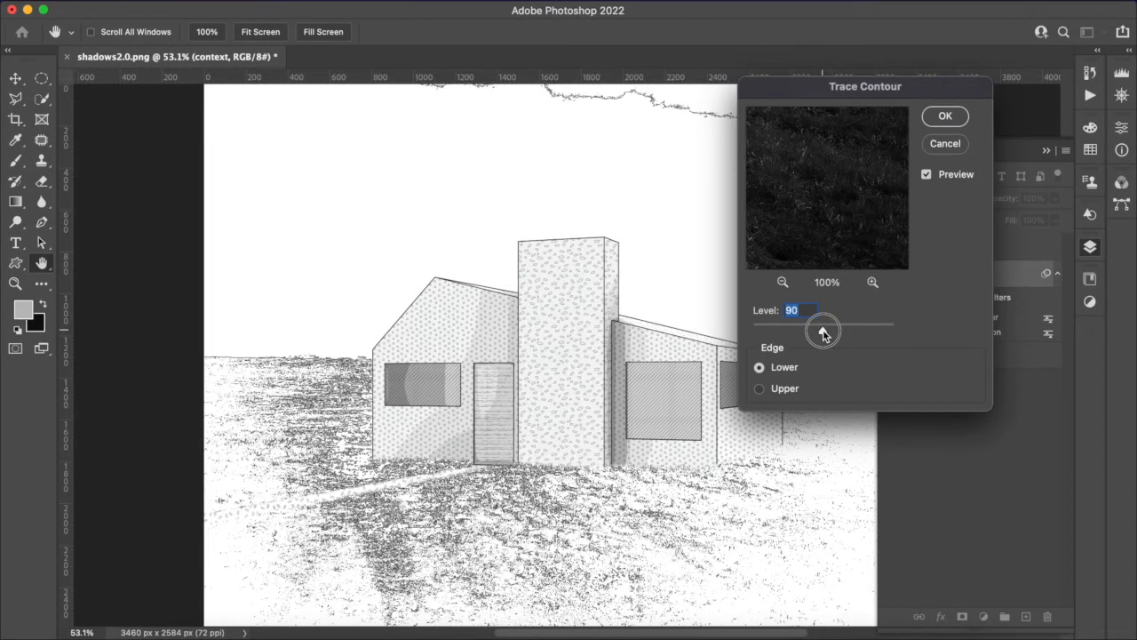
pyautogui.moveTo(822, 331); pyautogui.dragTo(799, 331)
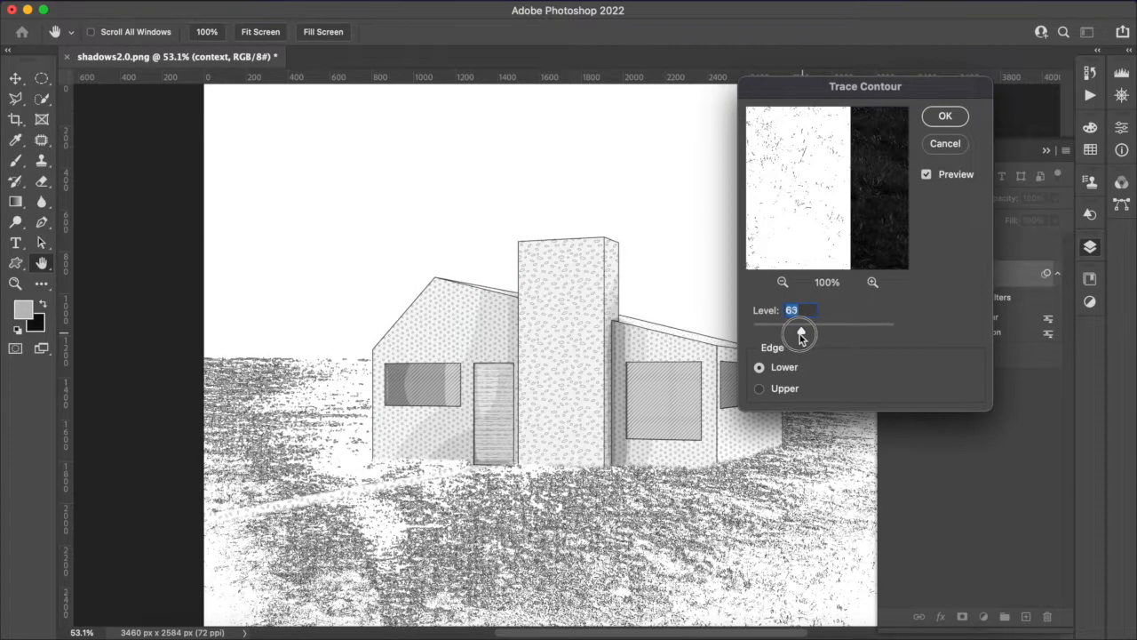
pyautogui.moveTo(799, 333); pyautogui.dragTo(804, 333)
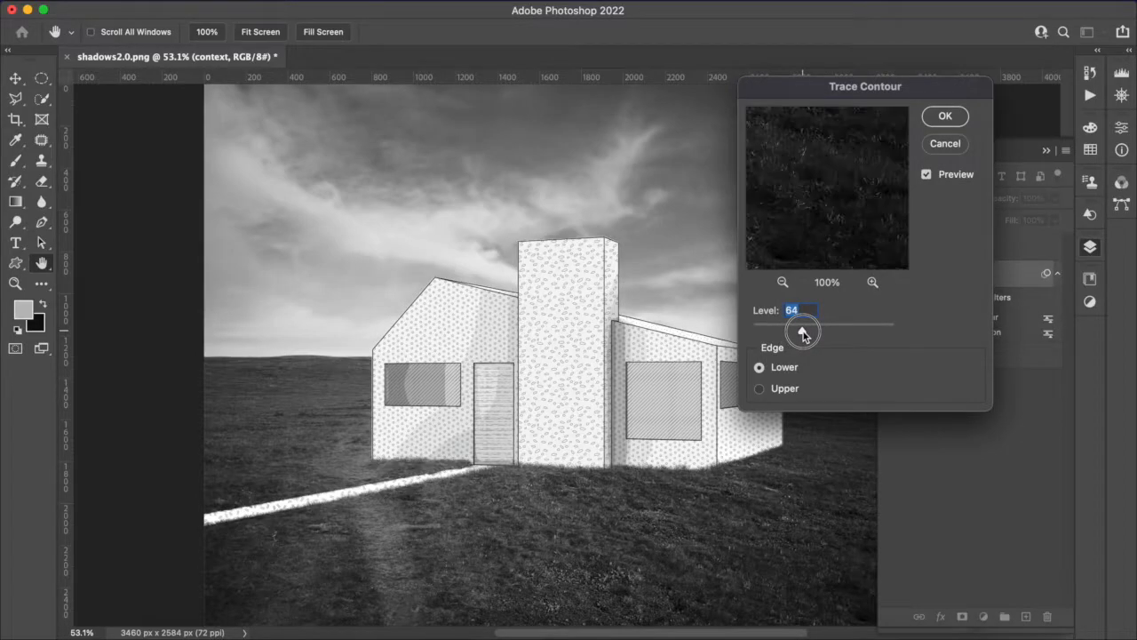
pyautogui.moveTo(802, 330); pyautogui.dragTo(802, 331)
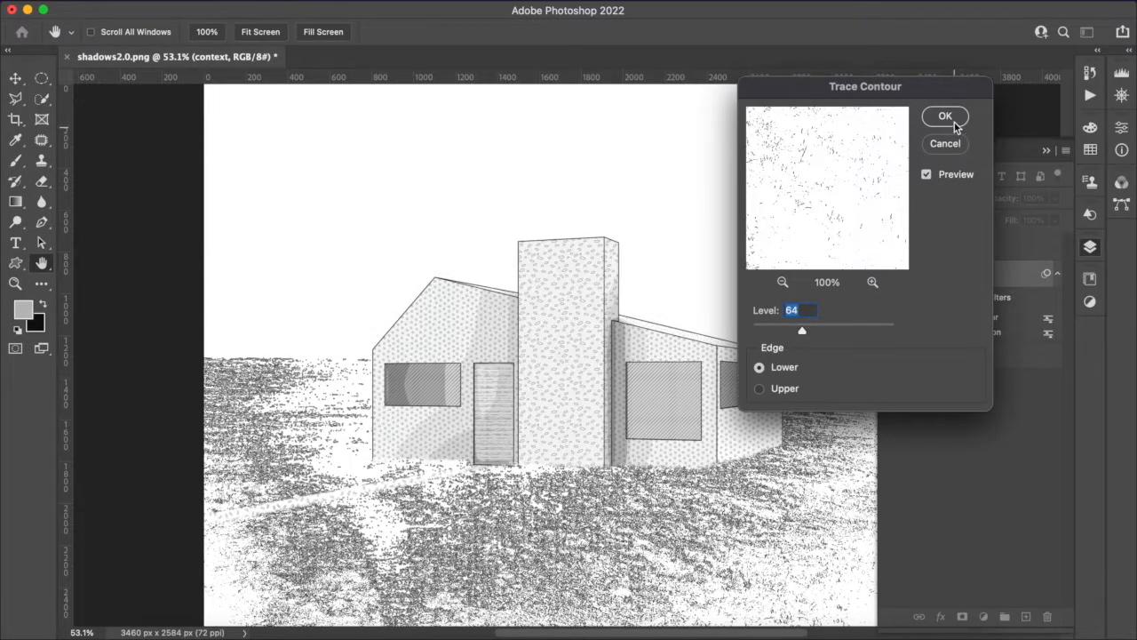
pyautogui.click(944, 116)
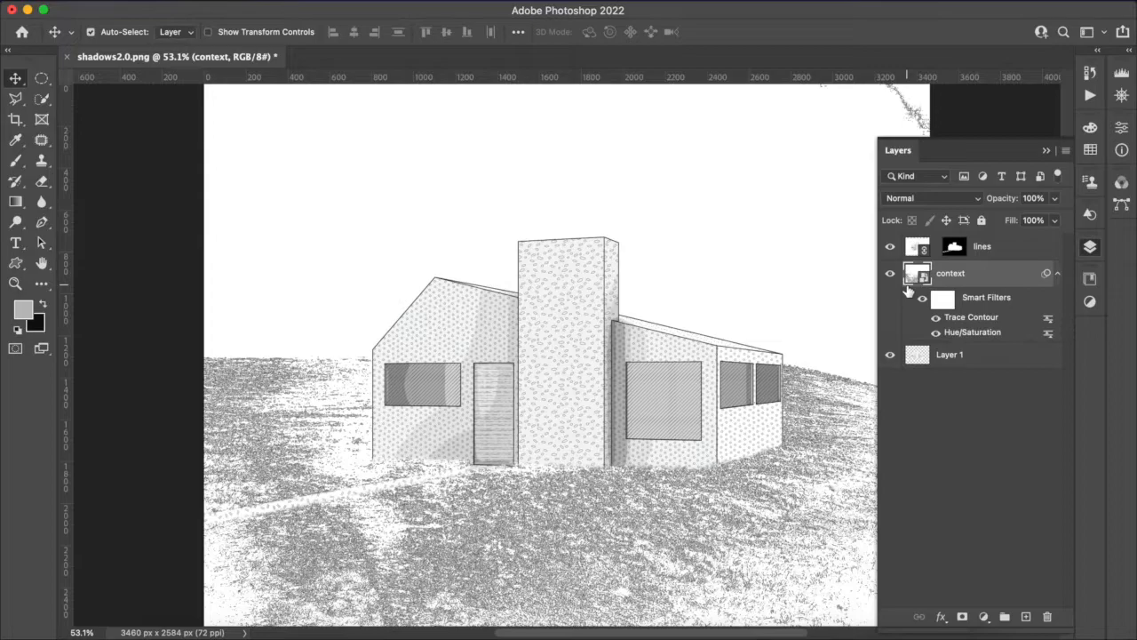
# - Set the context copy to Multiply and raise its Trace Contour level to outline the sky
pyautogui.click(931, 198)
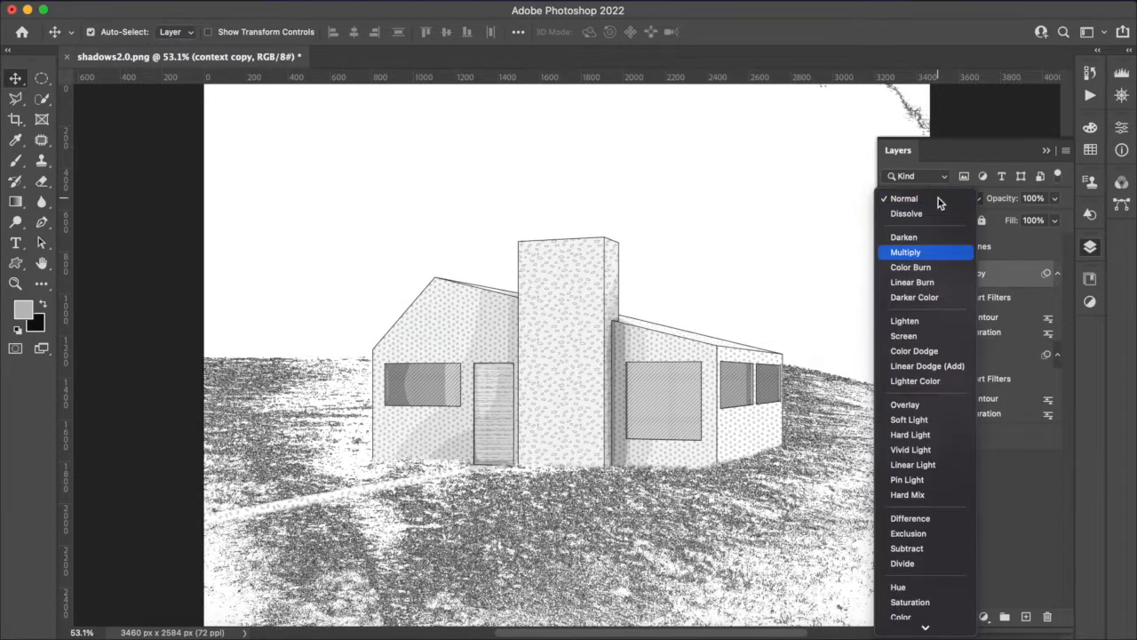
pyautogui.click(905, 251)
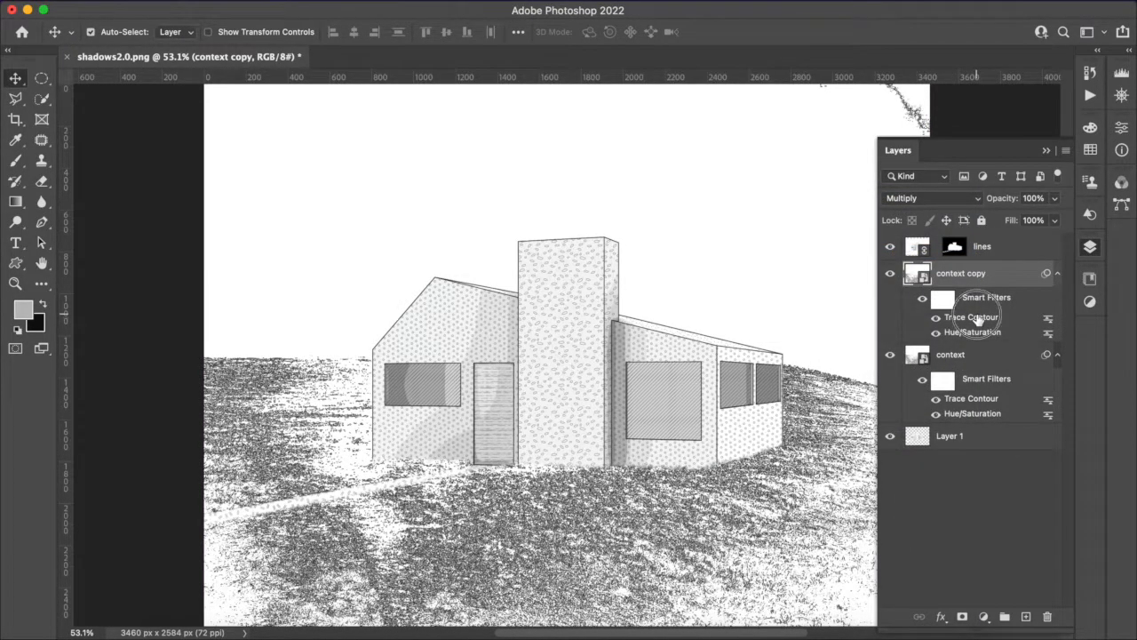
pyautogui.doubleClick(971, 317)
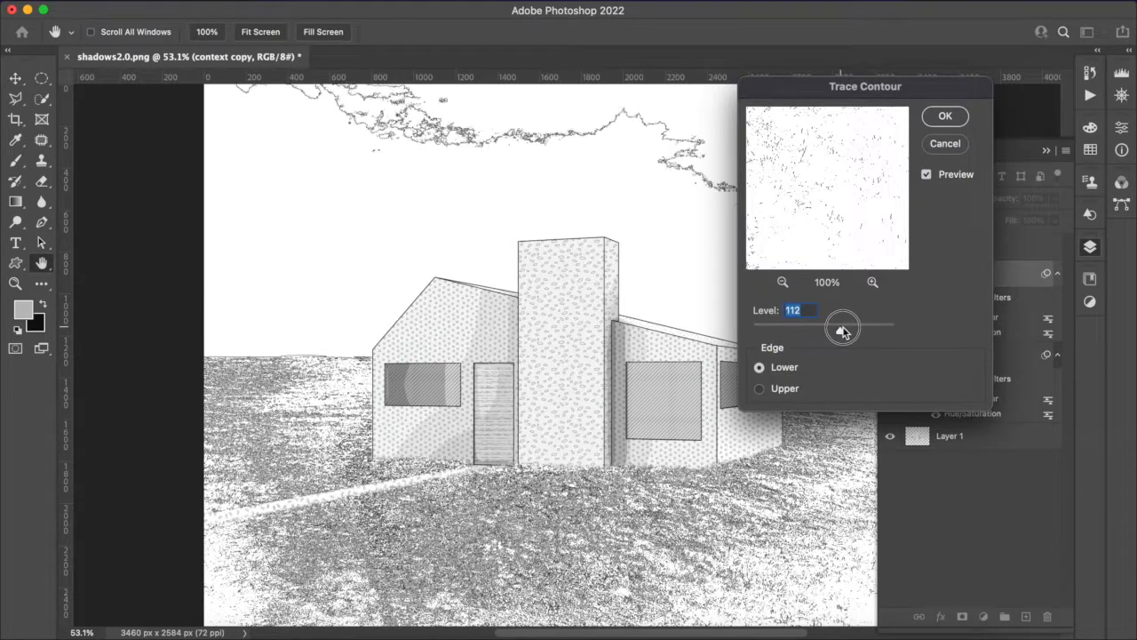
pyautogui.moveTo(843, 327); pyautogui.dragTo(888, 327)
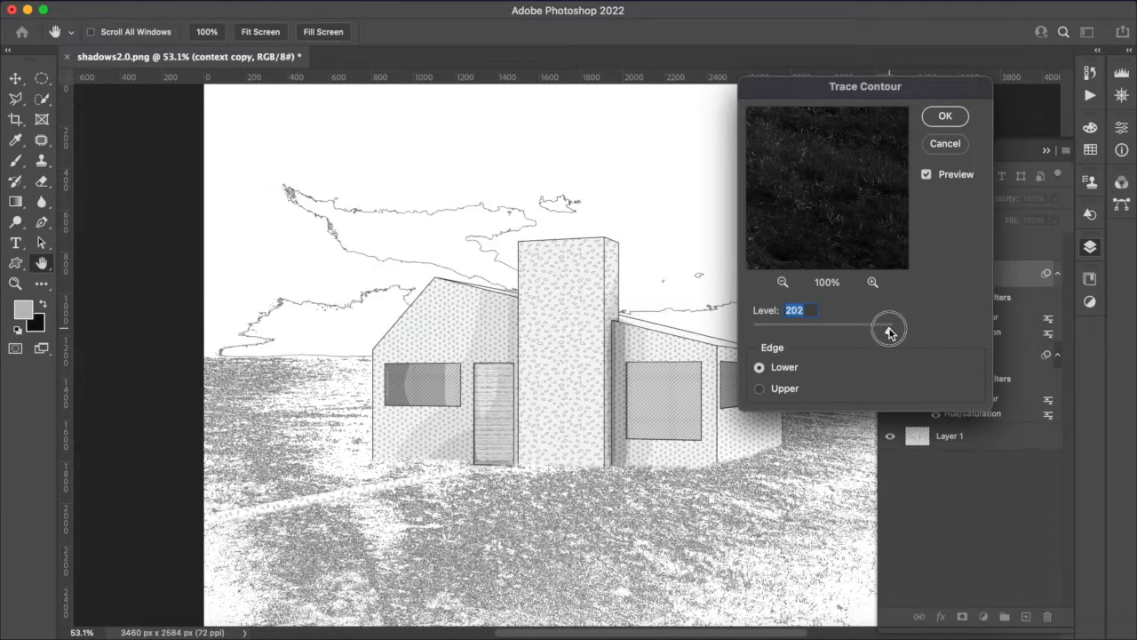
pyautogui.moveTo(888, 325); pyautogui.dragTo(893, 330)
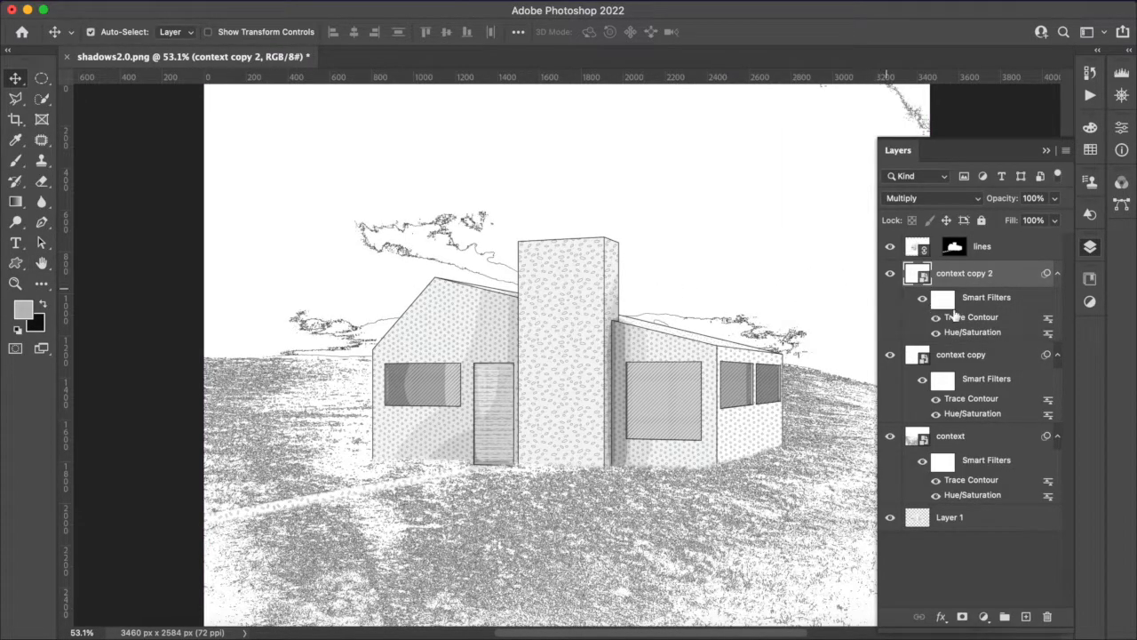
# - Change context copy 2's Trace Contour level to 190 to catch more clouds
pyautogui.doubleClick(971, 317)
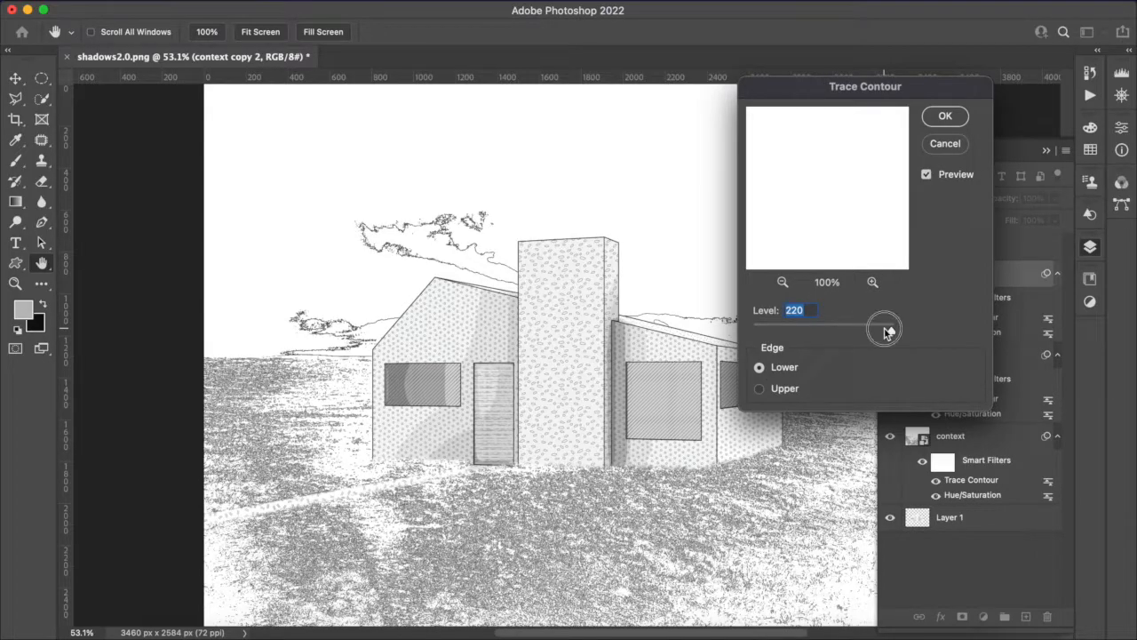
pyautogui.moveTo(889, 326); pyautogui.dragTo(884, 329)
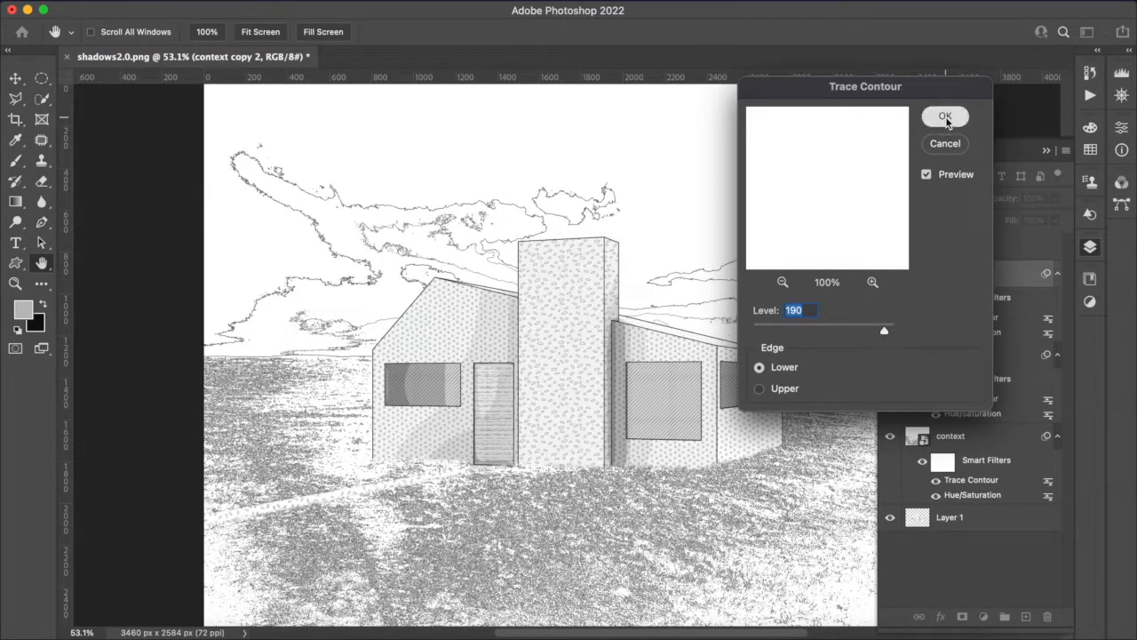
pyautogui.click(944, 116)
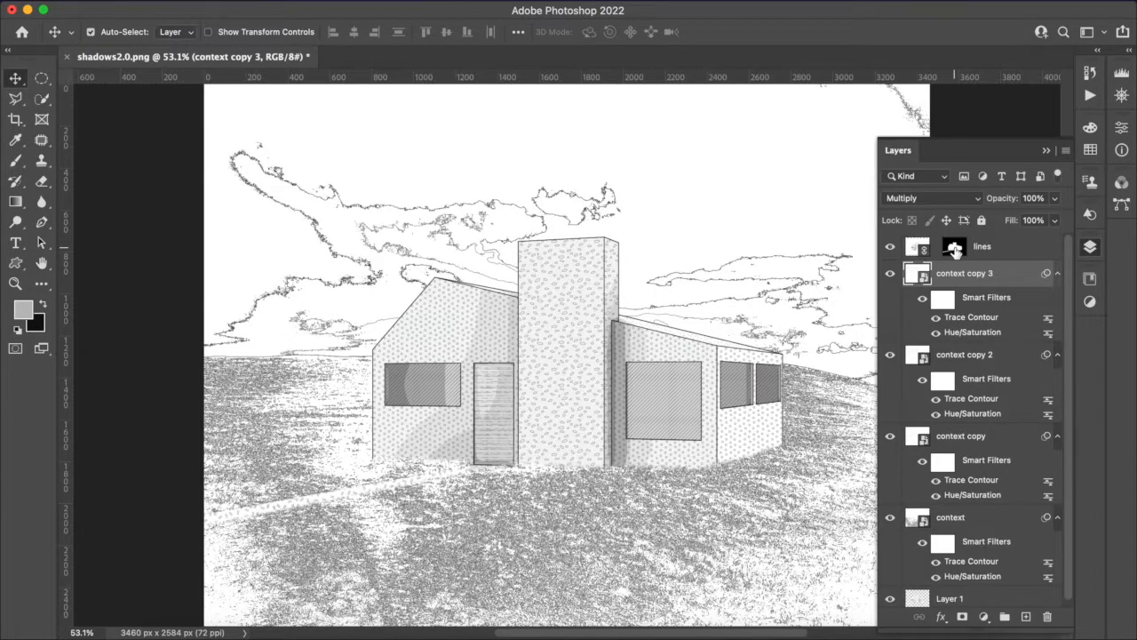
# - Retrace context copy 3 with Trace Contour at level 119 to add upper cloud outlines
pyautogui.doubleClick(972, 316)
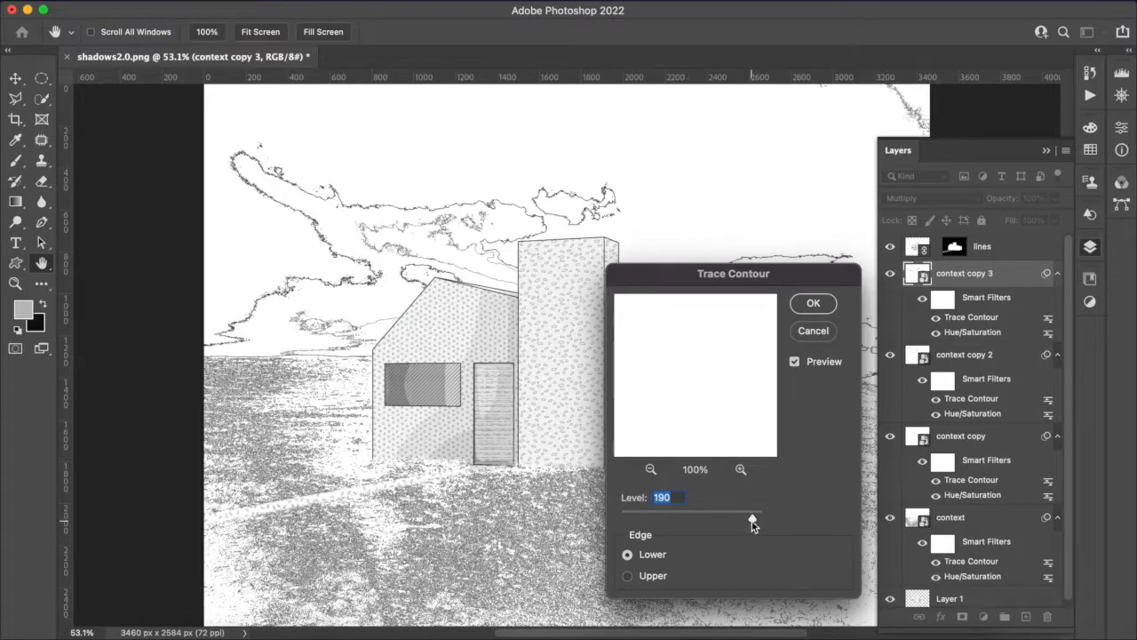
pyautogui.moveTo(752, 519); pyautogui.dragTo(731, 519)
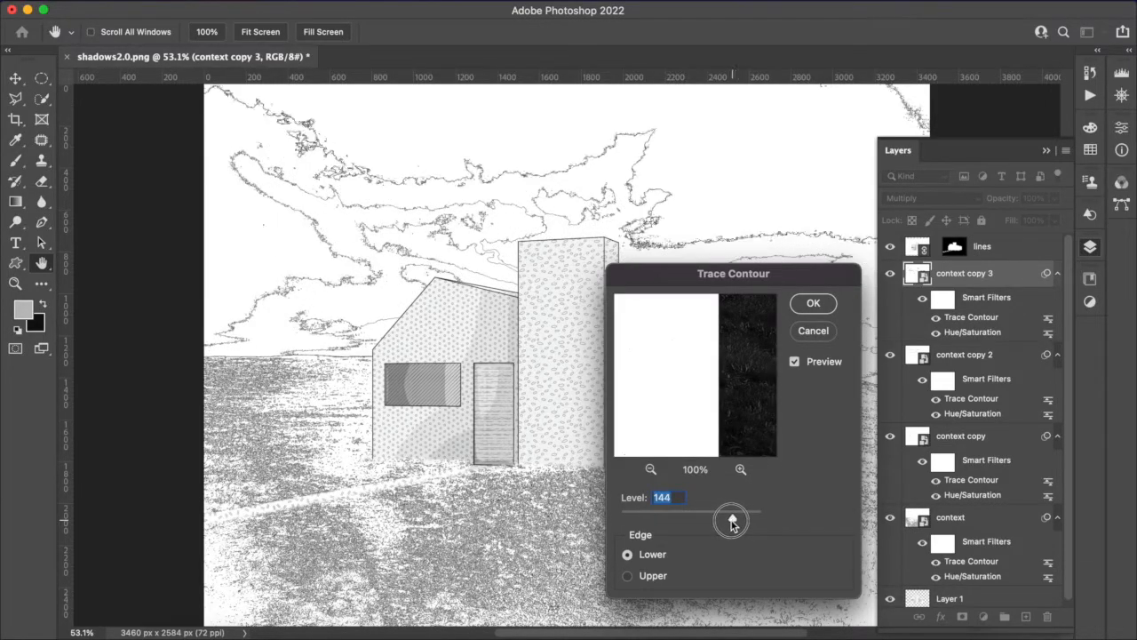
pyautogui.moveTo(731, 520); pyautogui.dragTo(712, 520)
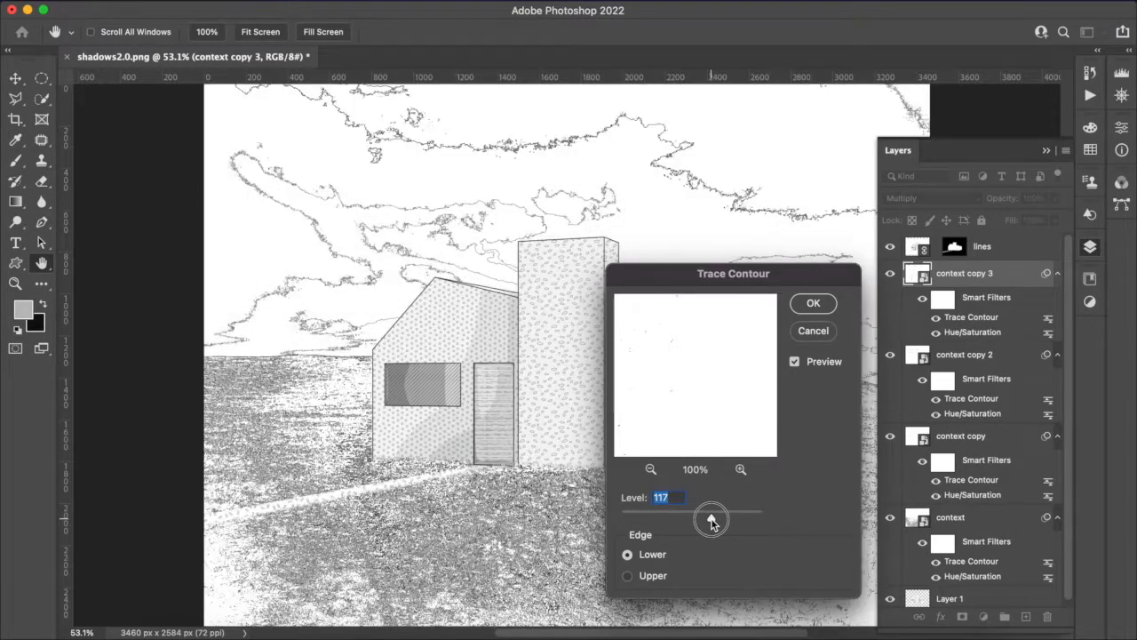
pyautogui.moveTo(710, 518); pyautogui.dragTo(712, 518)
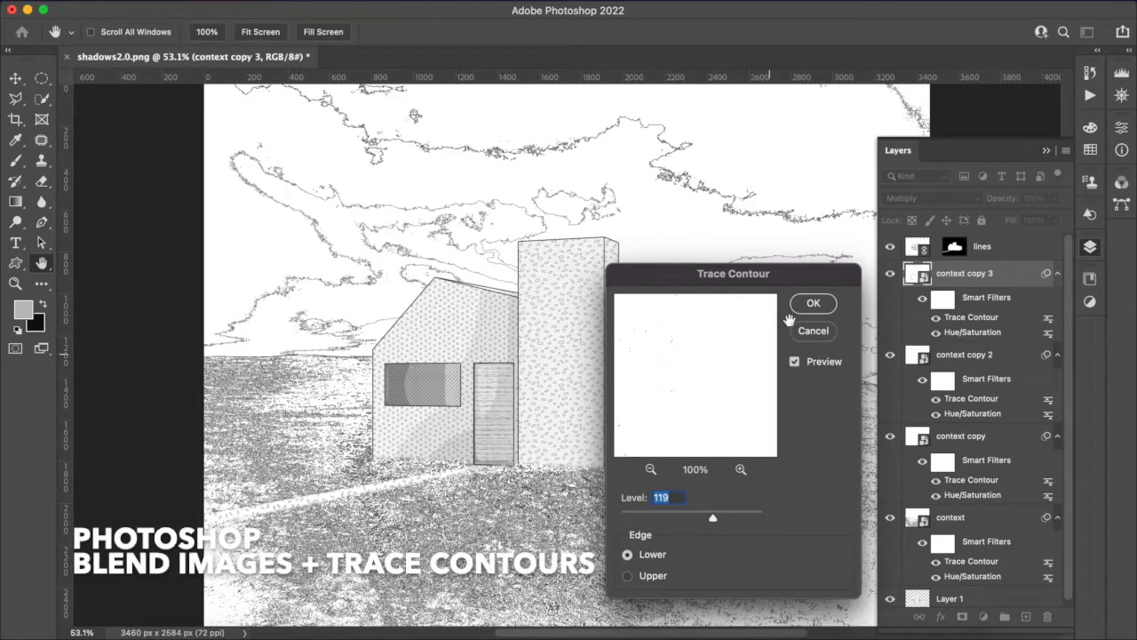
pyautogui.click(813, 303)
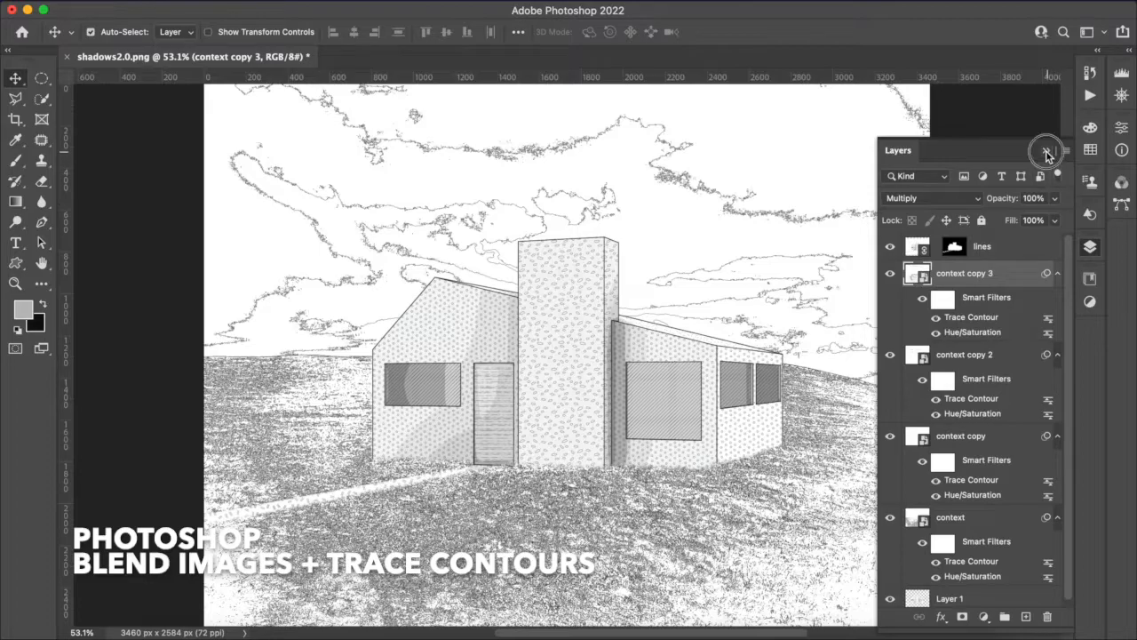
pyautogui.click(1045, 151)
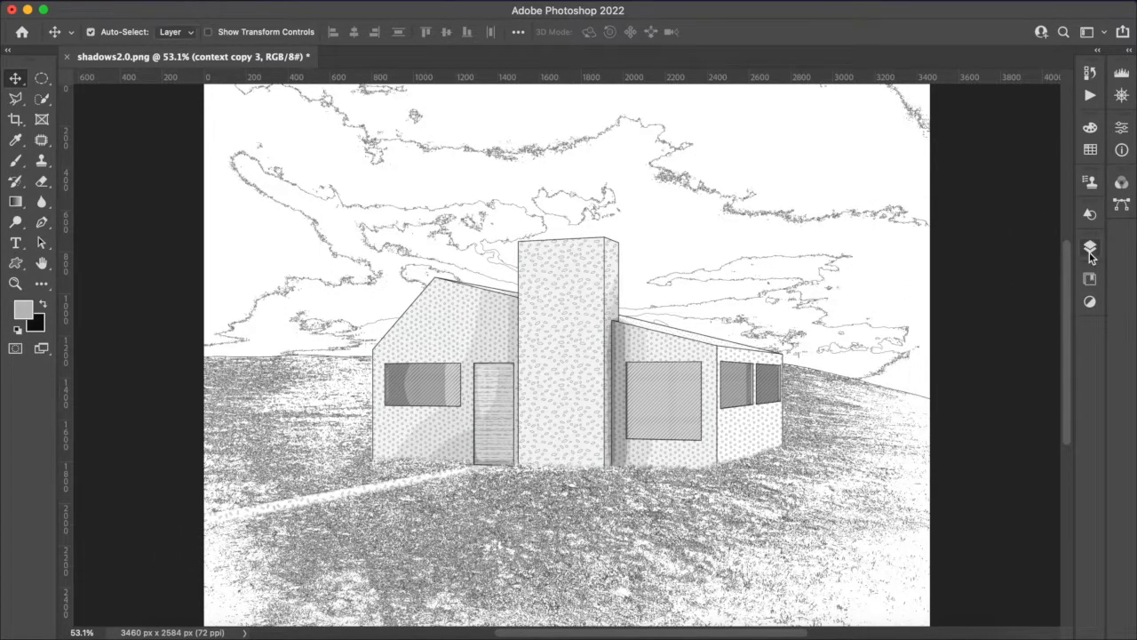
pyautogui.click(1090, 247)
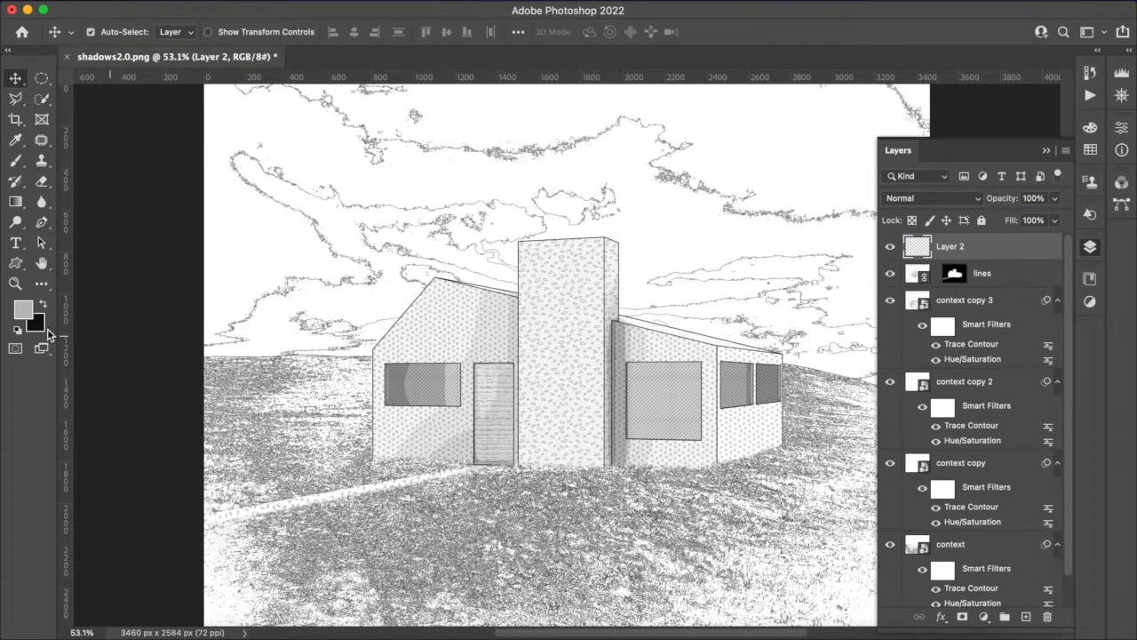
# - Set the background colour to the mid blue #3369a1
pyautogui.click(36, 326)
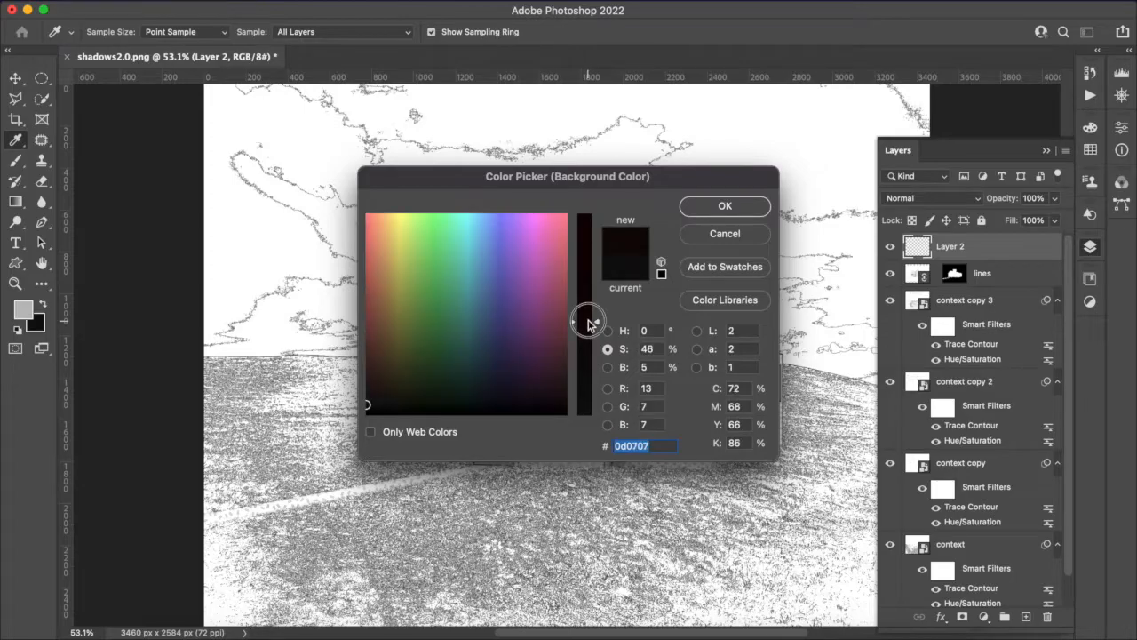
pyautogui.click(487, 295)
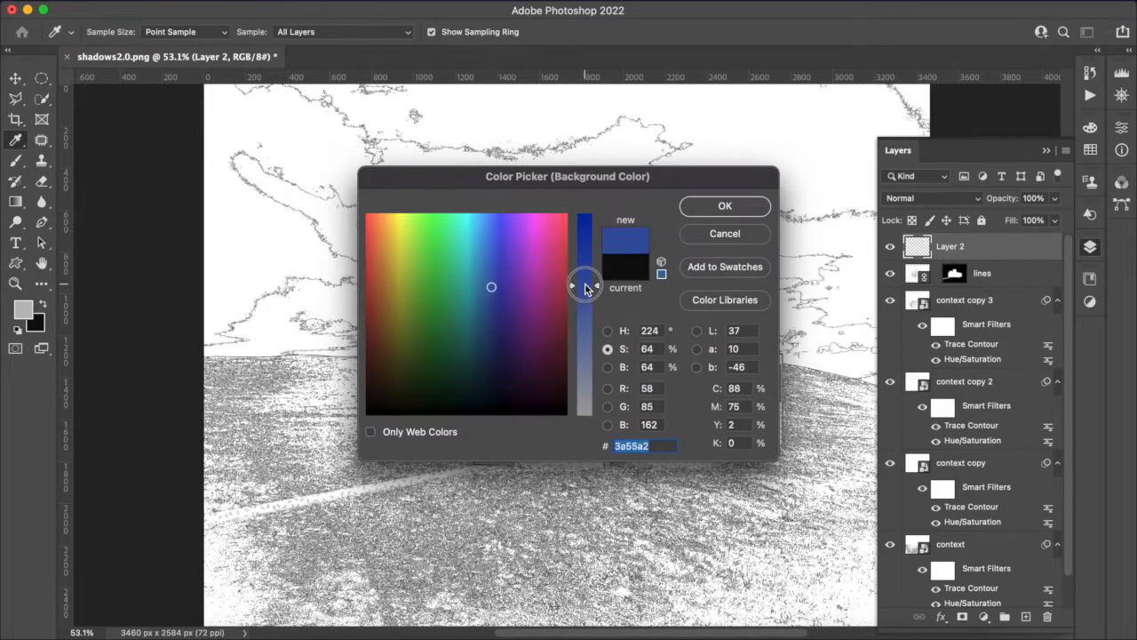
pyautogui.click(484, 288)
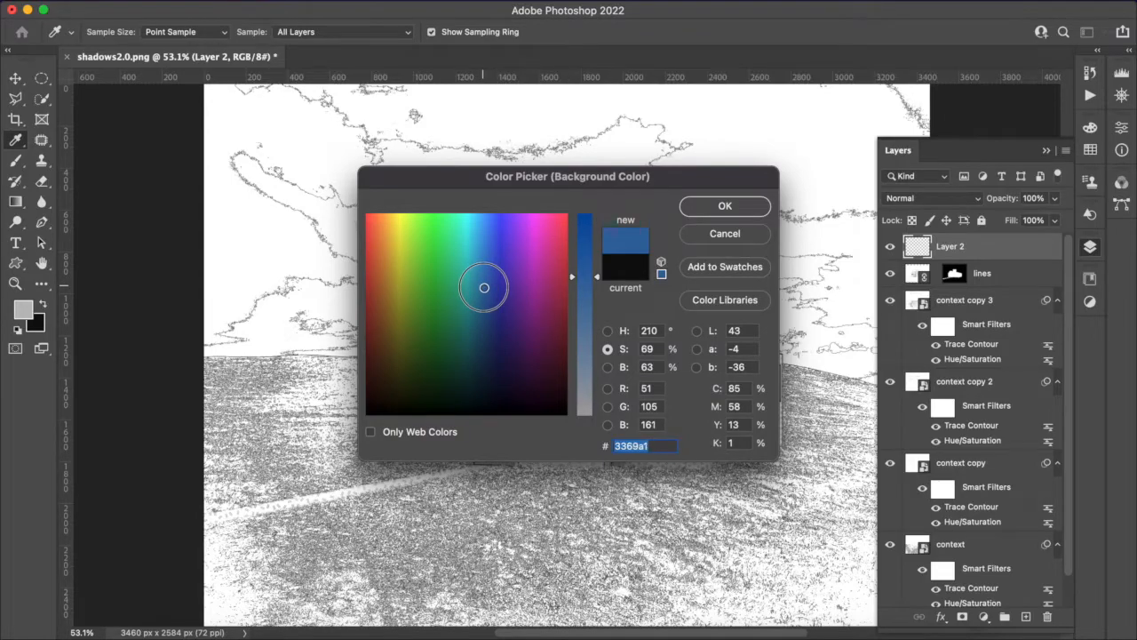
pyautogui.click(724, 205)
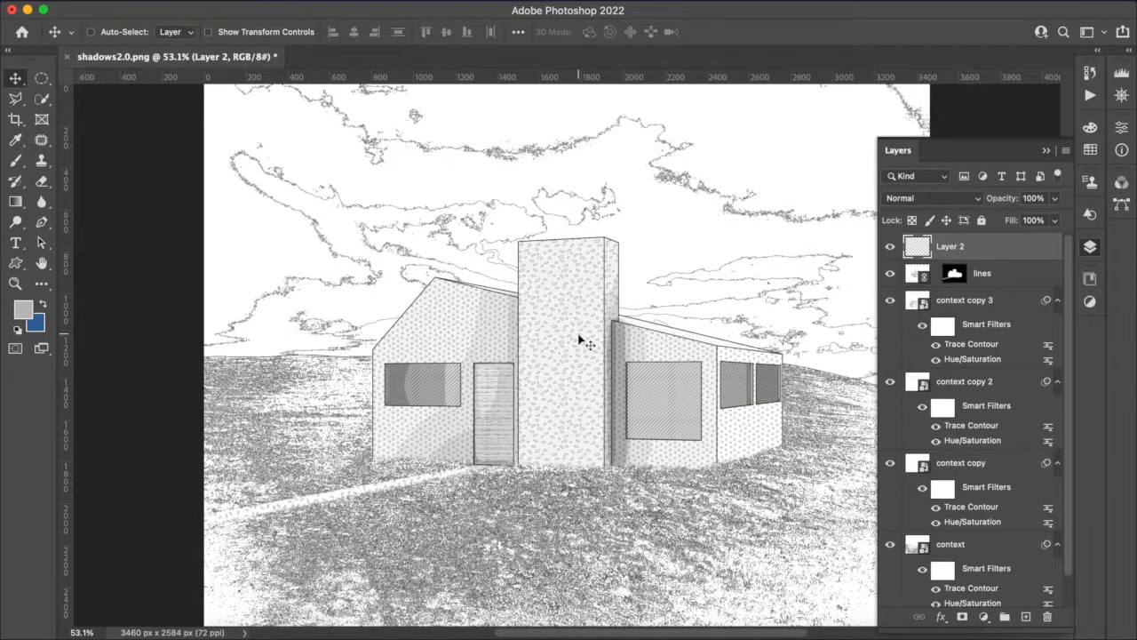
# - Try Multiply, then set Layer 2's blend mode to Color to tint the drawing blue
pyautogui.click(932, 198)
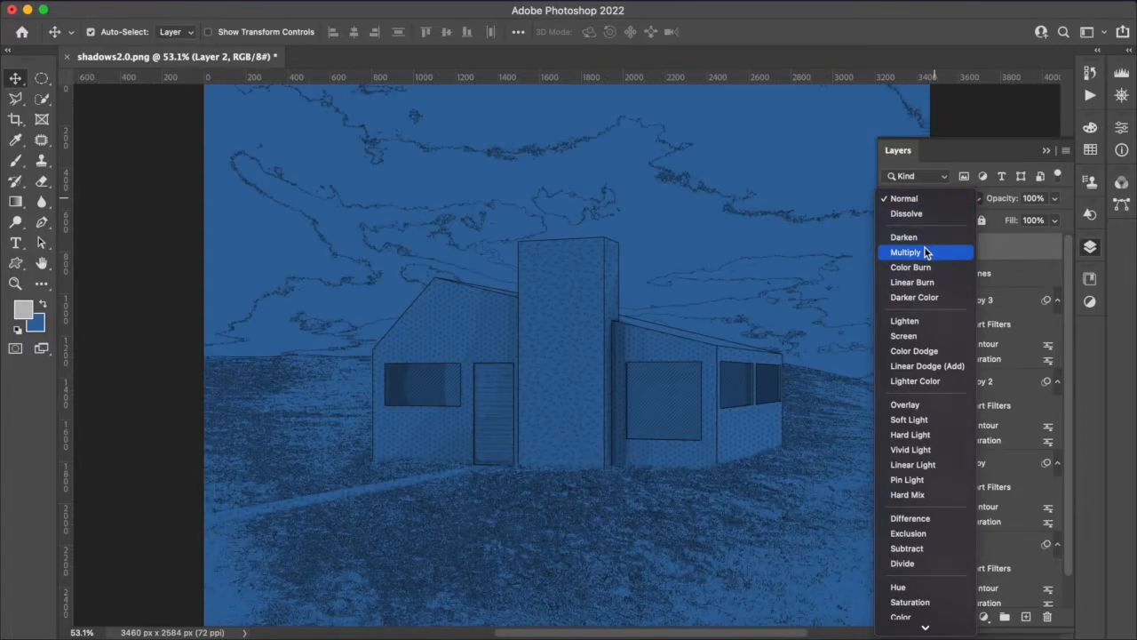
pyautogui.click(905, 252)
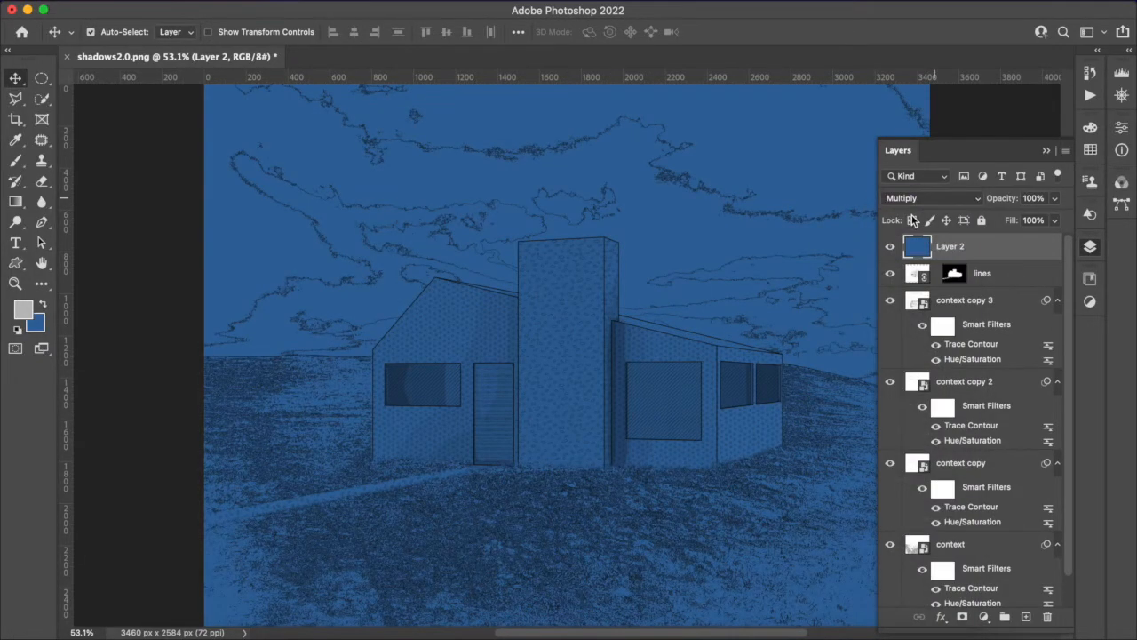
pyautogui.click(931, 198)
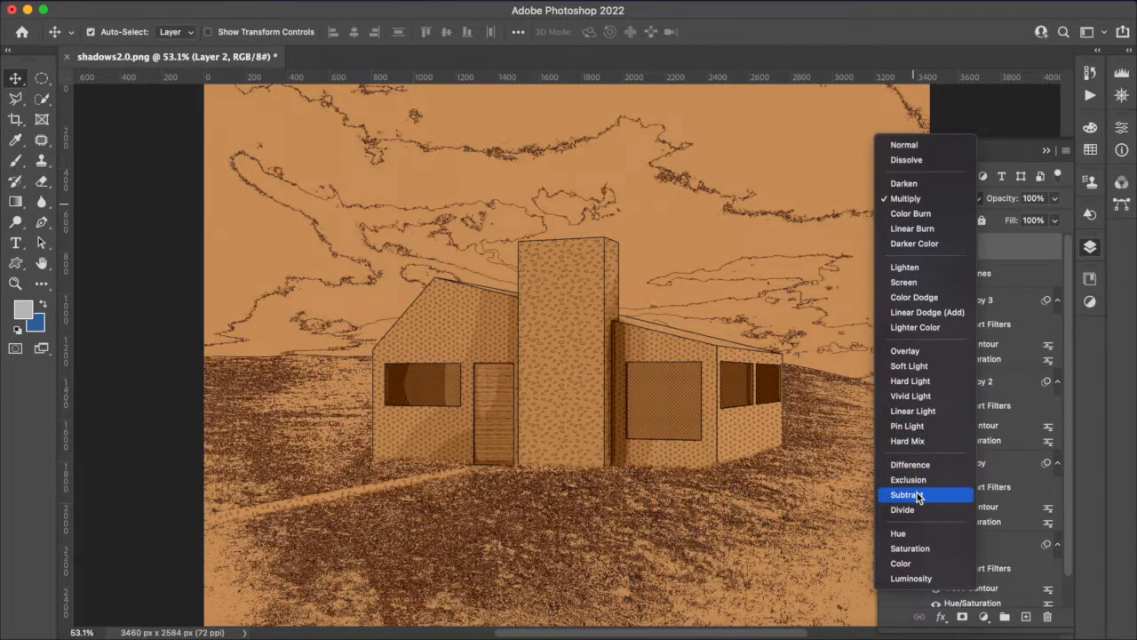
pyautogui.moveTo(902, 509)
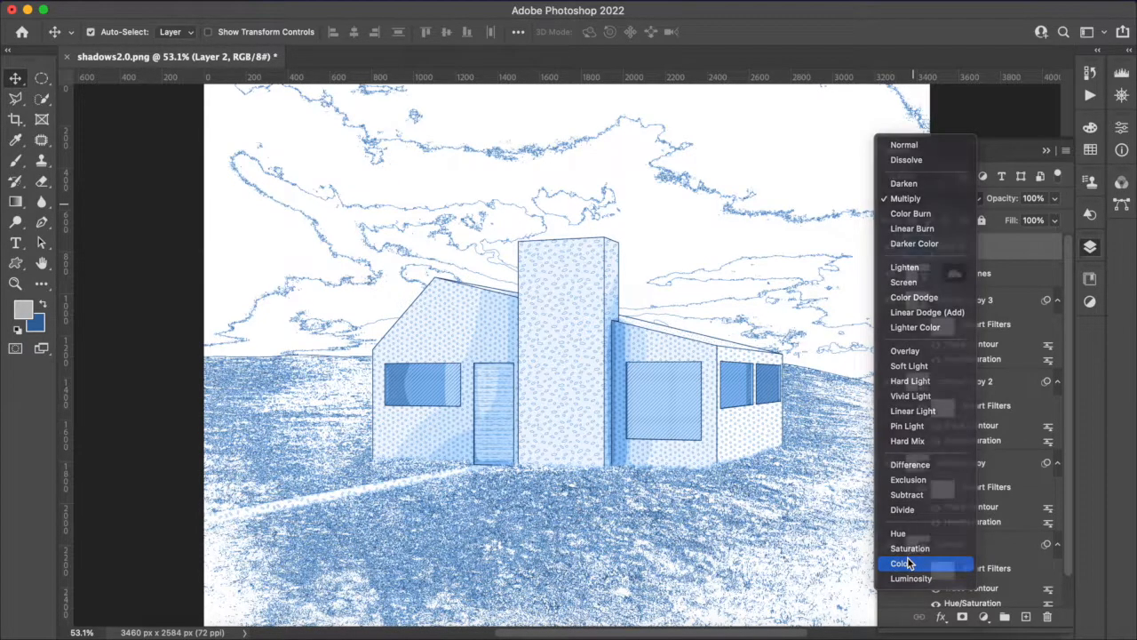
pyautogui.click(902, 562)
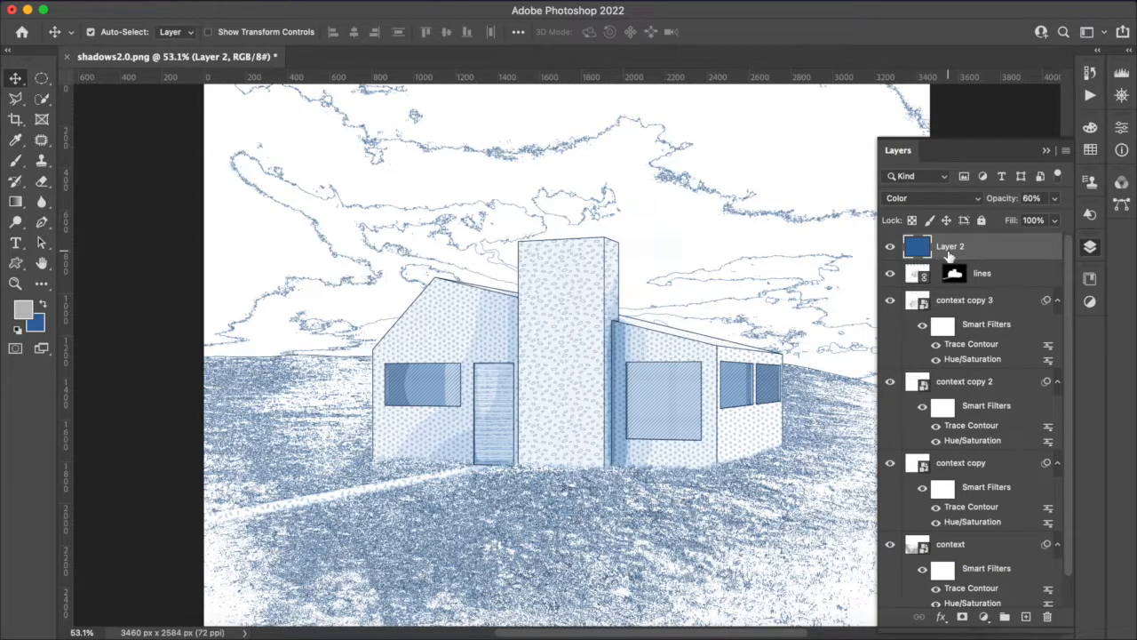
pyautogui.click(1046, 150)
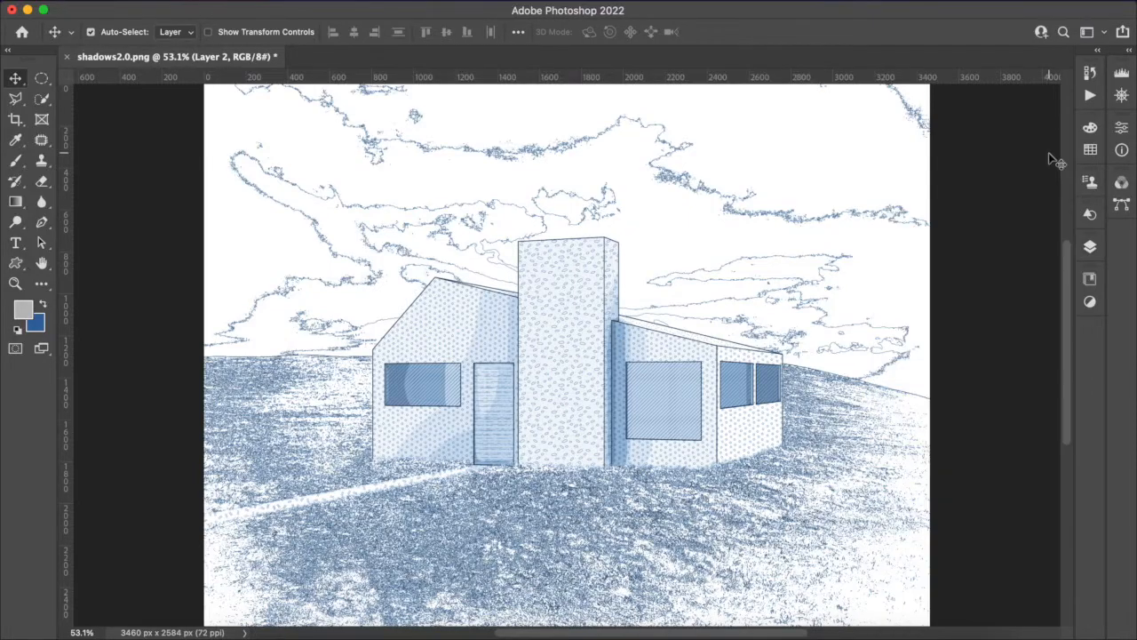